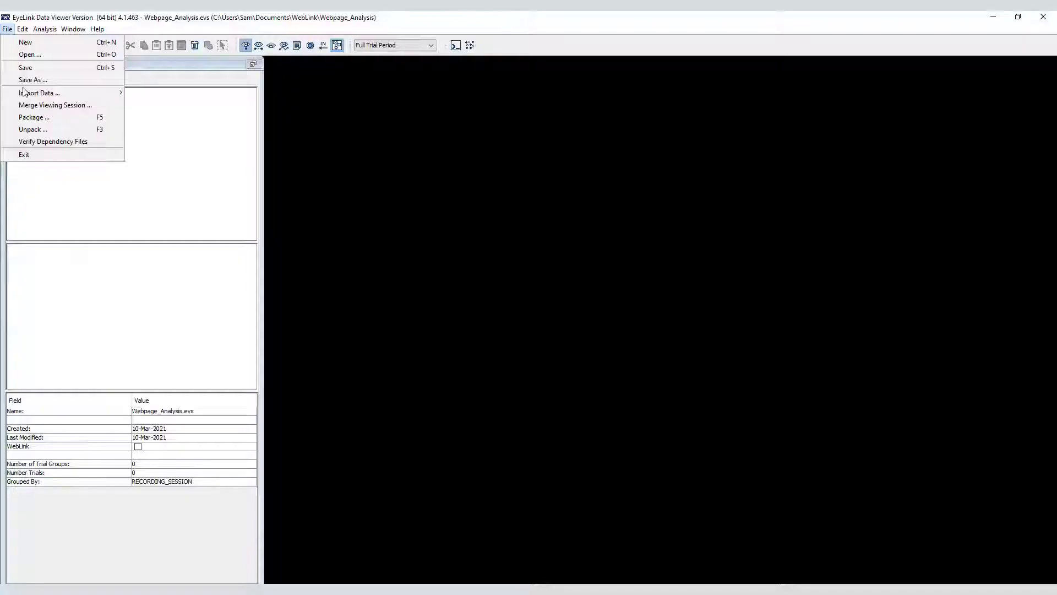
pyautogui.moveTo(39, 92)
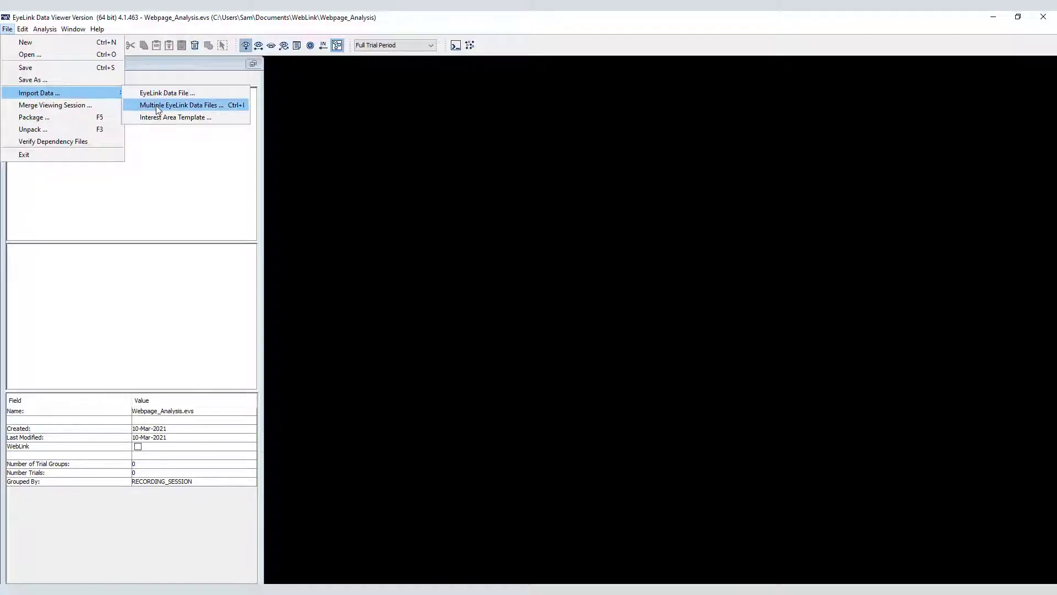
# Step: Import ev.edf, ml.edf and sh.edf as multiple EyeLink data files
pyautogui.click(181, 105)
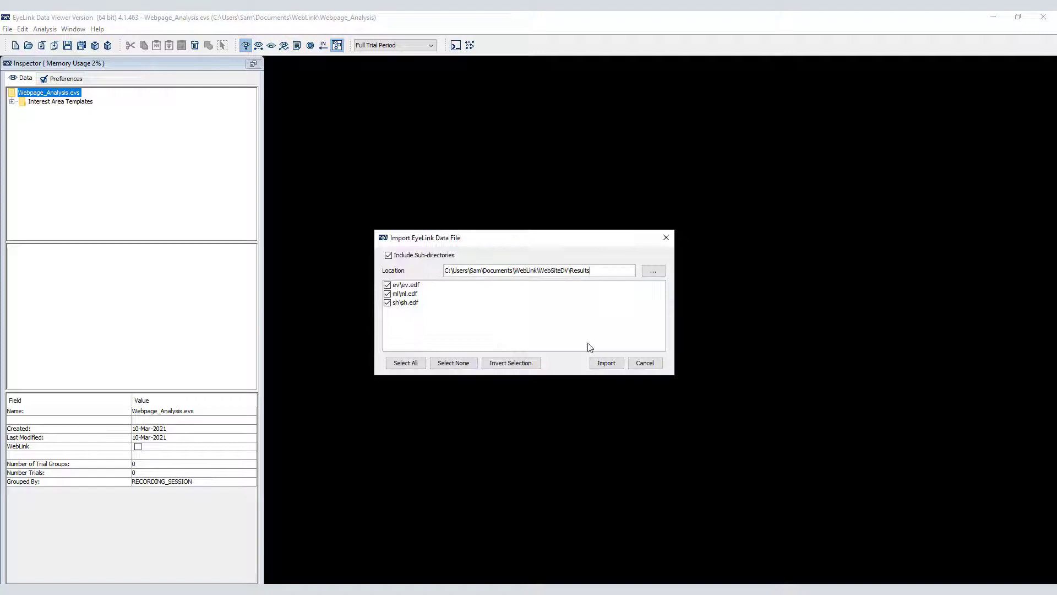
pyautogui.click(605, 363)
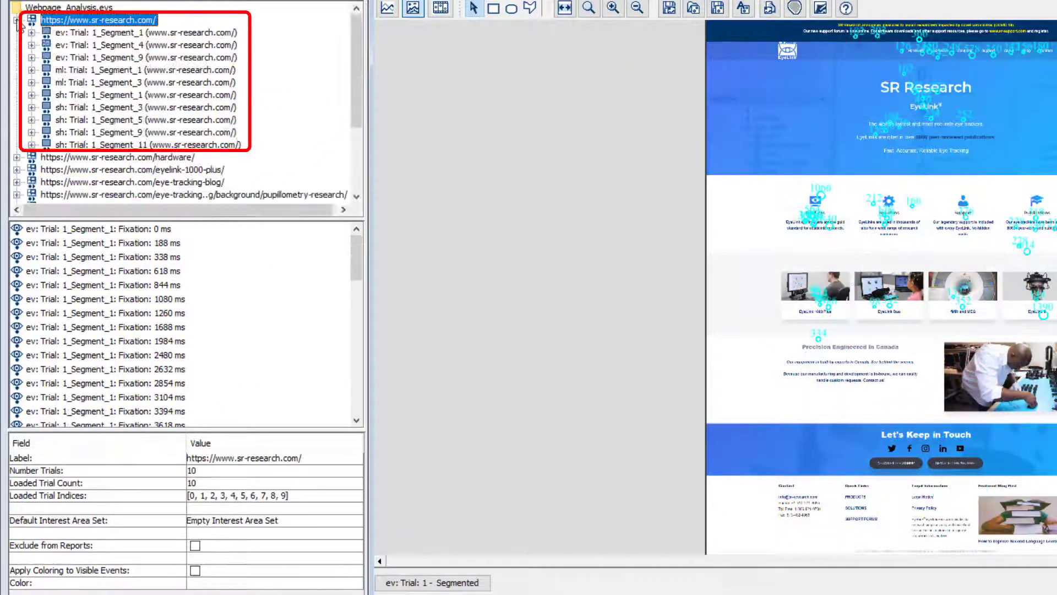
# Step: Review the homepage trial segments for ev, ml and sh's Segment_5
pyautogui.click(135, 32)
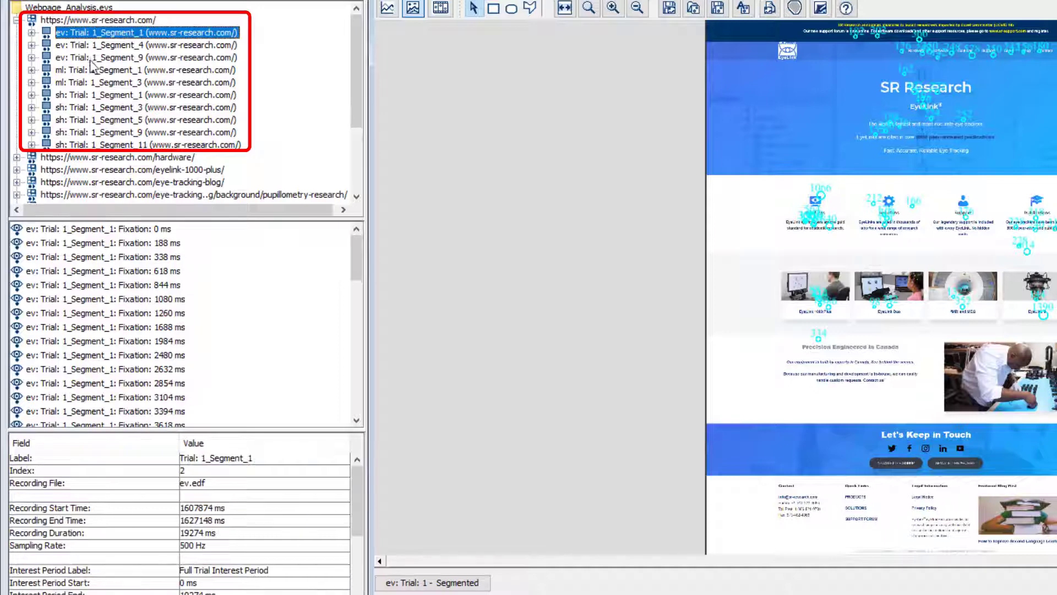
pyautogui.click(148, 69)
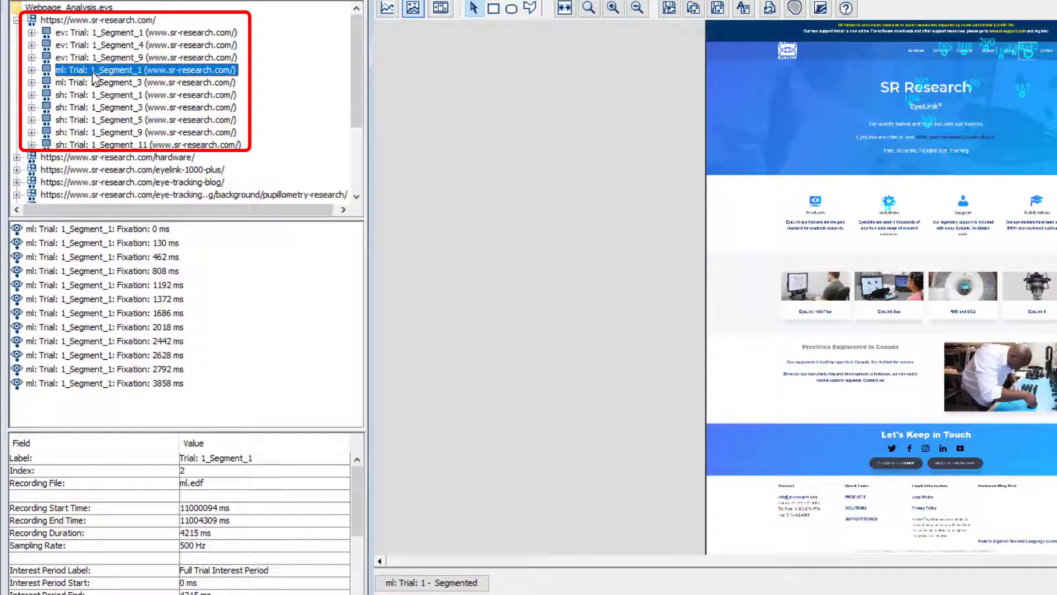
pyautogui.click(121, 20)
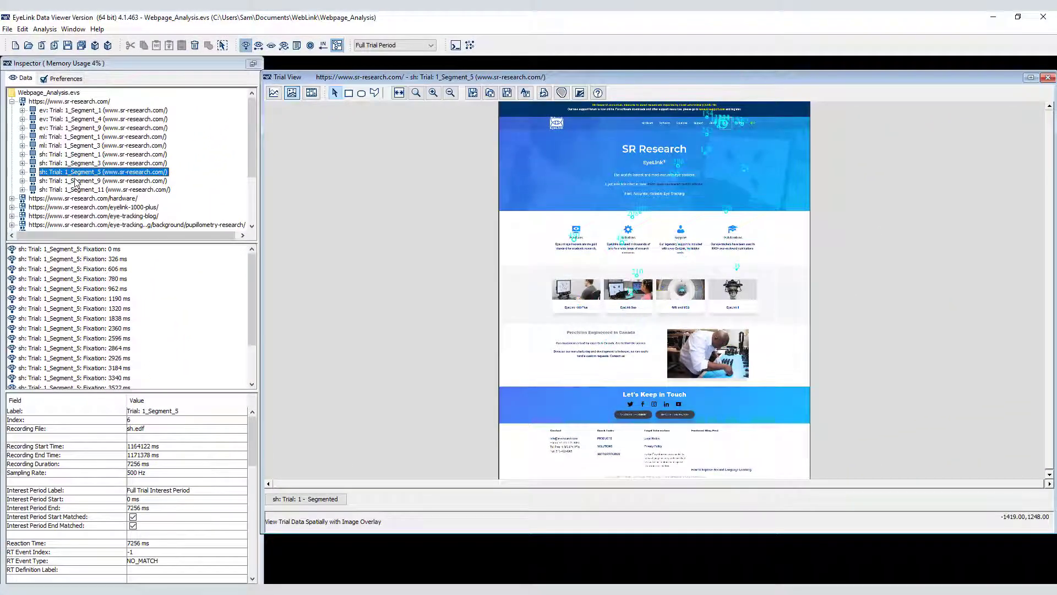
# Step: Show ev: Trial 1_Segment_2 on the Hardware page with its fixations
pyautogui.click(101, 181)
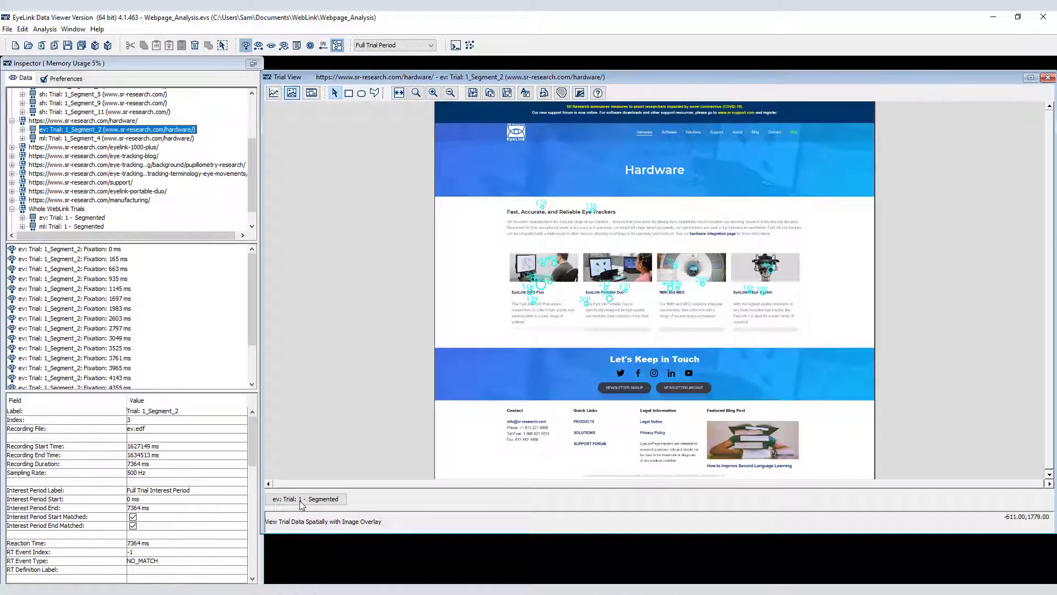
pyautogui.click(306, 499)
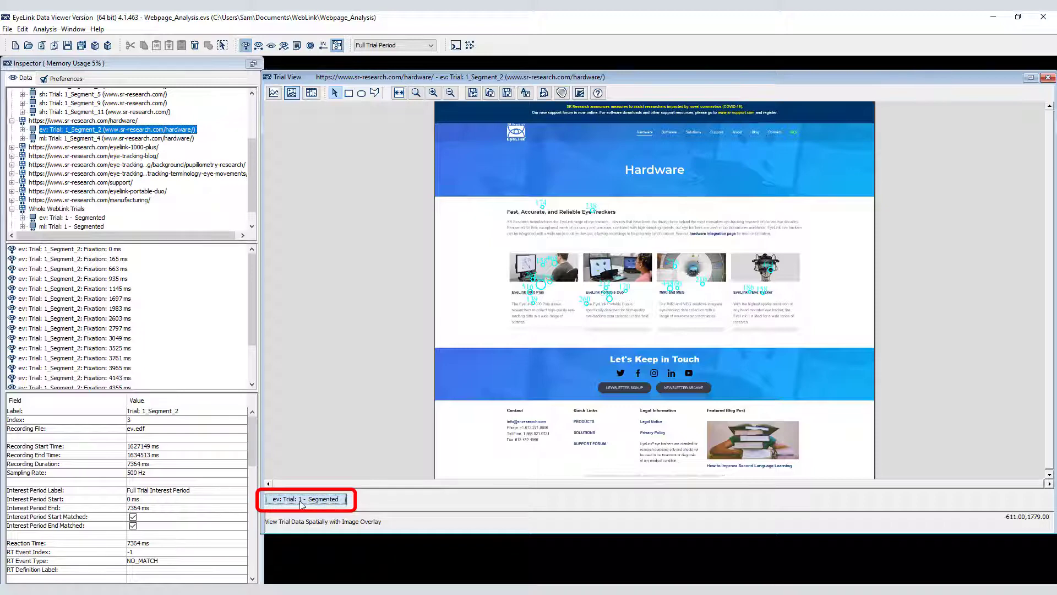
pyautogui.click(102, 163)
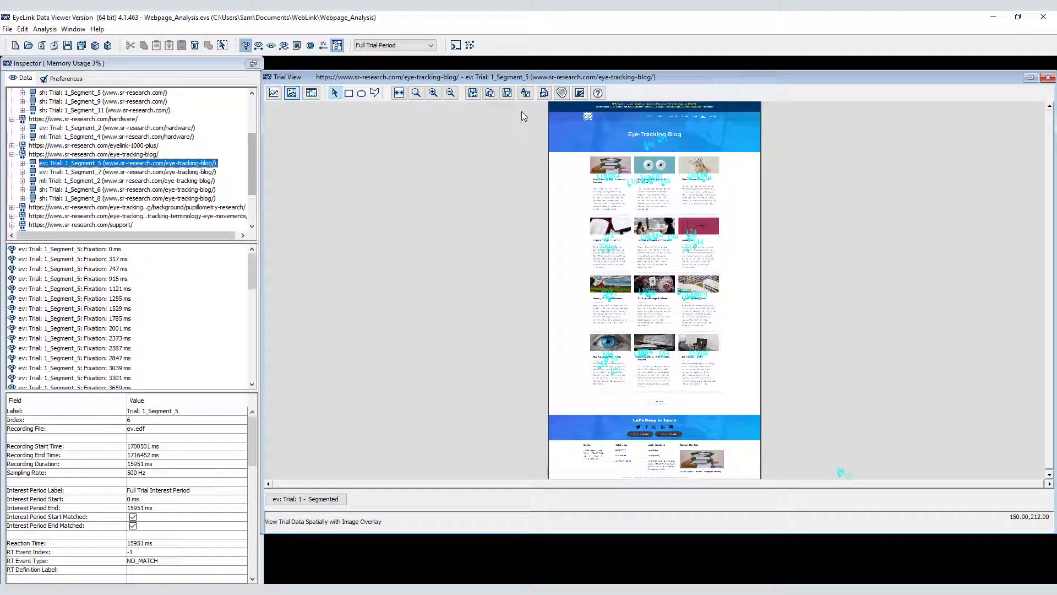
pyautogui.moveTo(388, 105)
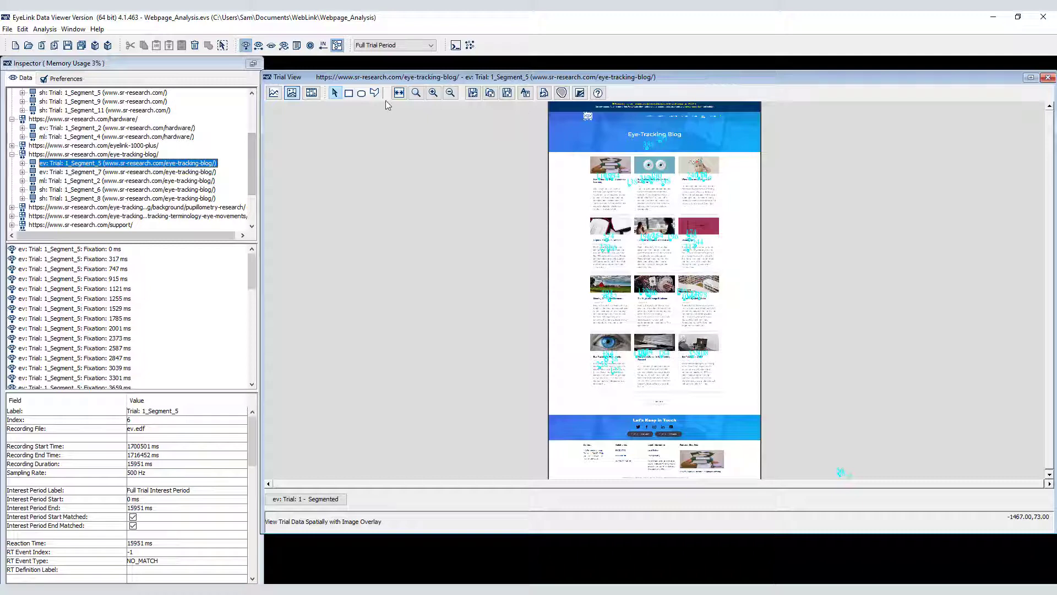
# Step: View ev's blog trial at actual size with saccades shown, then fit the page to the window
pyautogui.click(433, 92)
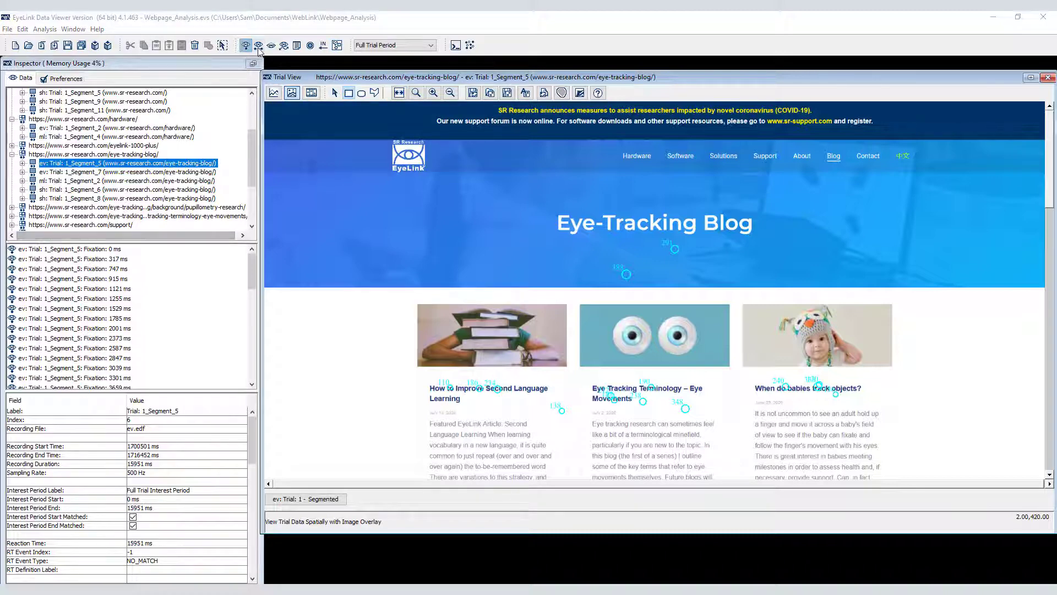
pyautogui.click(258, 45)
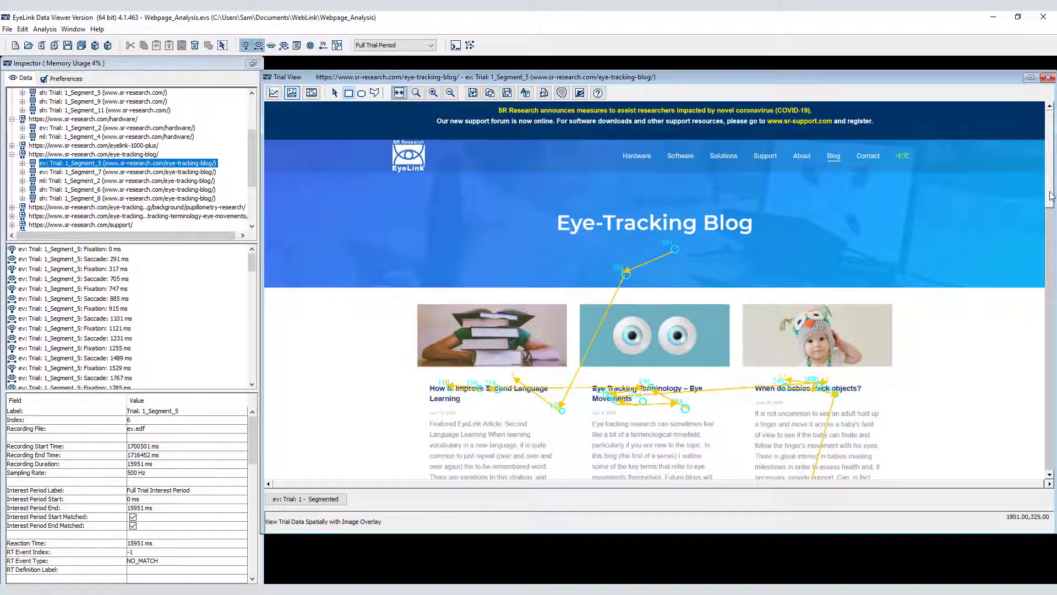
pyautogui.scroll(-3)
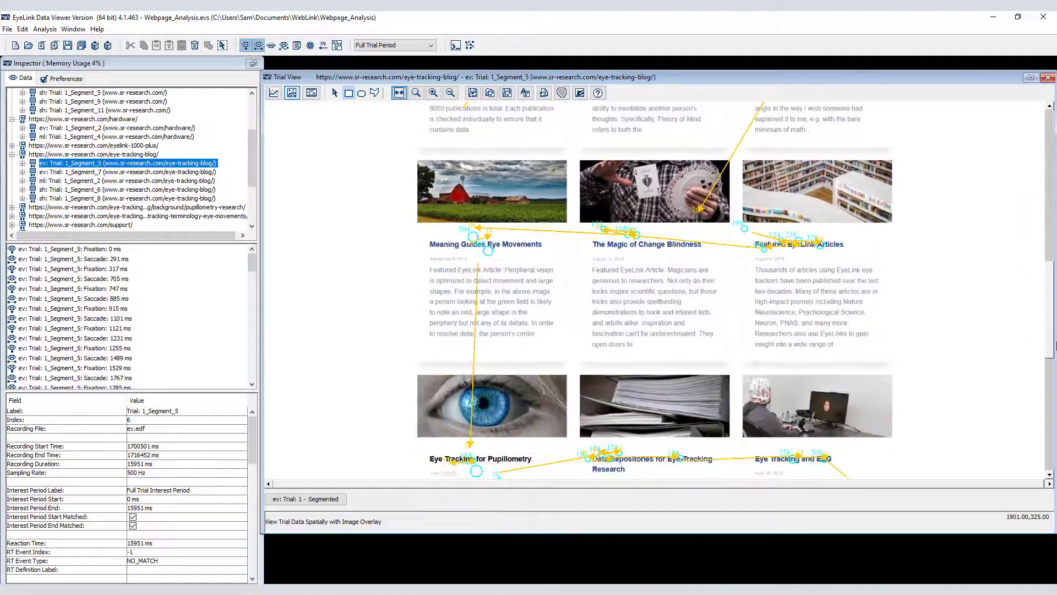
pyautogui.click(400, 92)
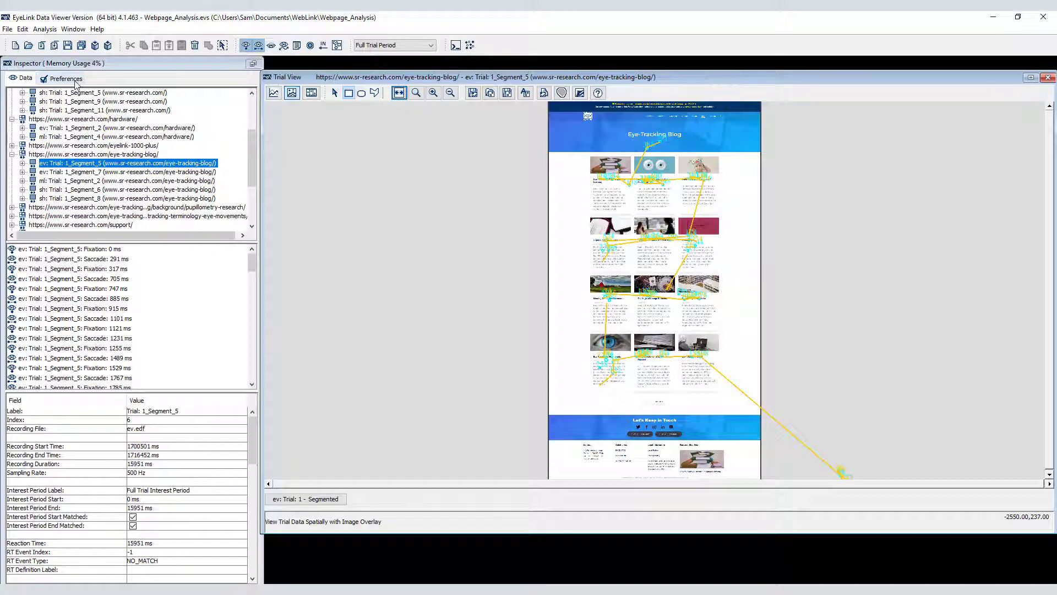
# Step: Turn off saccade display on ev's blog trial and fit the page to the window
pyautogui.click(65, 78)
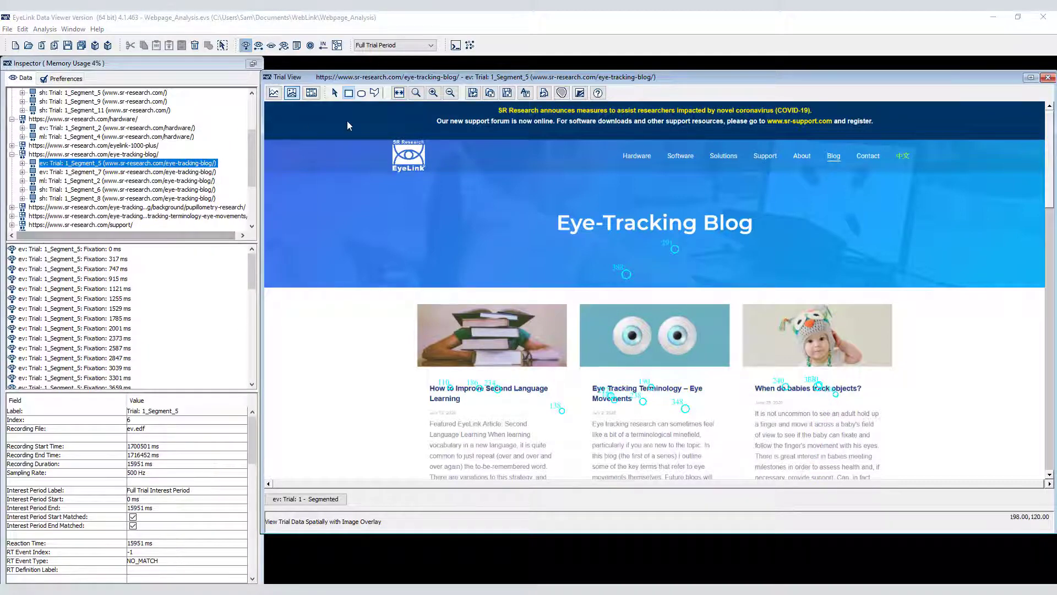
pyautogui.click(397, 93)
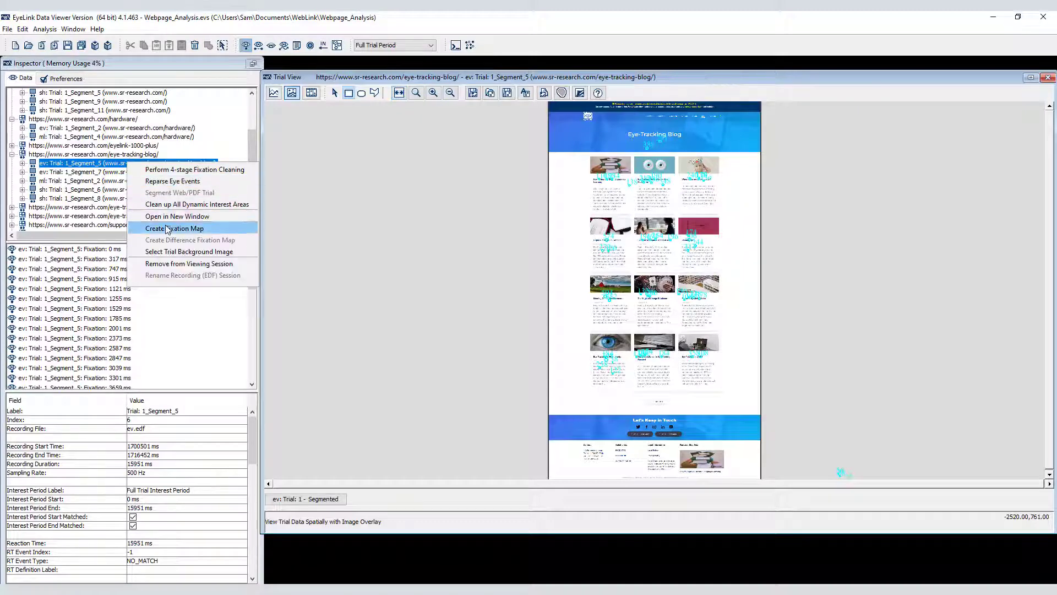
# Step: Save a fixation map for ev: Trial 1_Segment_5 and a combined eye-tracking-blog page map
pyautogui.click(174, 228)
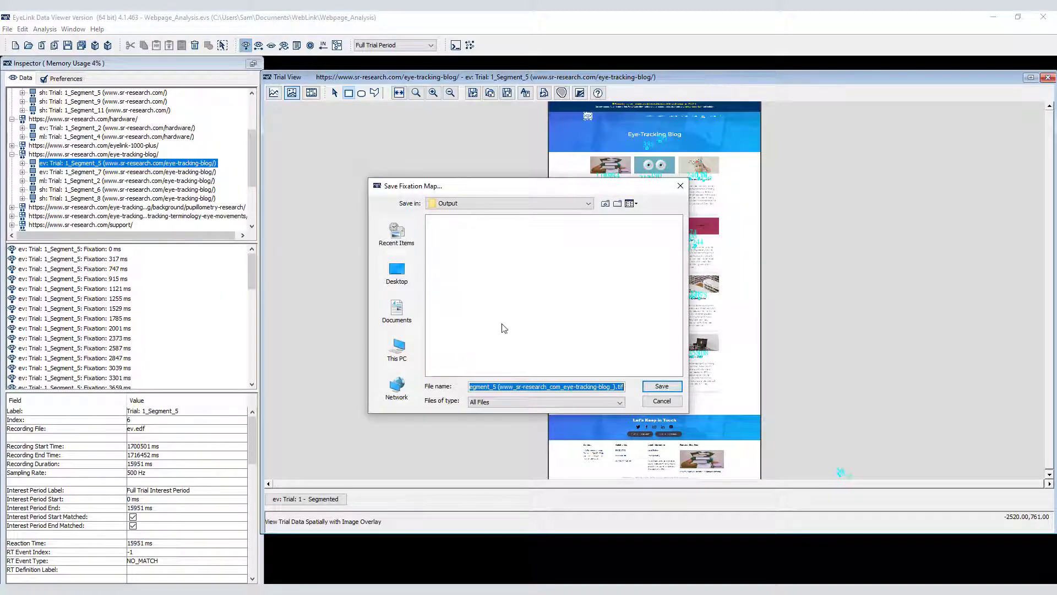
pyautogui.click(660, 386)
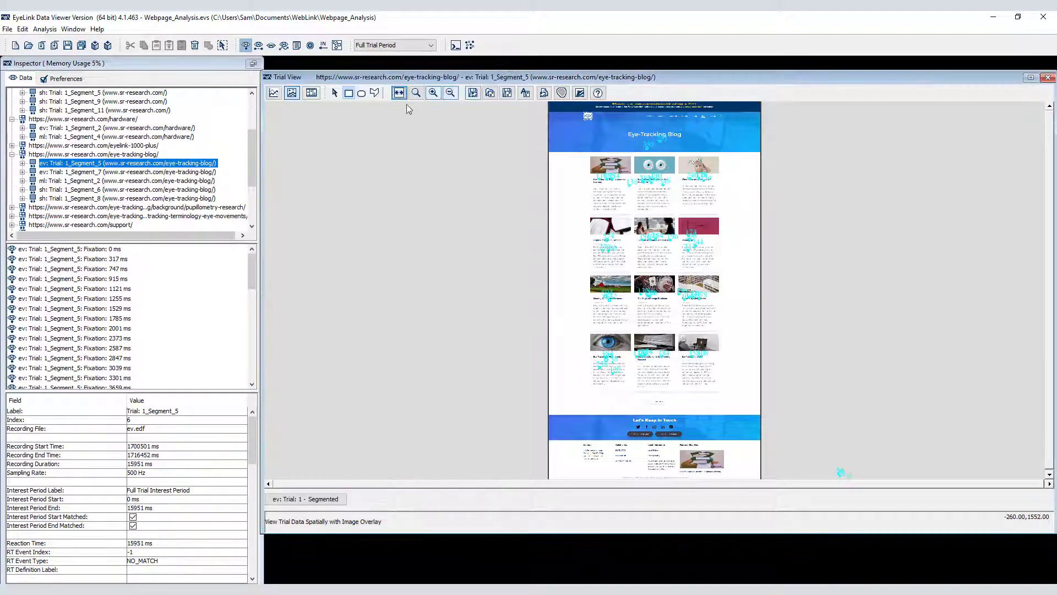
pyautogui.rightClick(94, 154)
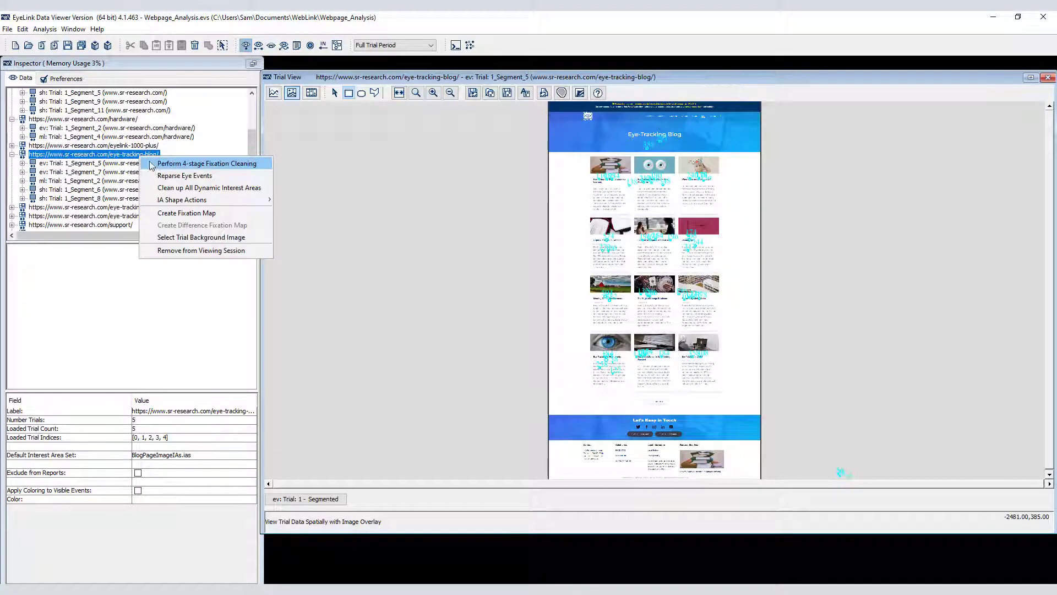
pyautogui.click(186, 213)
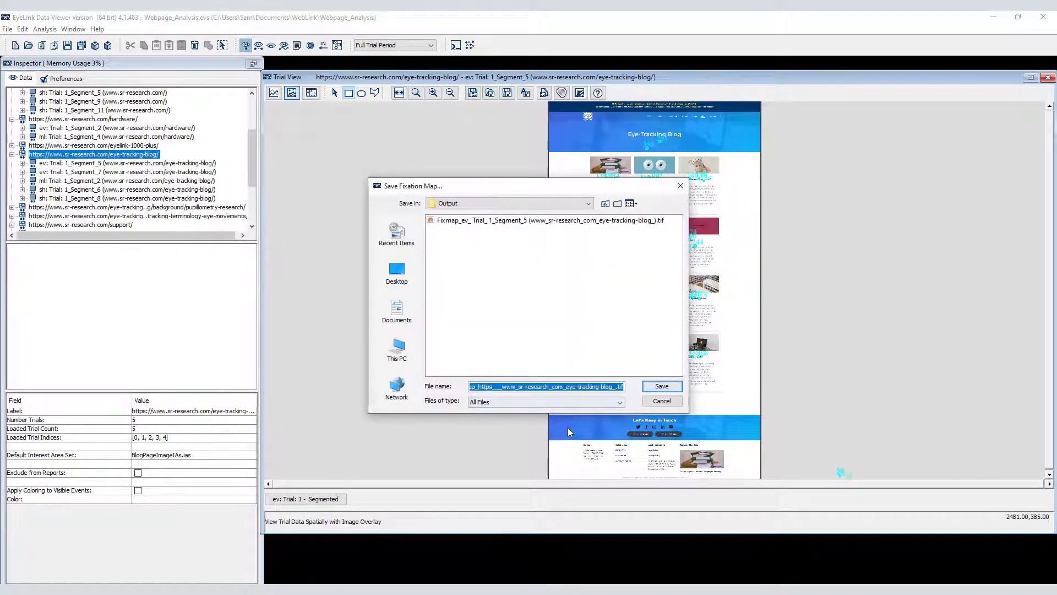
pyautogui.click(660, 385)
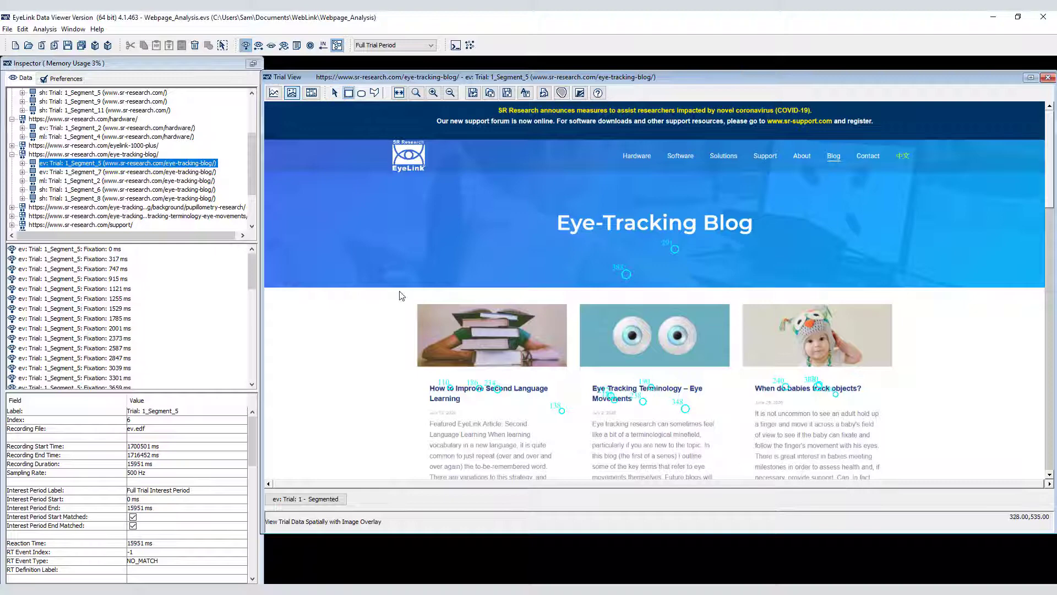
# Step: Draw rectangle interest areas Images_01 to Images_04 around the blog image rows
pyautogui.moveTo(405, 296); pyautogui.dragTo(901, 381)
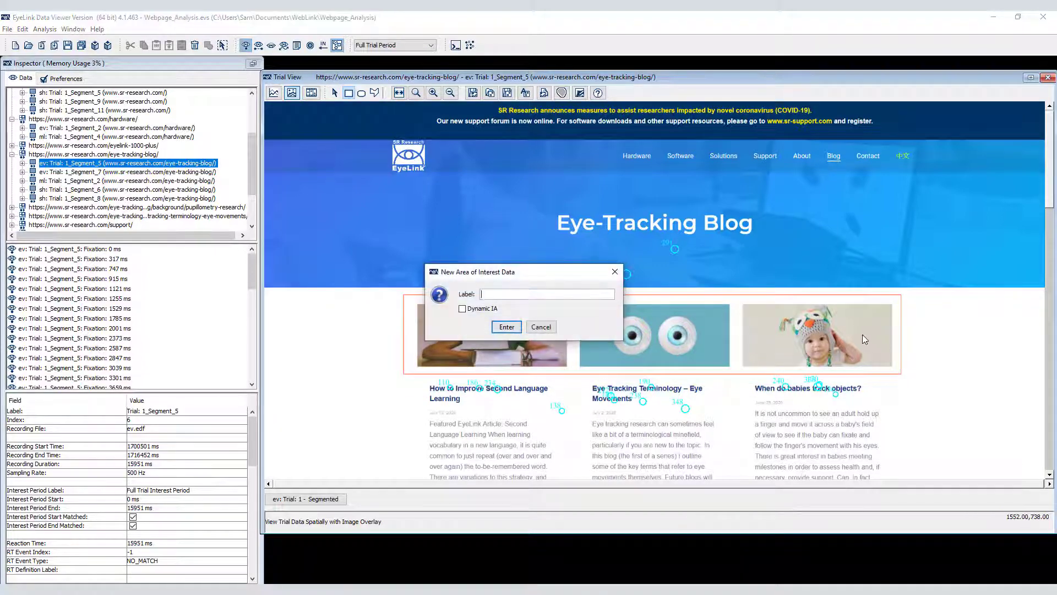
pyautogui.write('Images_0')
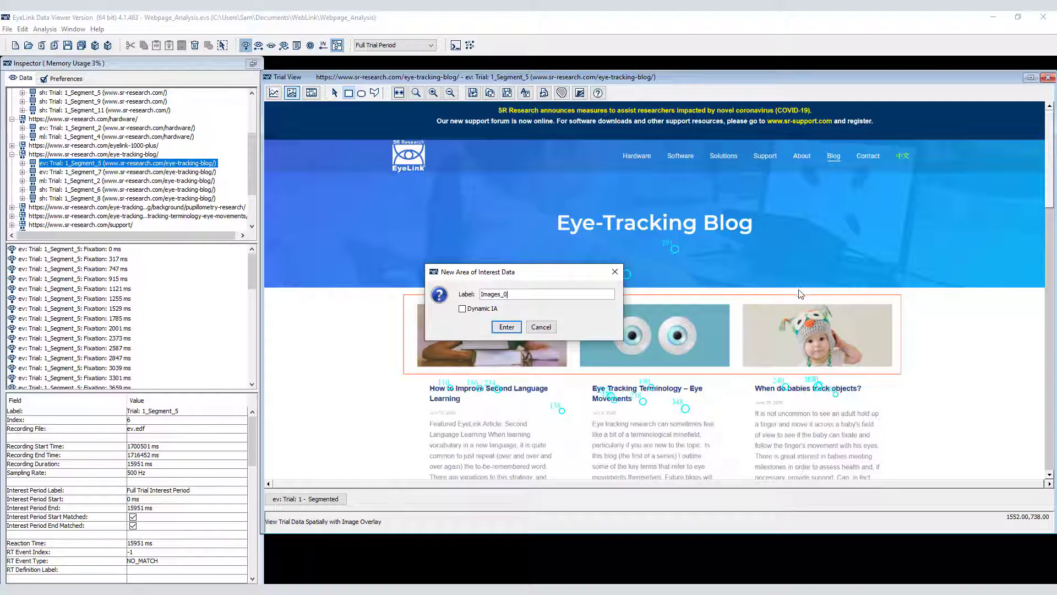
pyautogui.click(506, 326)
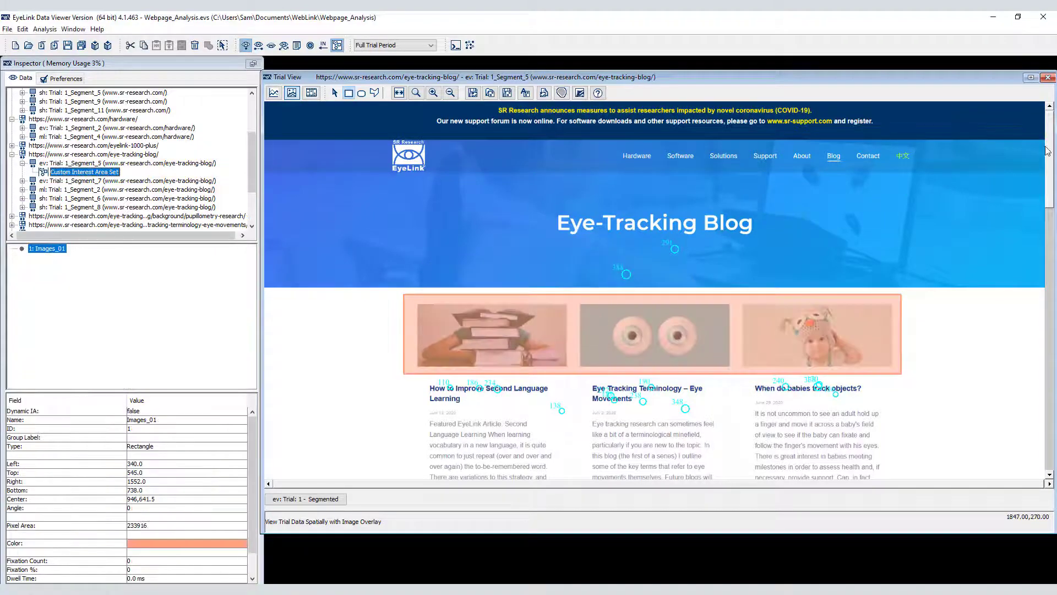
pyautogui.scroll(-3)
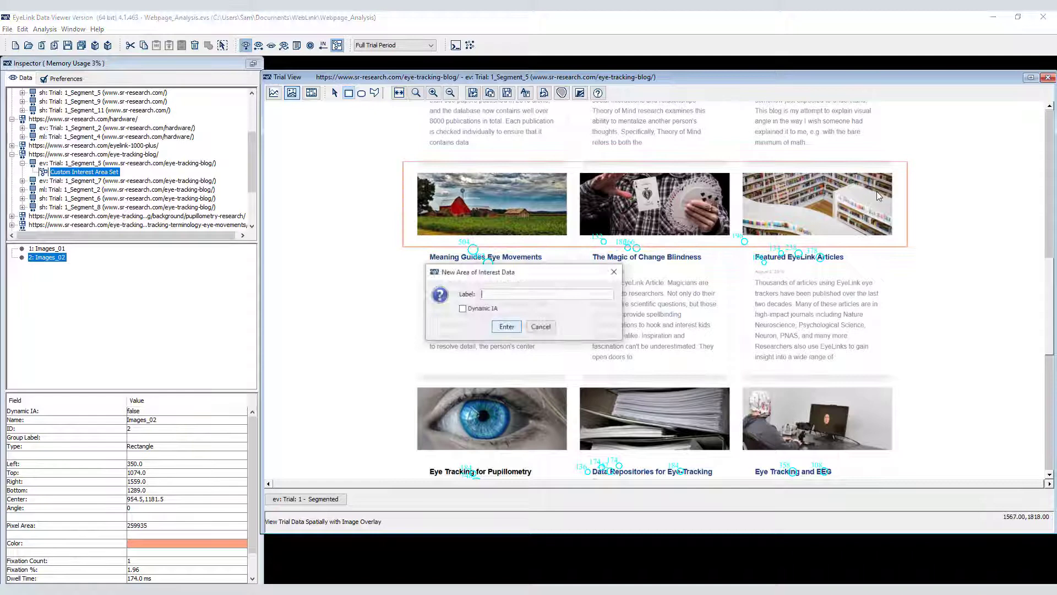
pyautogui.click(506, 327)
pyautogui.write('Images_04')
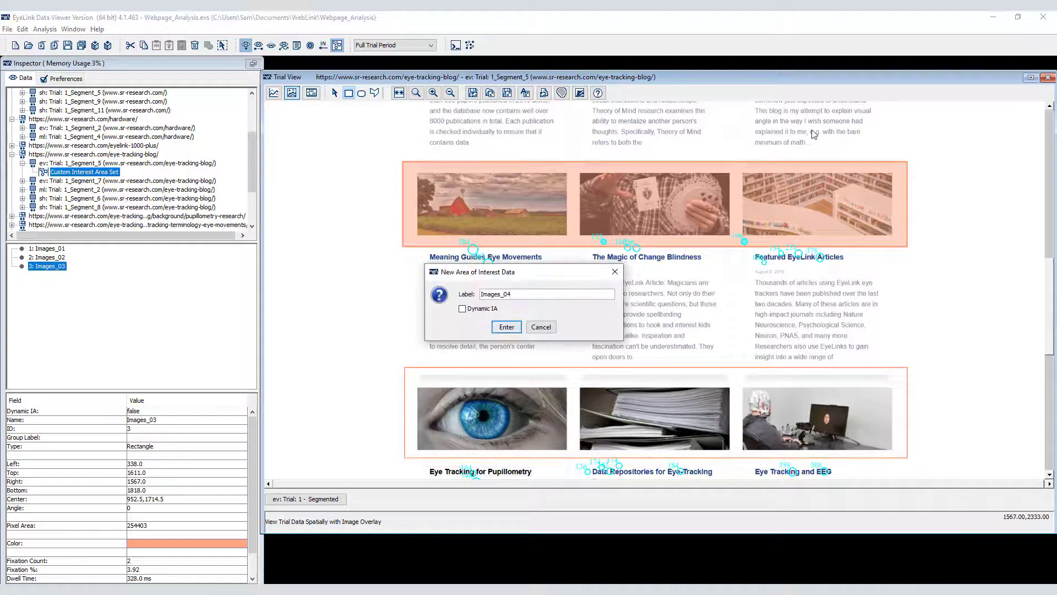
pyautogui.click(505, 327)
pyautogui.write('BlogPageImageIAs')
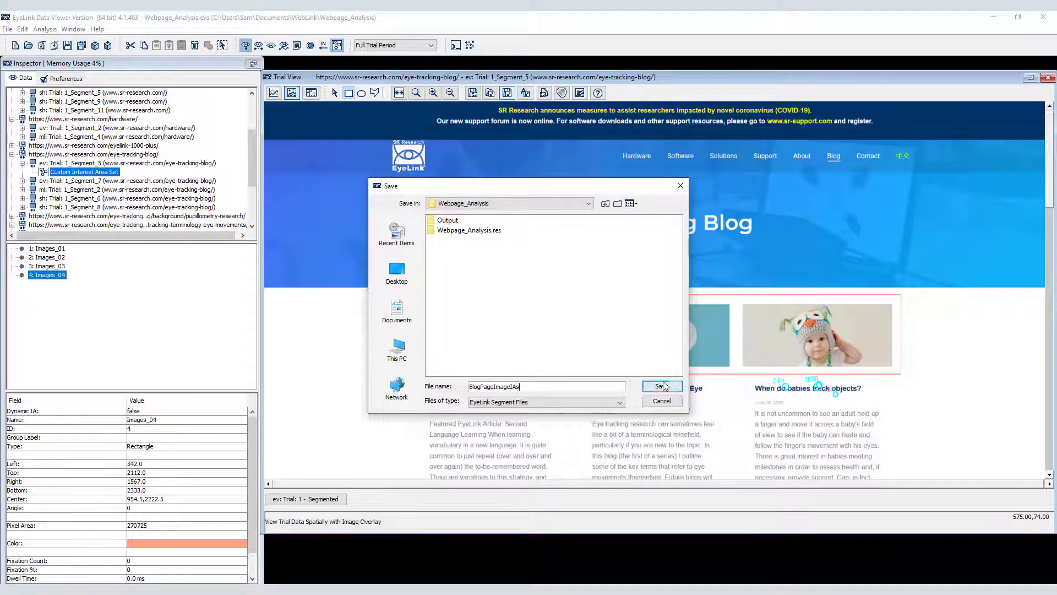
# Step: Save BlogPageImageIAs as the blog page's default IA set, then view sh: Trial 1_Segment_8
pyautogui.click(660, 387)
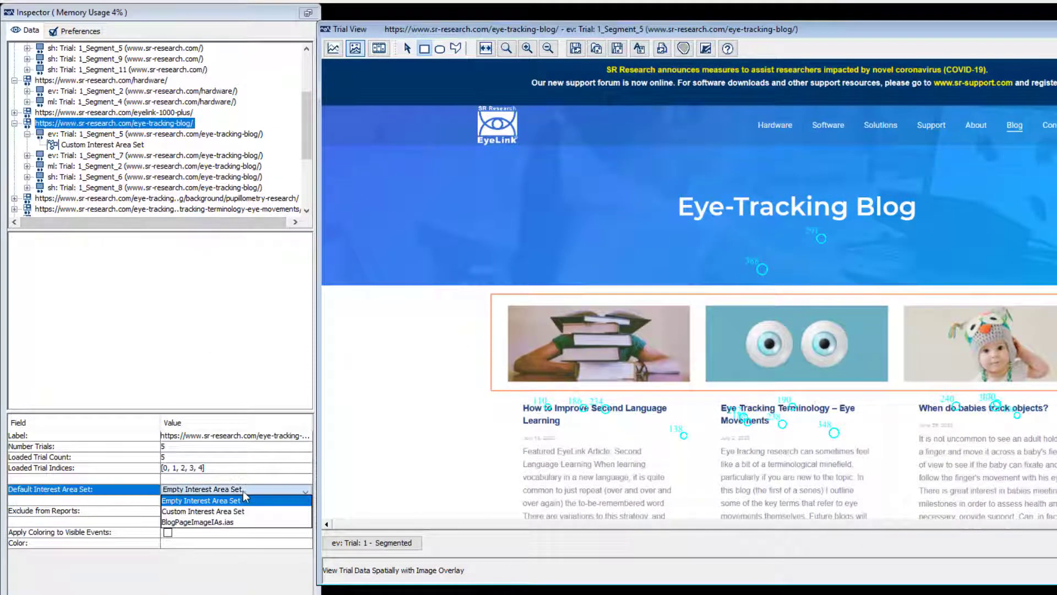
pyautogui.click(198, 521)
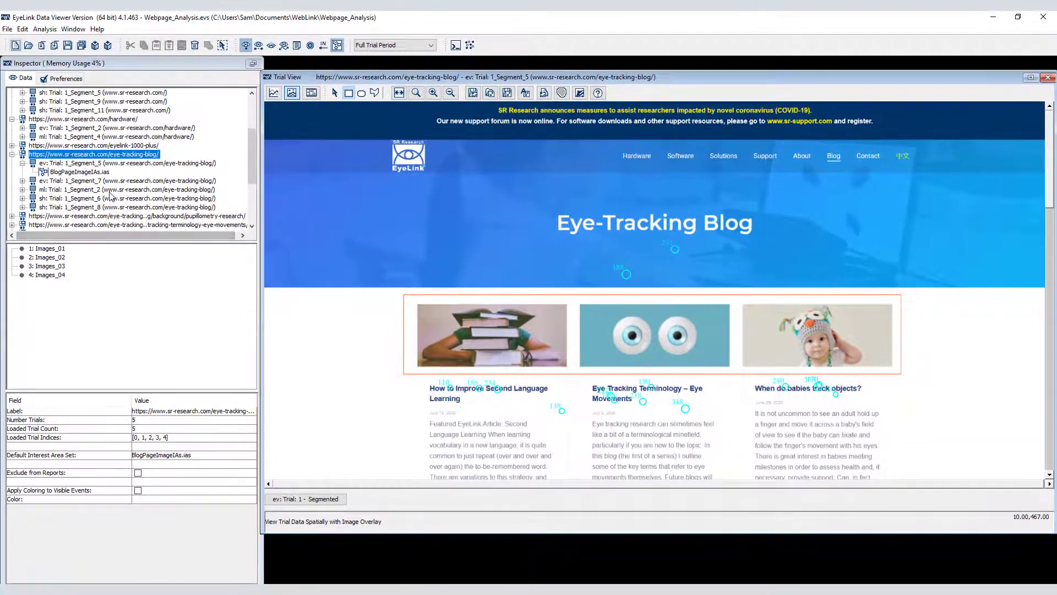
pyautogui.click(135, 189)
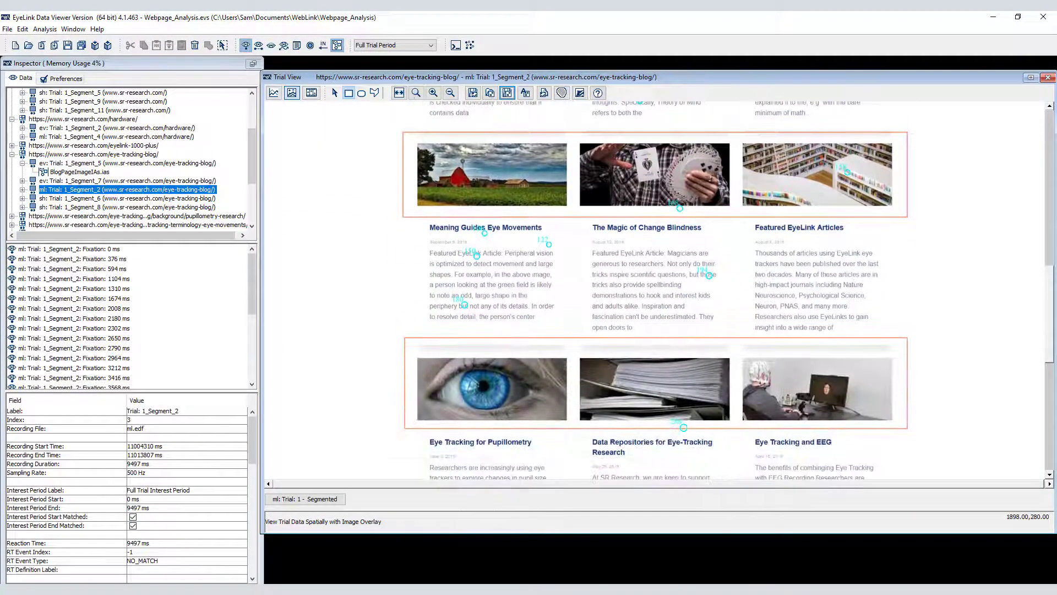
pyautogui.click(128, 207)
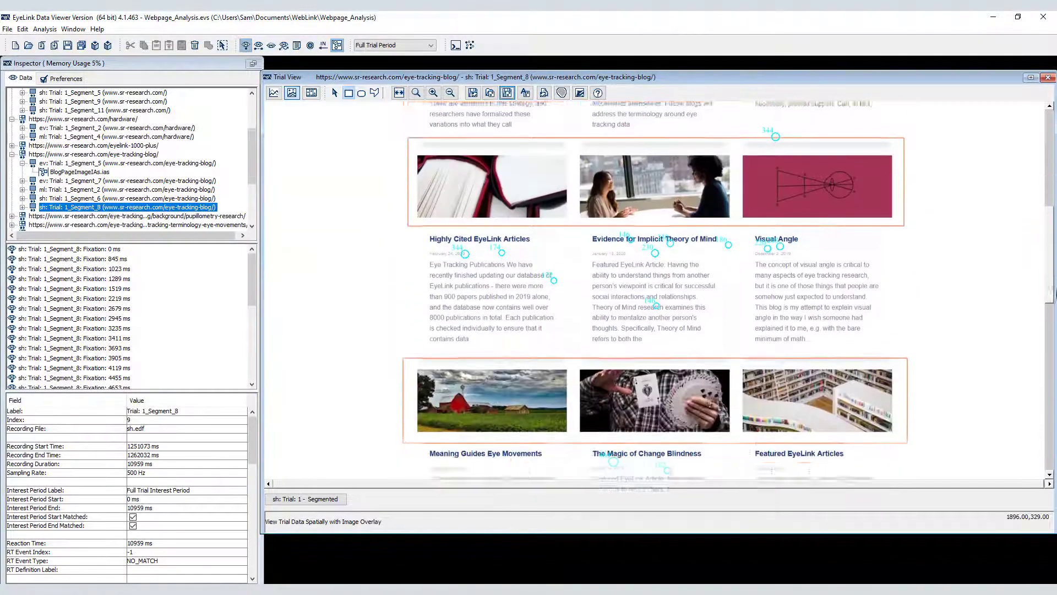
pyautogui.scroll(-3)
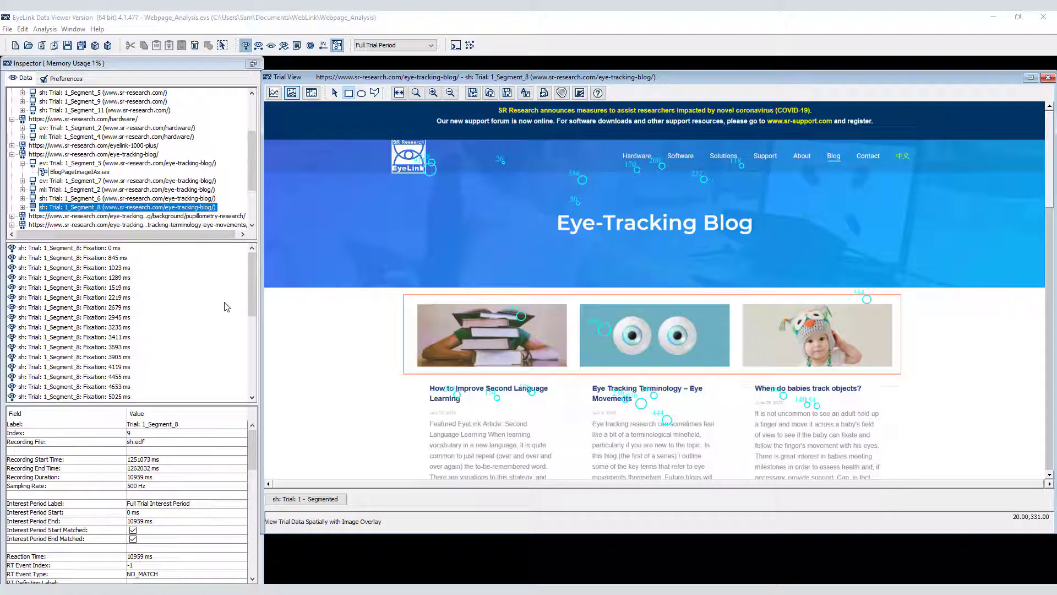
# Step: Switch to Playback Animation and play ev: Trial 1 - Segmented
pyautogui.click(311, 93)
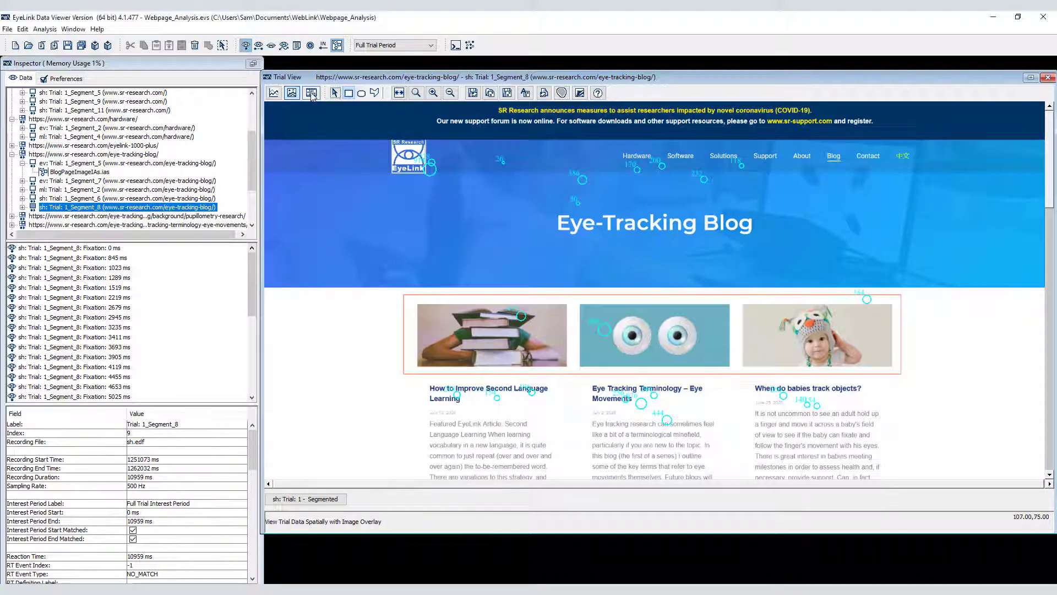
pyautogui.click(311, 92)
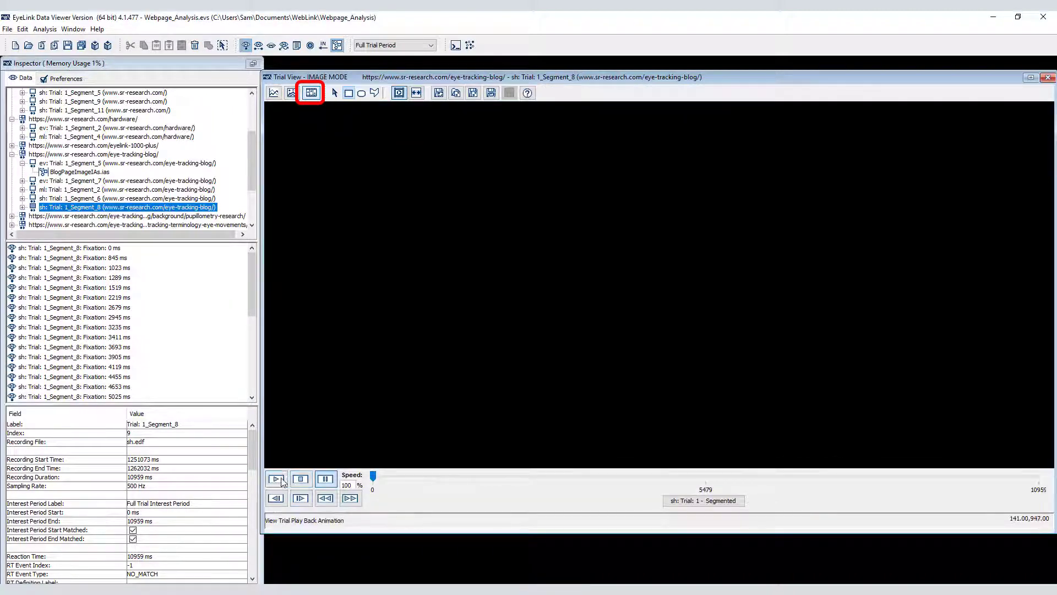
pyautogui.click(275, 478)
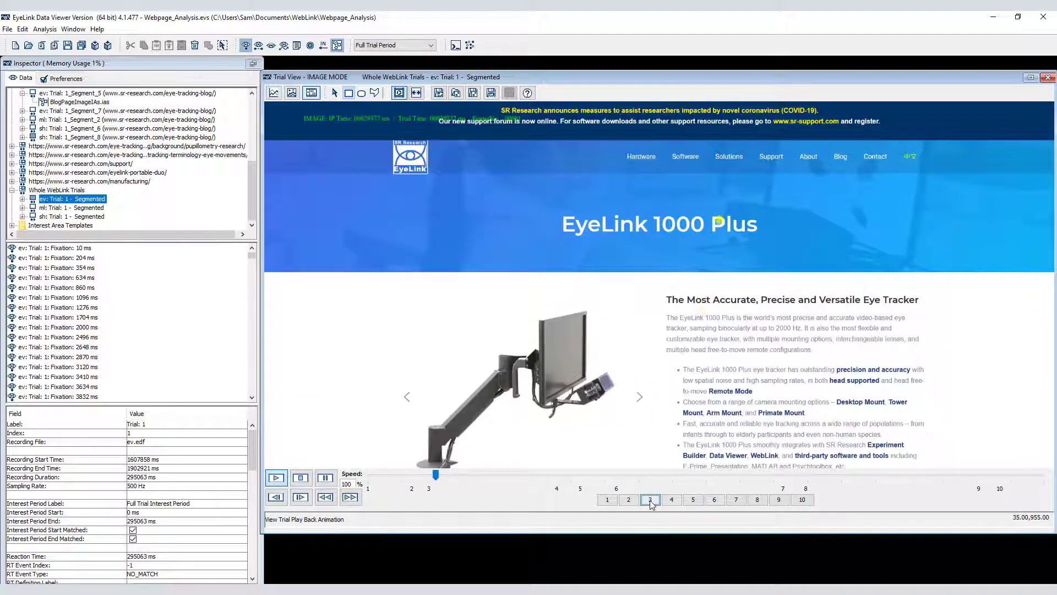
# Step: Jump ev's playback to page visit 6 (pupillometry blog), fit to width, then select sh's manufacturing visit
pyautogui.click(693, 500)
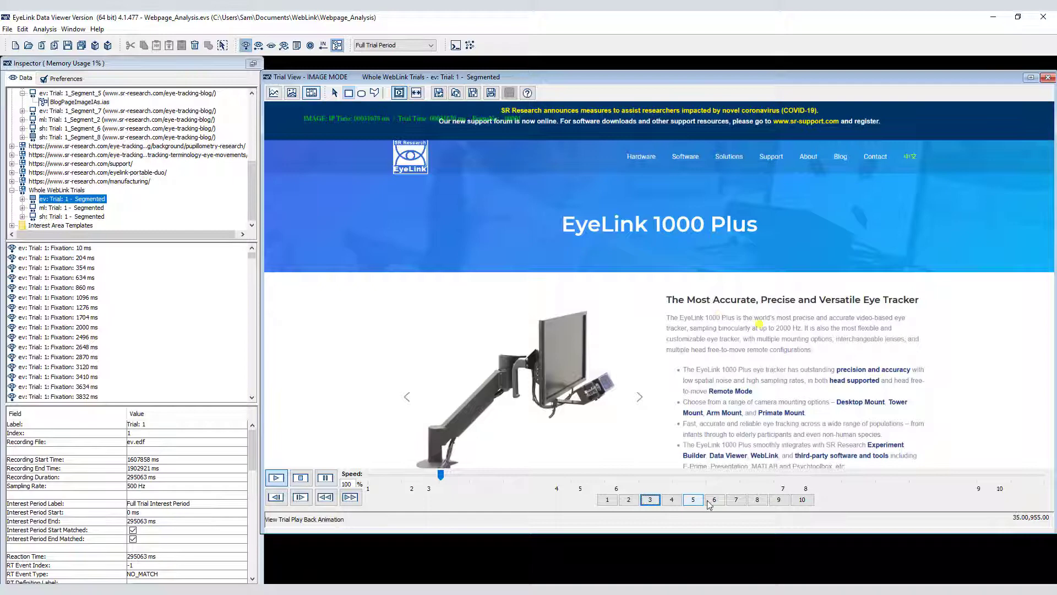
pyautogui.click(714, 499)
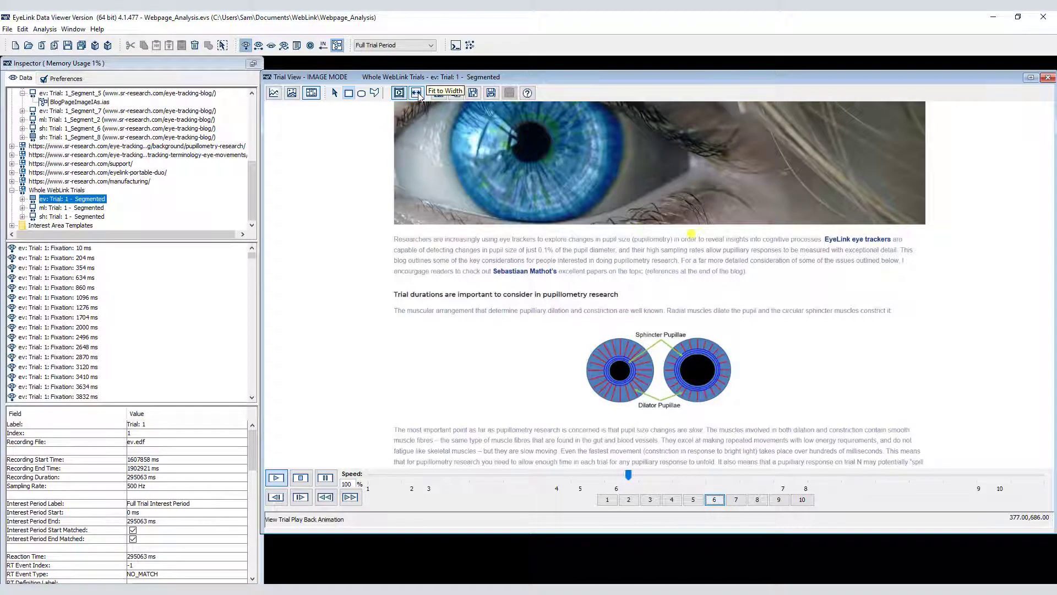
pyautogui.click(436, 93)
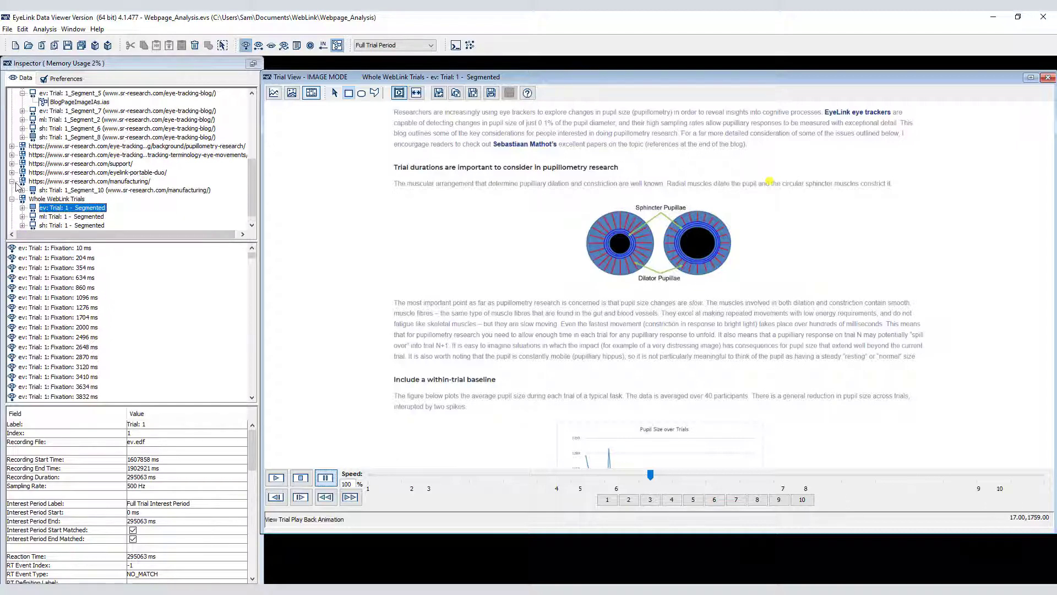
pyautogui.click(125, 189)
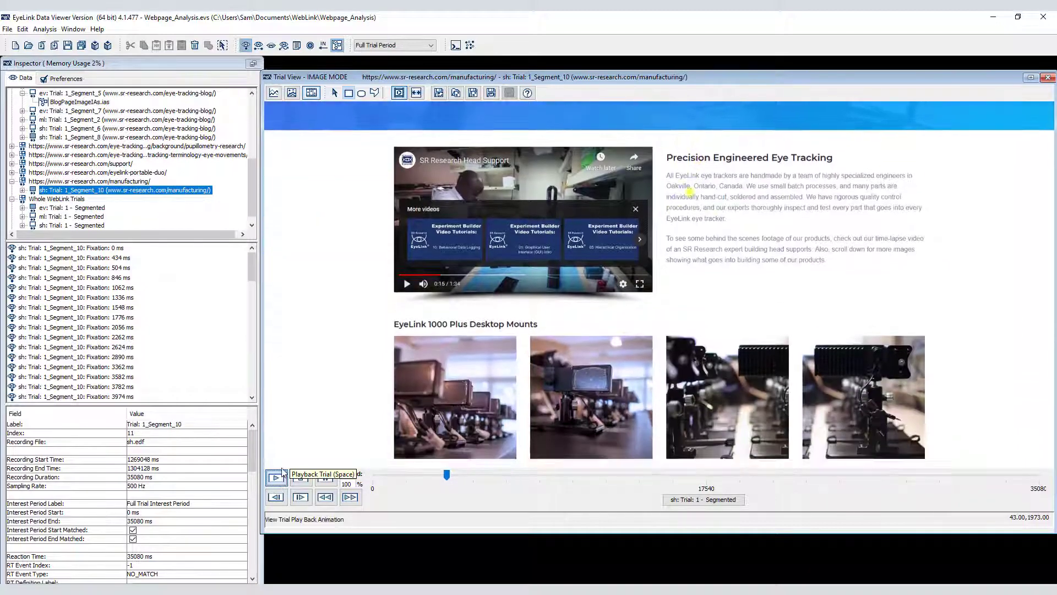
# Step: Play sh: Trial 1_Segment_10 in Video Mode, then stop playback
pyautogui.click(275, 477)
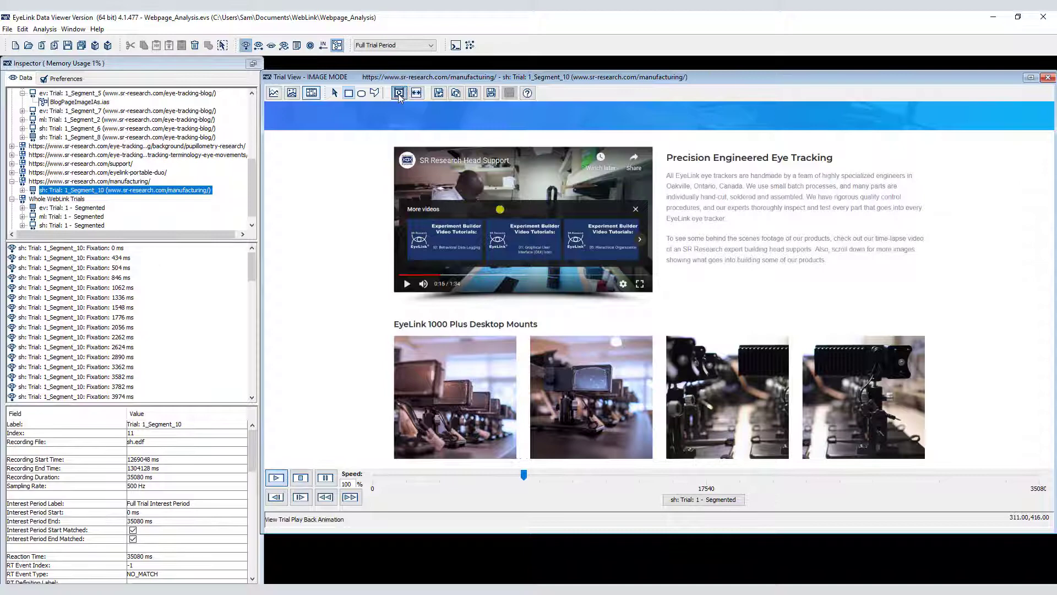
pyautogui.click(398, 92)
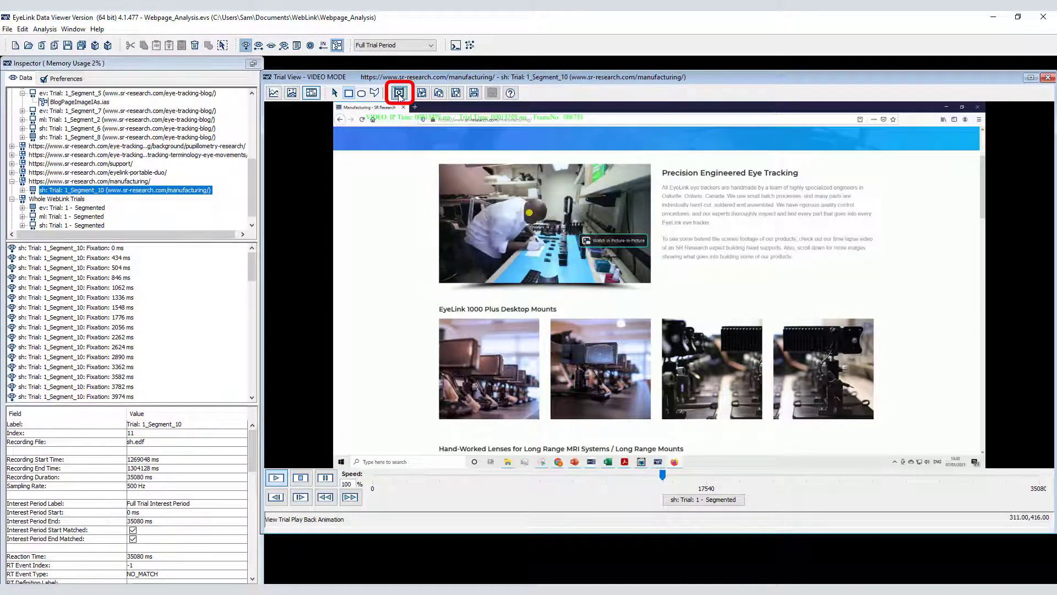
pyautogui.click(276, 478)
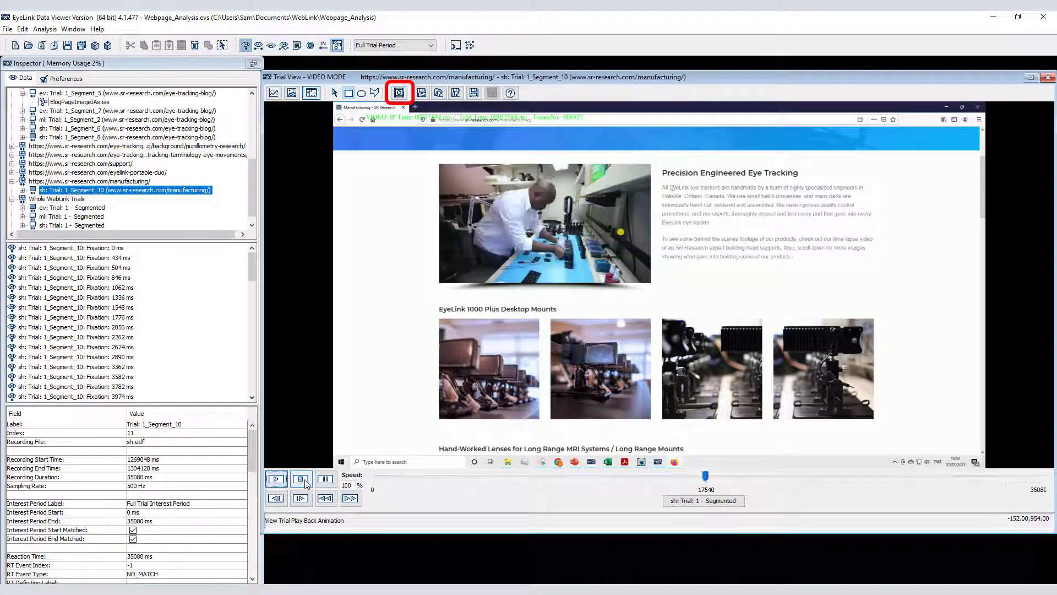
pyautogui.click(301, 478)
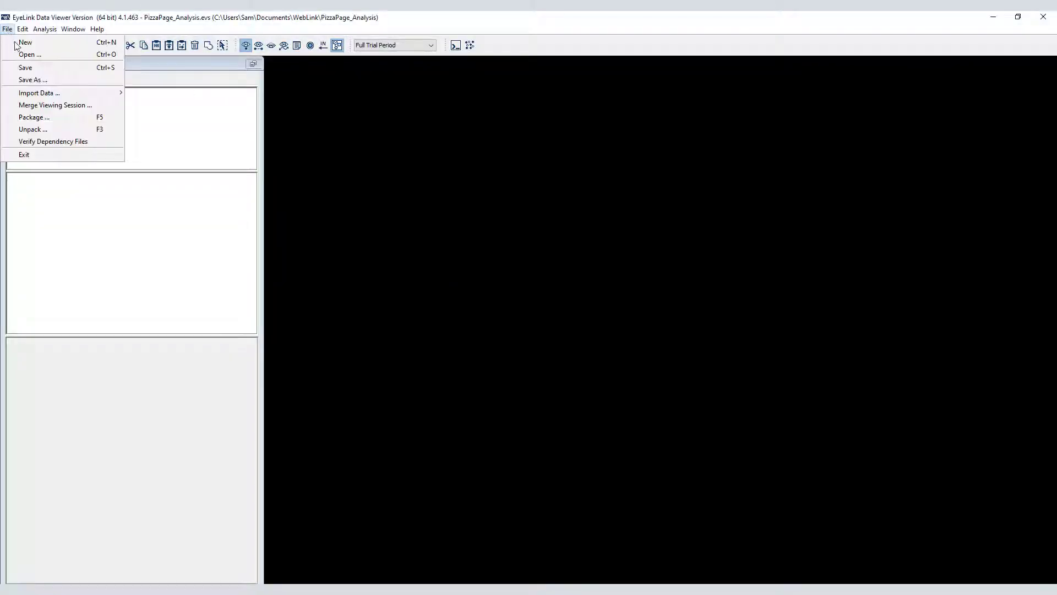
# Step: Import P01–P04.edf into the session and list the cheese and tomato pizza page trials
pyautogui.click(39, 93)
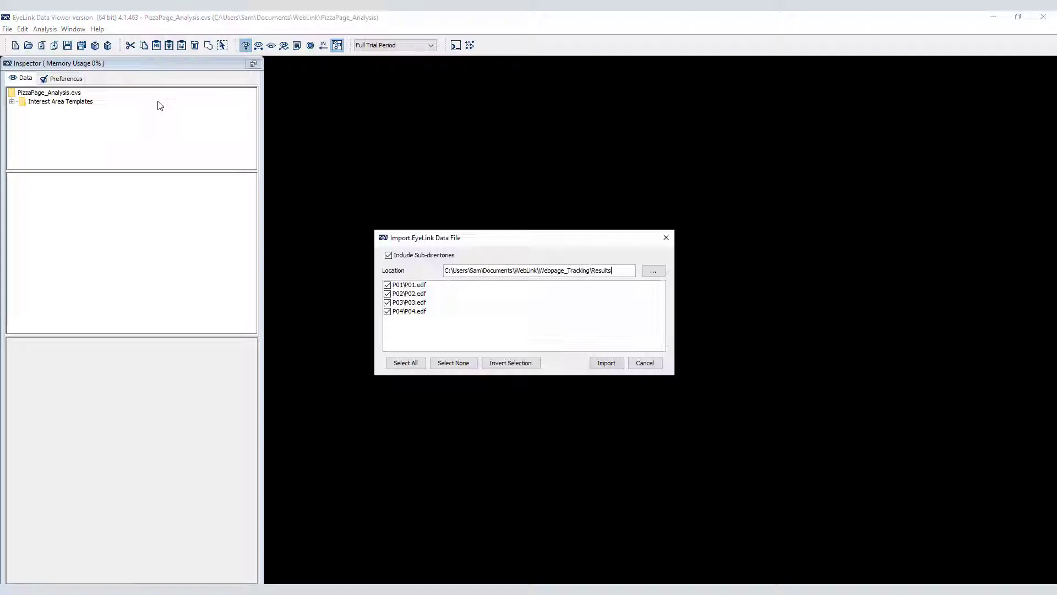
pyautogui.click(605, 363)
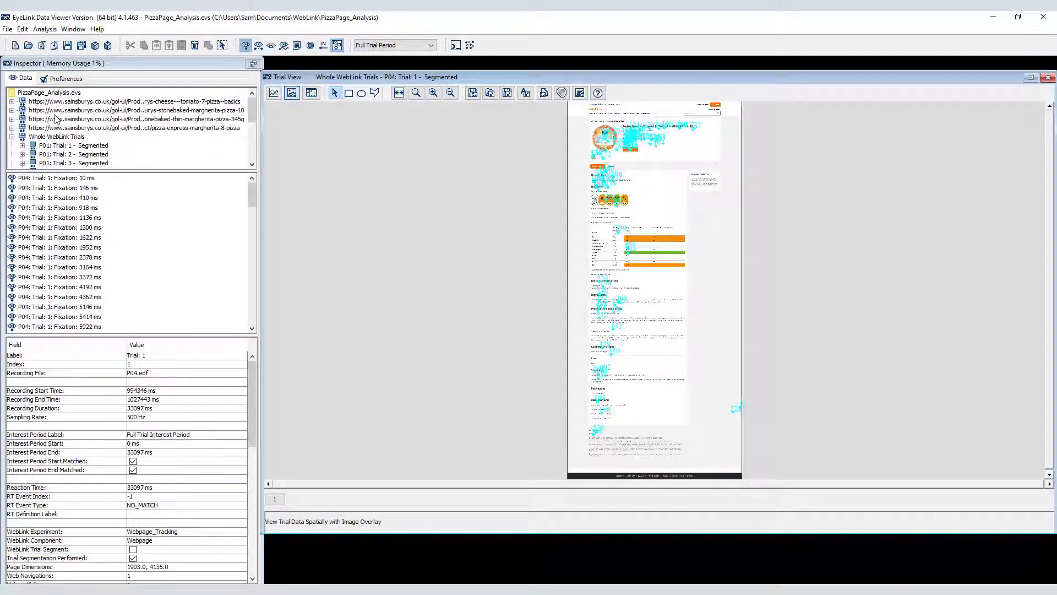
pyautogui.click(12, 101)
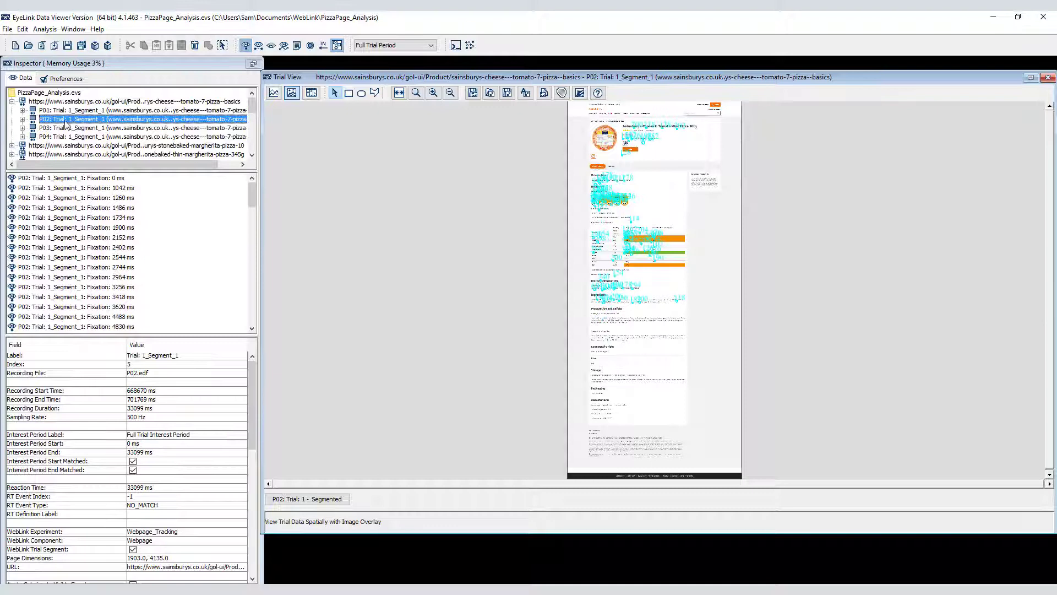
# Step: Review P04's cheese and tomato pizza page fixations and P01's whole WebLink trial
pyautogui.click(101, 128)
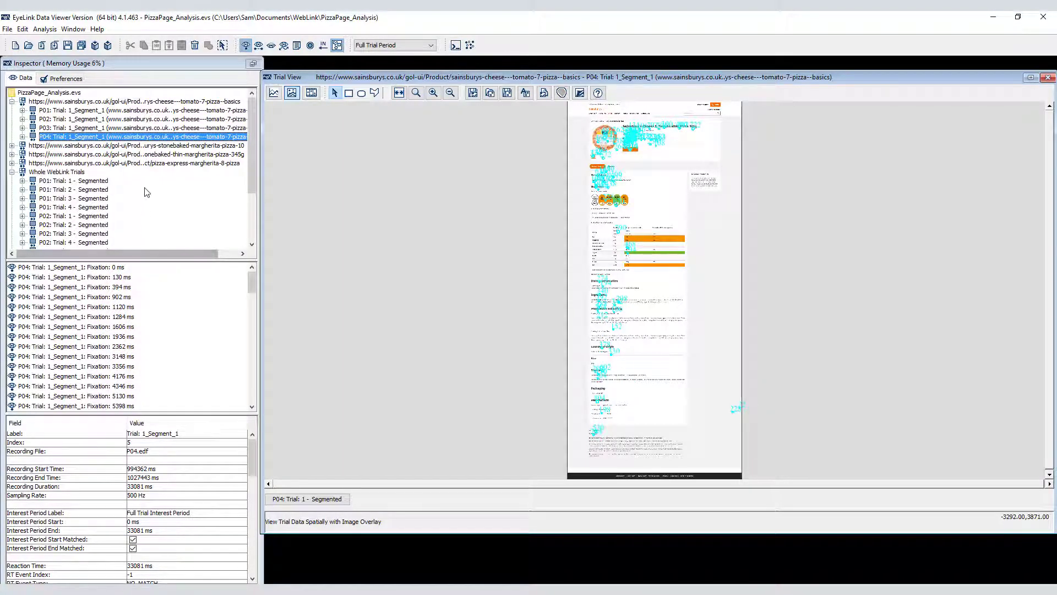
pyautogui.click(74, 180)
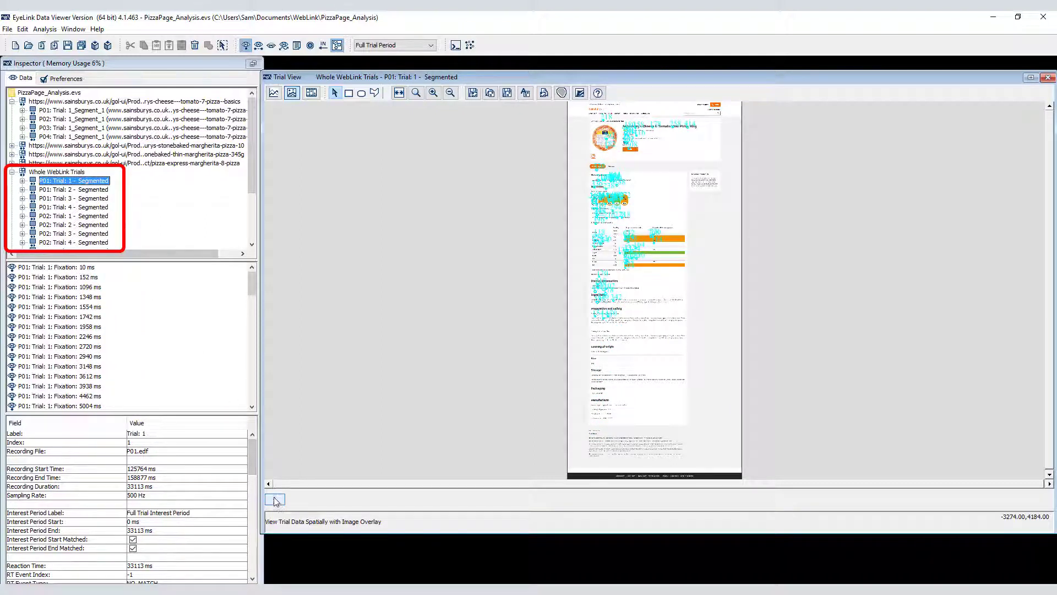
pyautogui.click(12, 177)
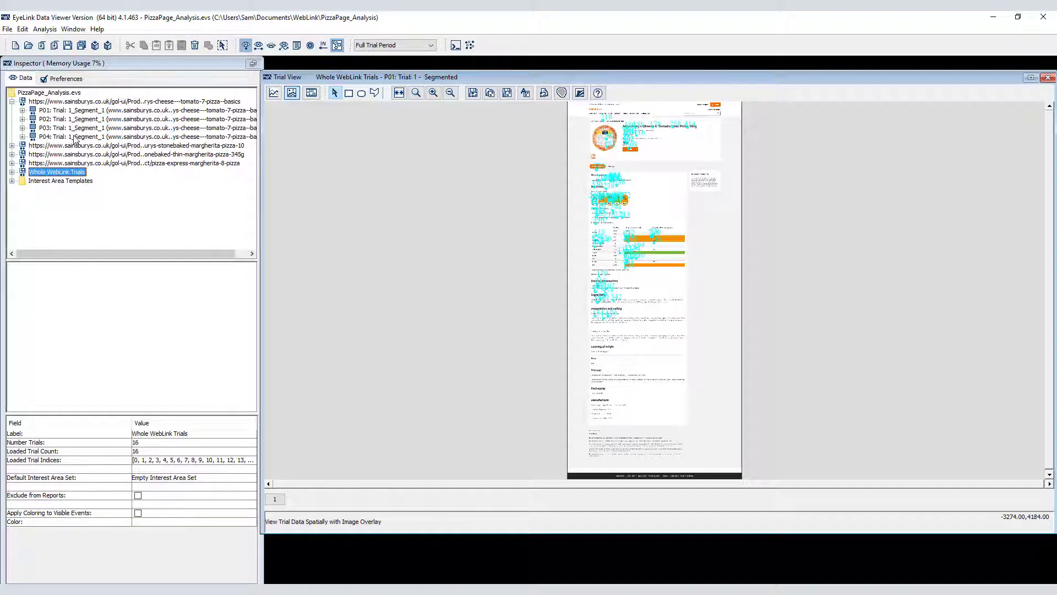
pyautogui.click(135, 137)
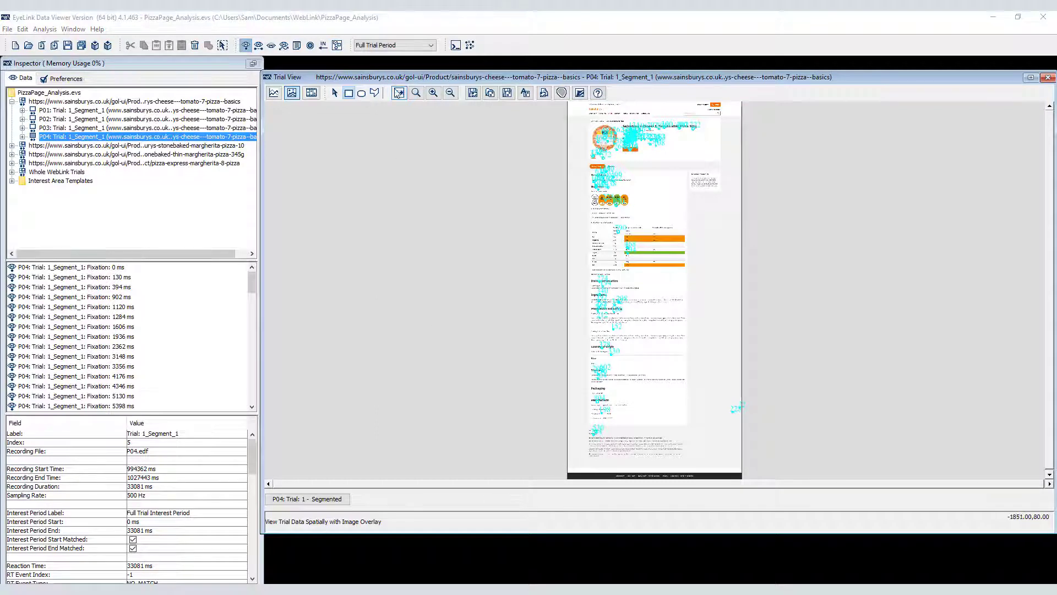
pyautogui.click(399, 93)
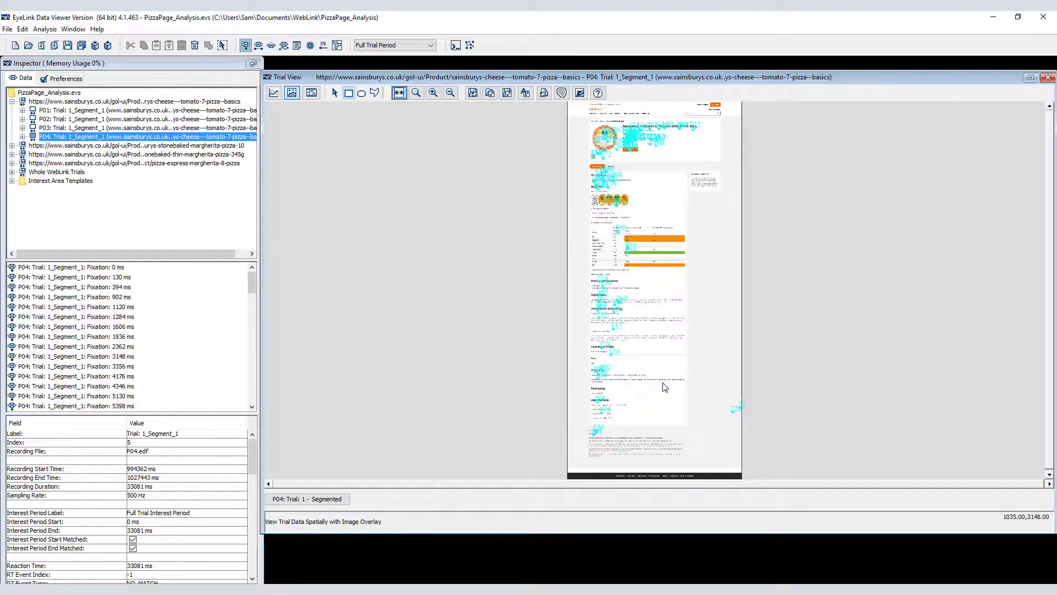
pyautogui.rightClick(48, 101)
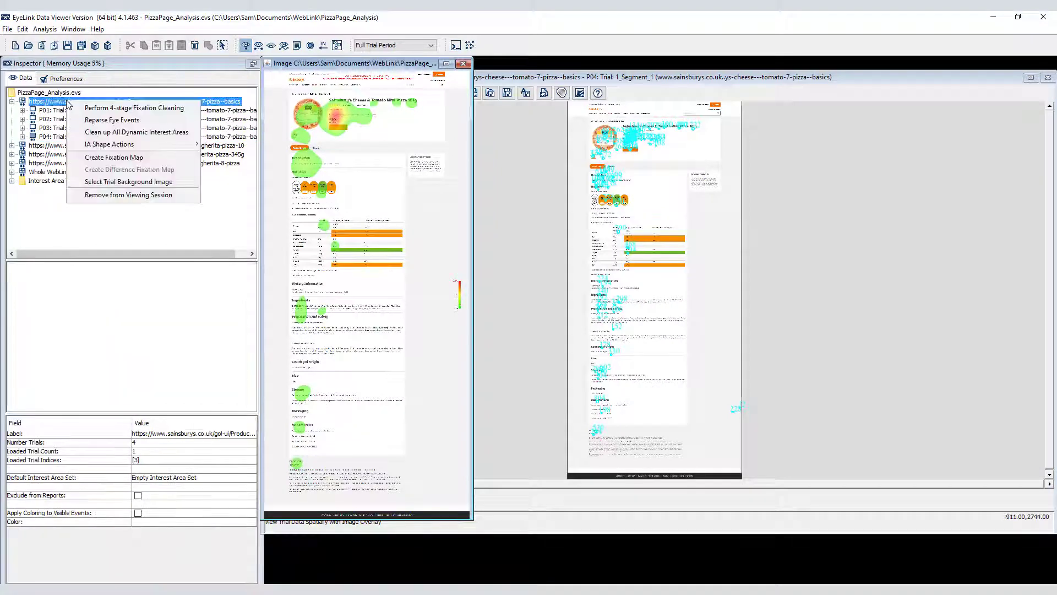
# Step: Create and save a fixation map of the cheese and tomato pizza page
pyautogui.click(114, 157)
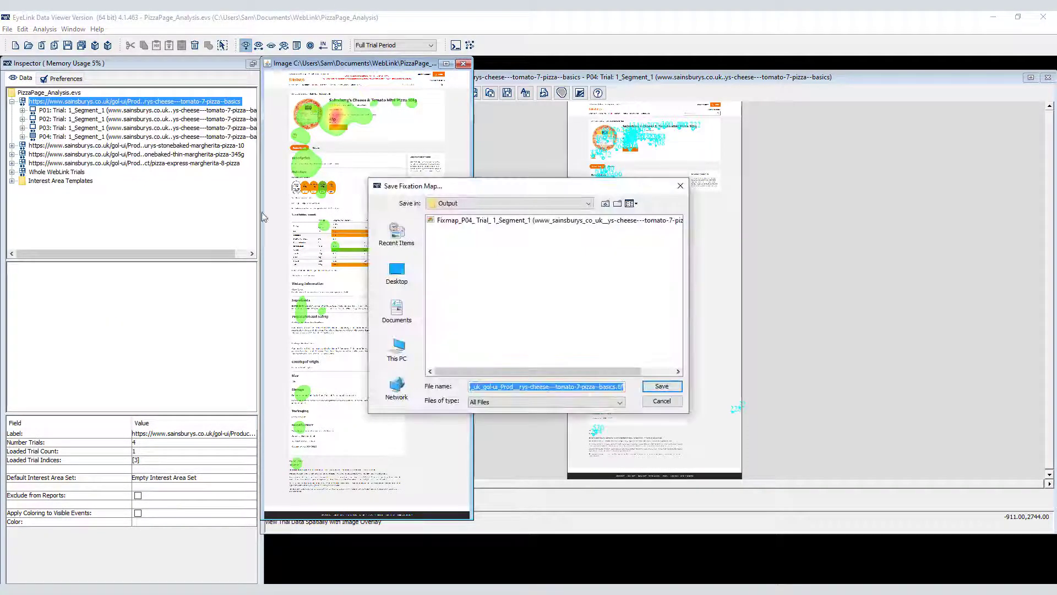
pyautogui.click(660, 385)
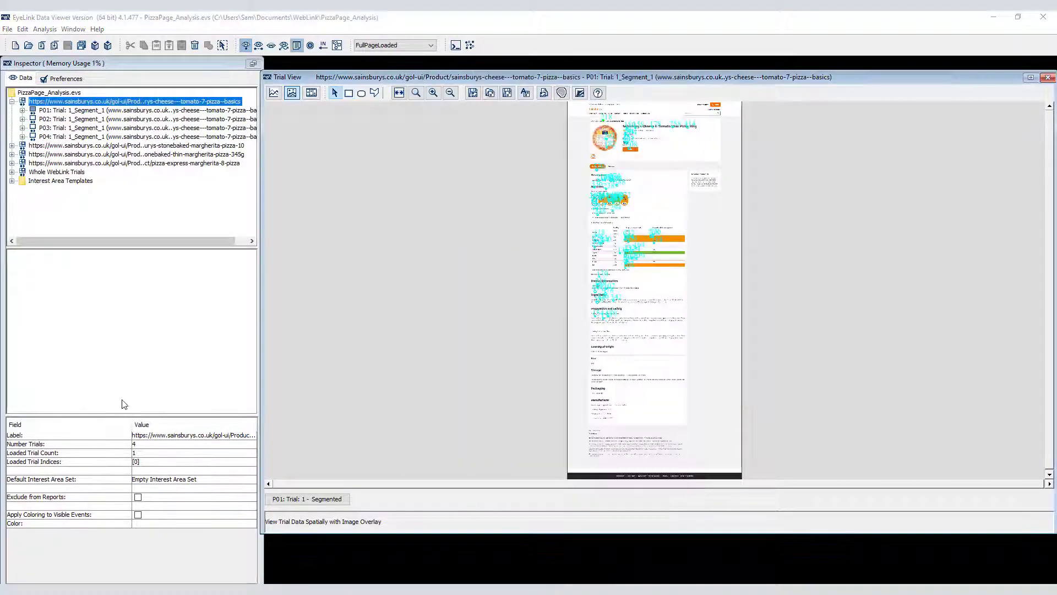
pyautogui.click(22, 30)
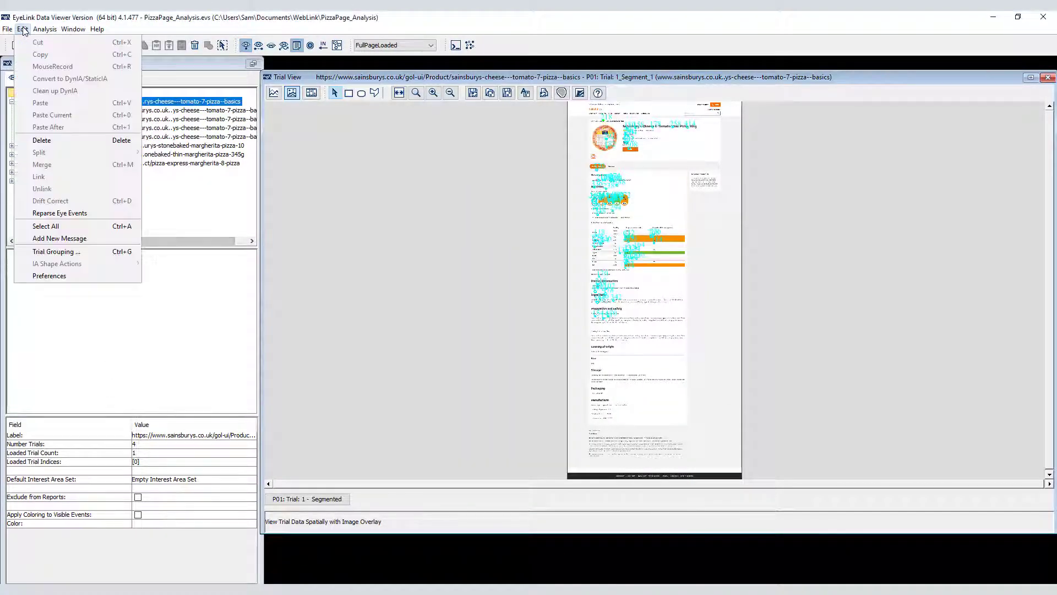
# Step: Group trials by the Group variable and give the leaflet group red event colouring
pyautogui.click(56, 252)
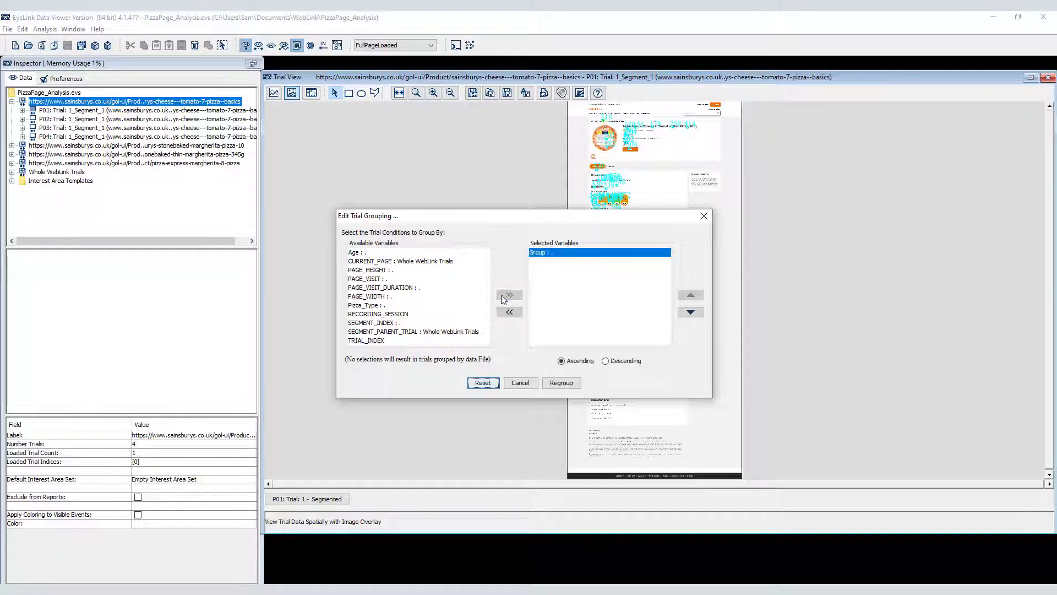
pyautogui.click(561, 383)
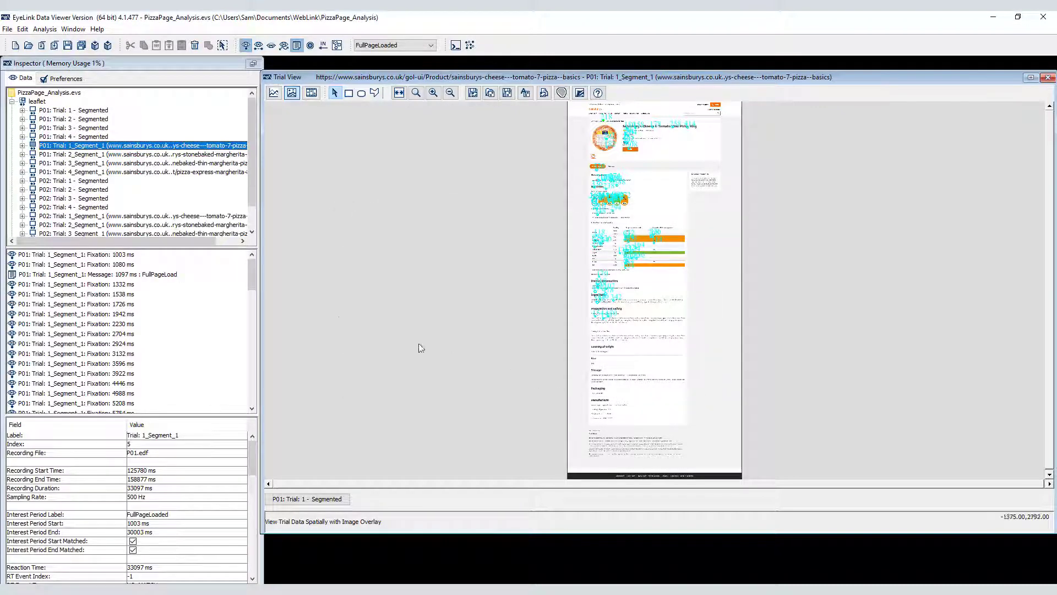
pyautogui.click(36, 100)
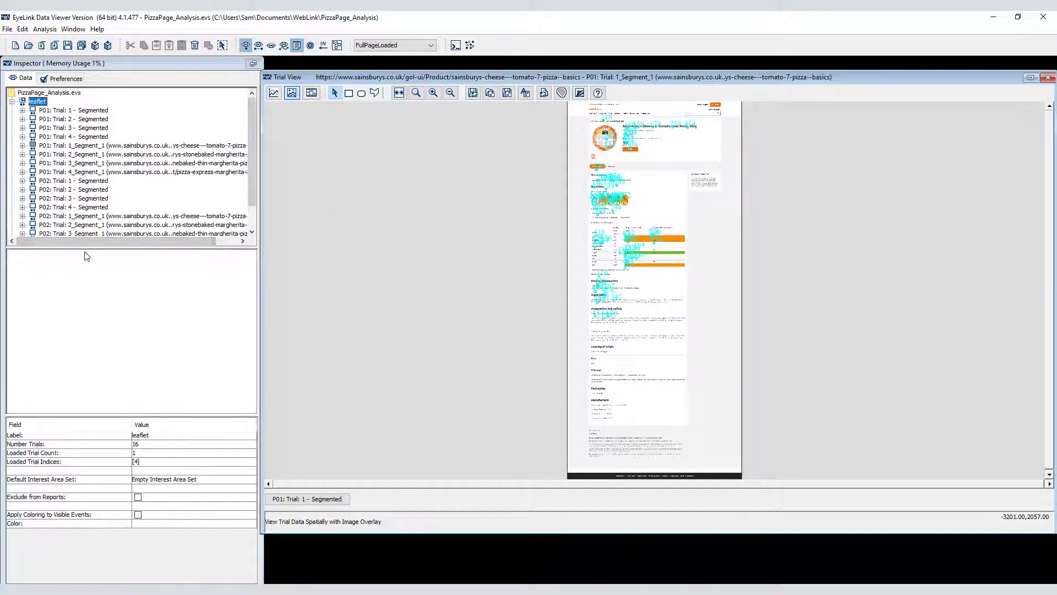
pyautogui.click(138, 514)
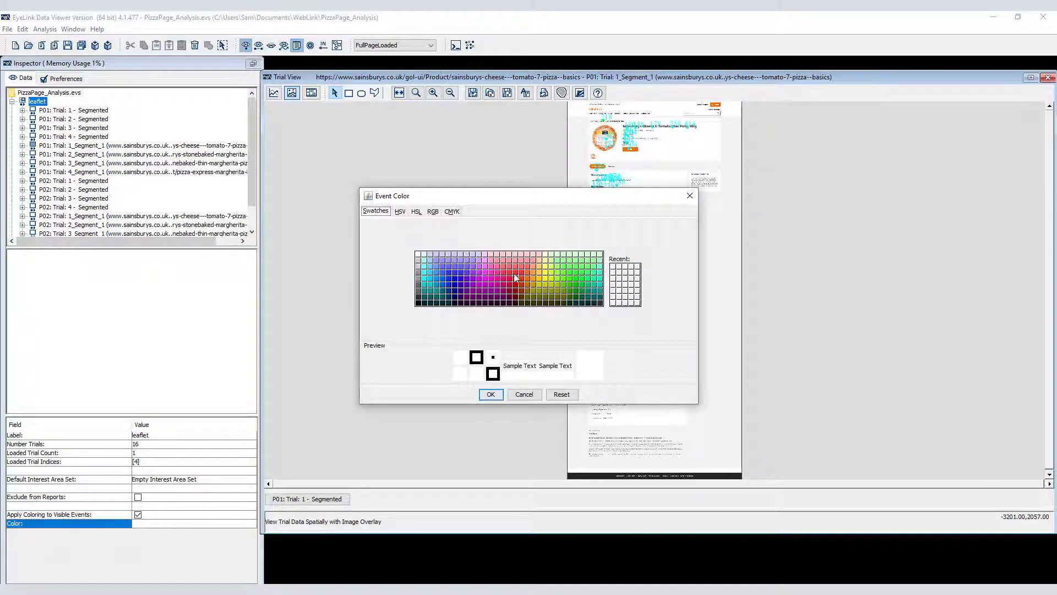
pyautogui.click(490, 393)
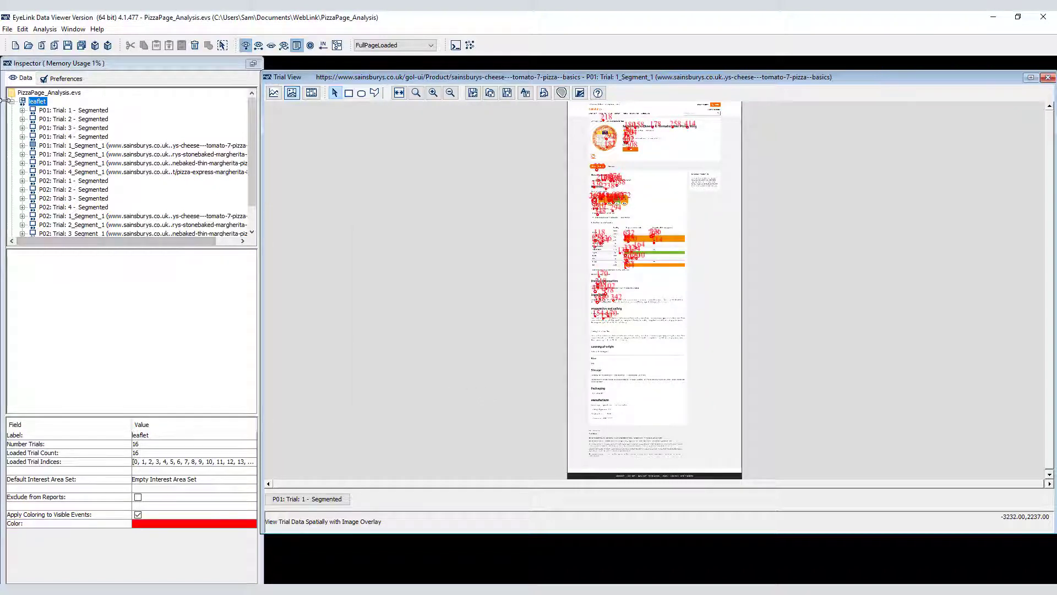
# Step: Colour the no leaflet trials blue and group trials by CURRENT_PAGE
pyautogui.click(40, 110)
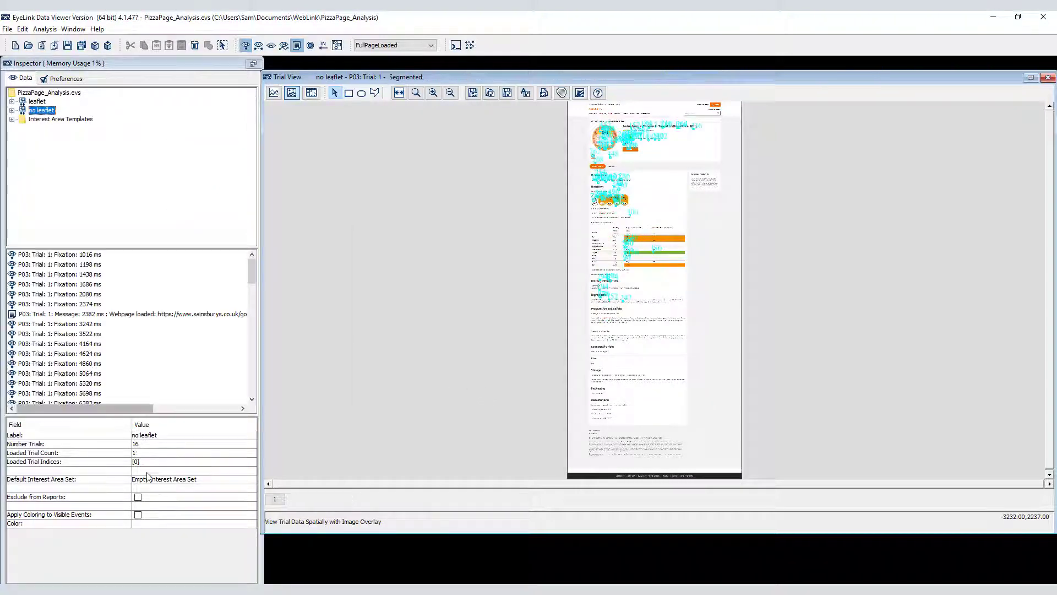
pyautogui.click(138, 523)
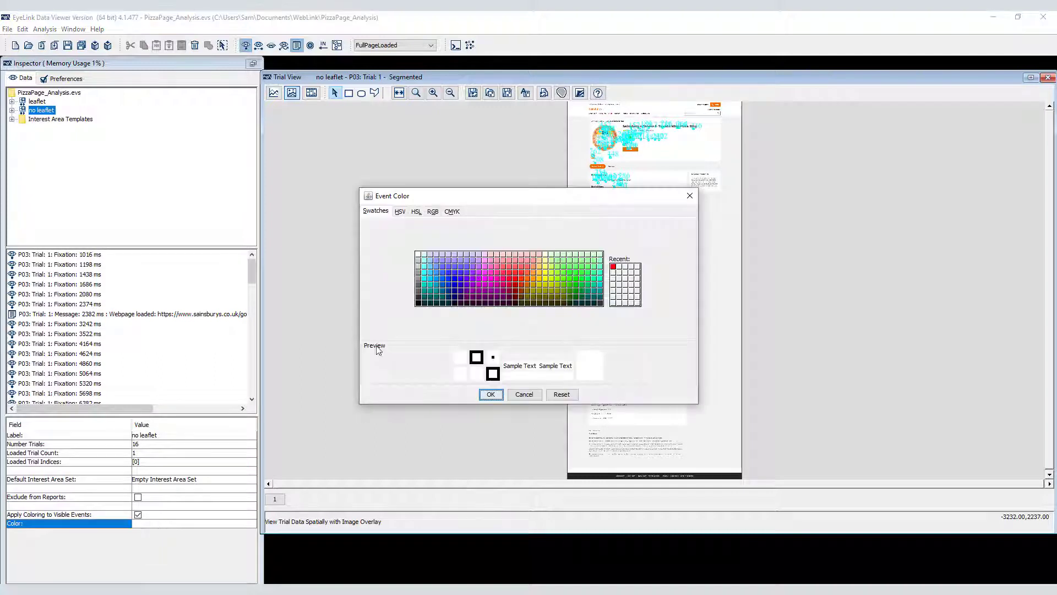
pyautogui.click(490, 393)
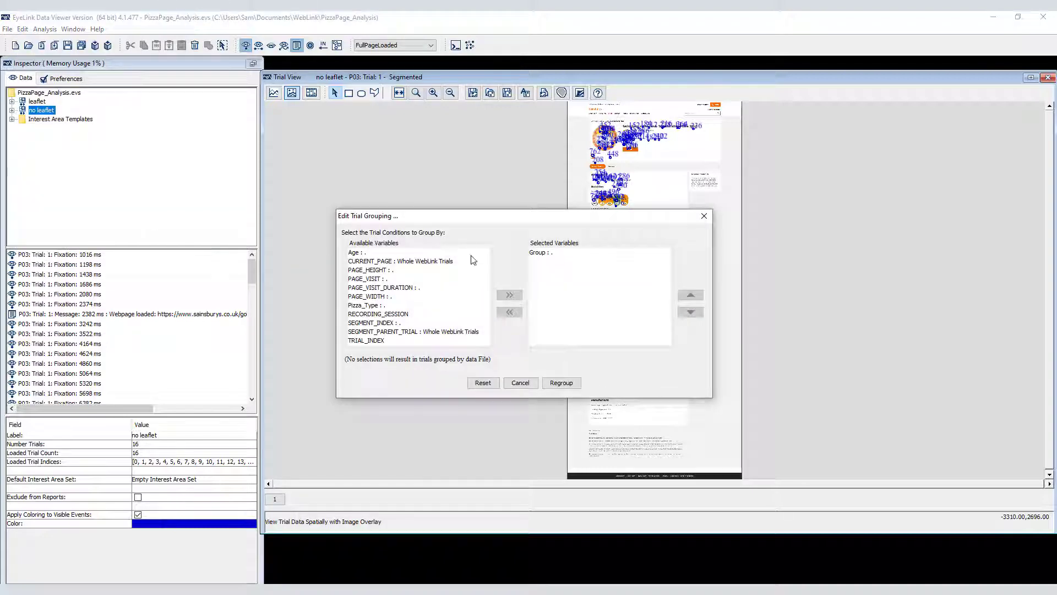
pyautogui.click(401, 261)
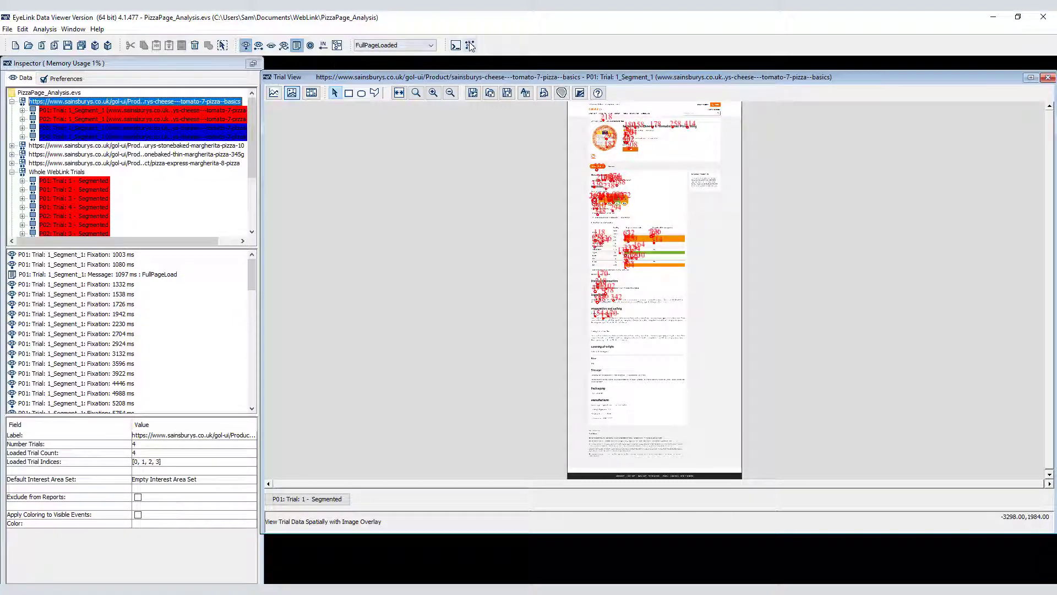
# Step: Turn on aggregate mode and view the stonebaked thin margherita page group's combined trials
pyautogui.click(466, 45)
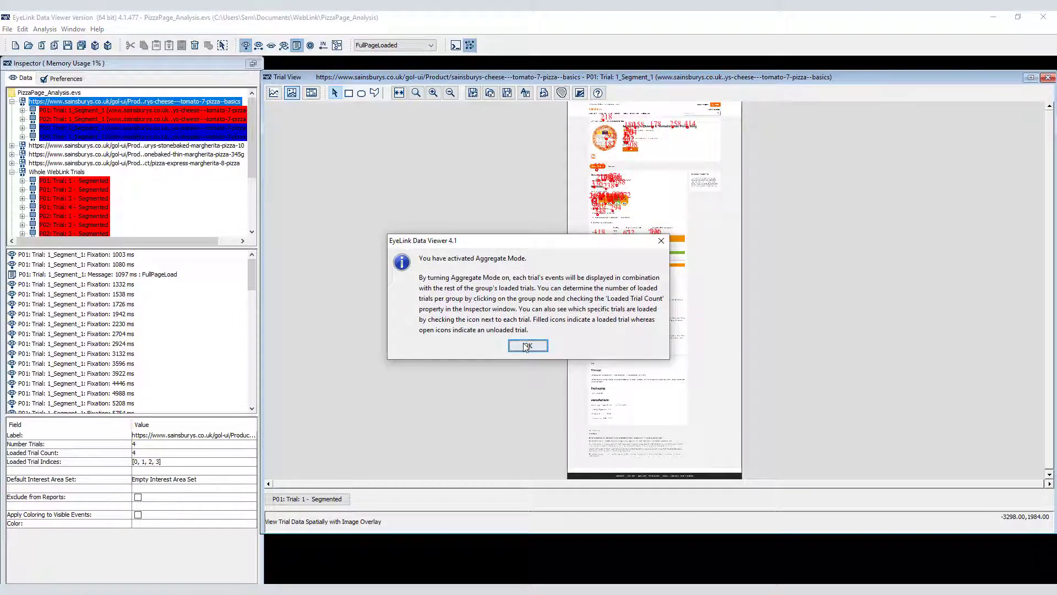
pyautogui.click(528, 345)
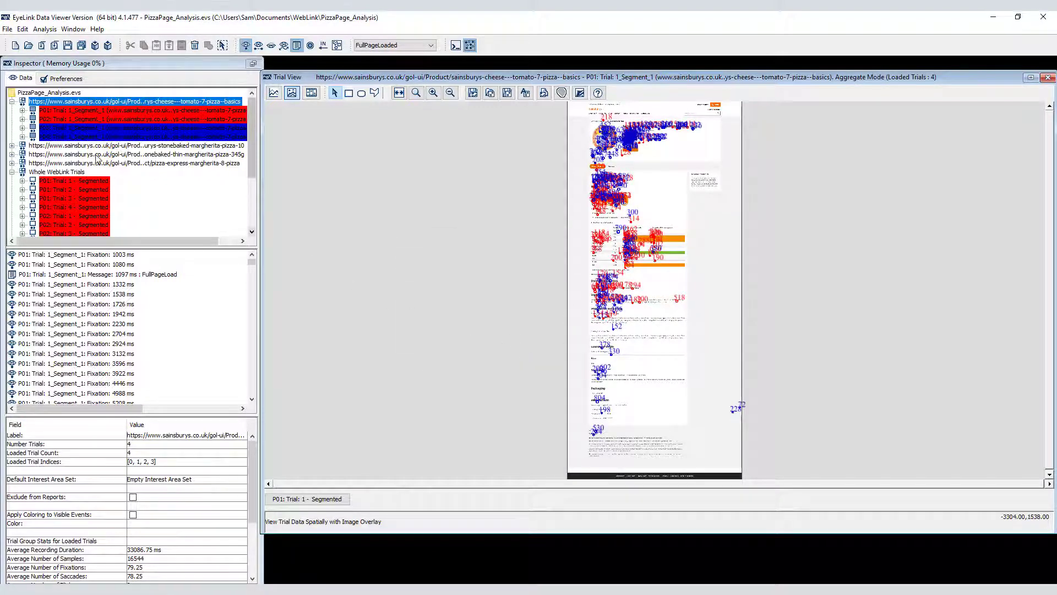
pyautogui.click(135, 153)
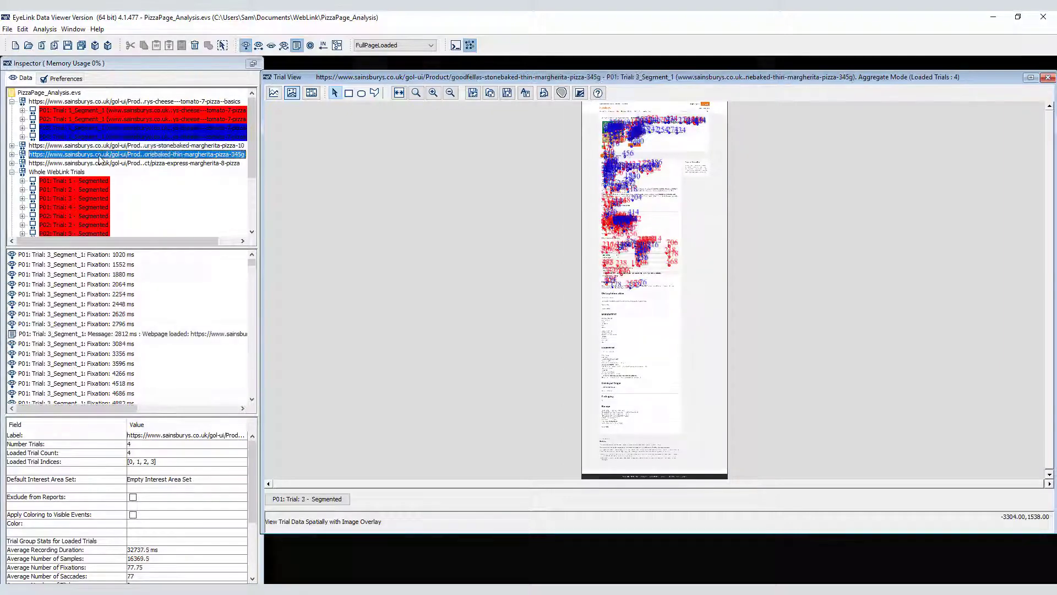
pyautogui.click(48, 92)
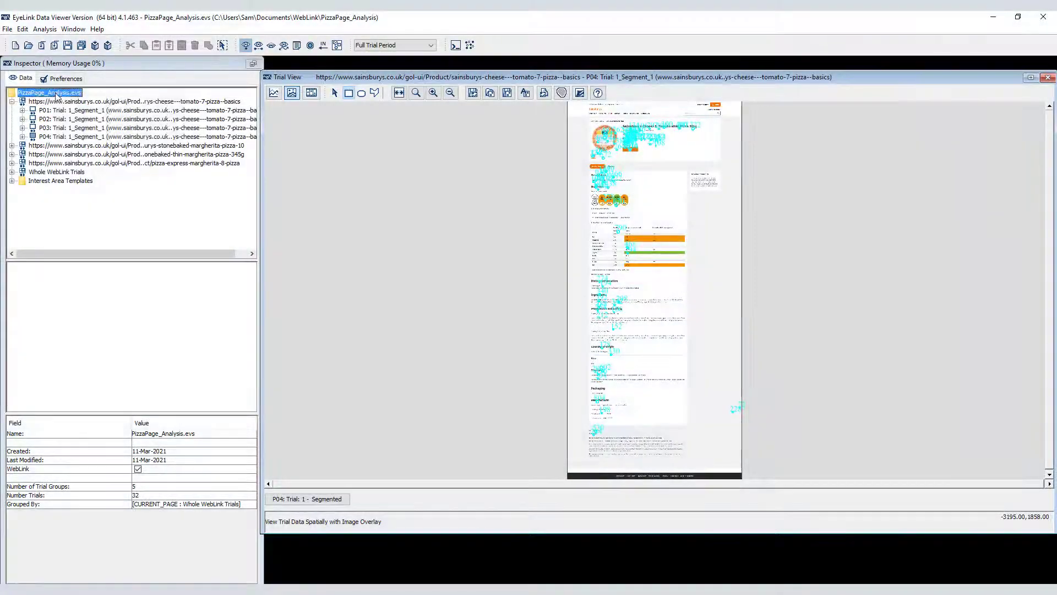
# Step: Regroup trials by CURRENT_PAGE and Group, giving leaflet and no leaflet sets per page
pyautogui.rightClick(48, 101)
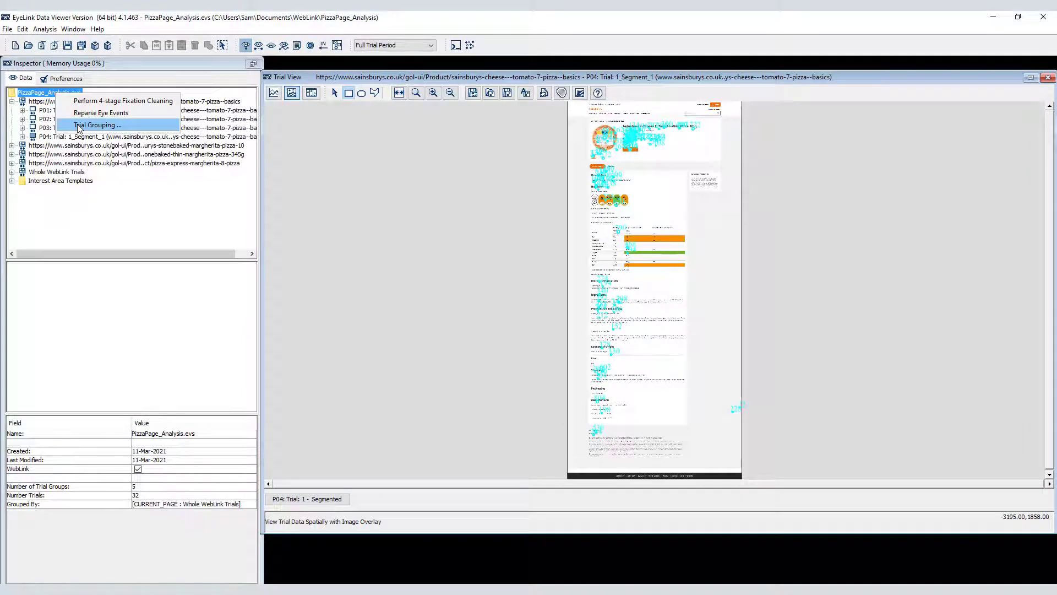
pyautogui.click(96, 125)
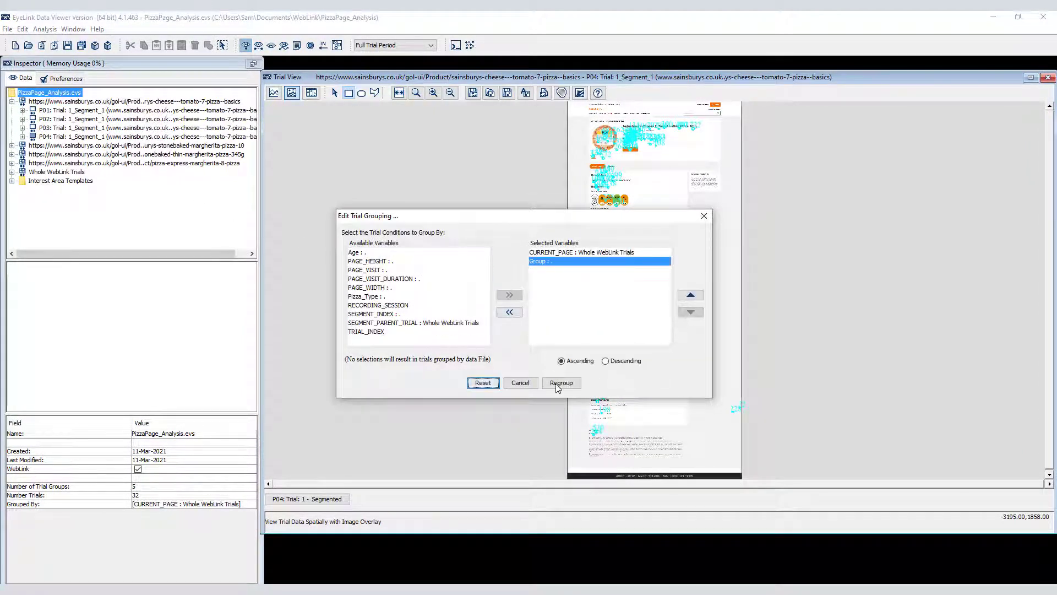
pyautogui.click(560, 382)
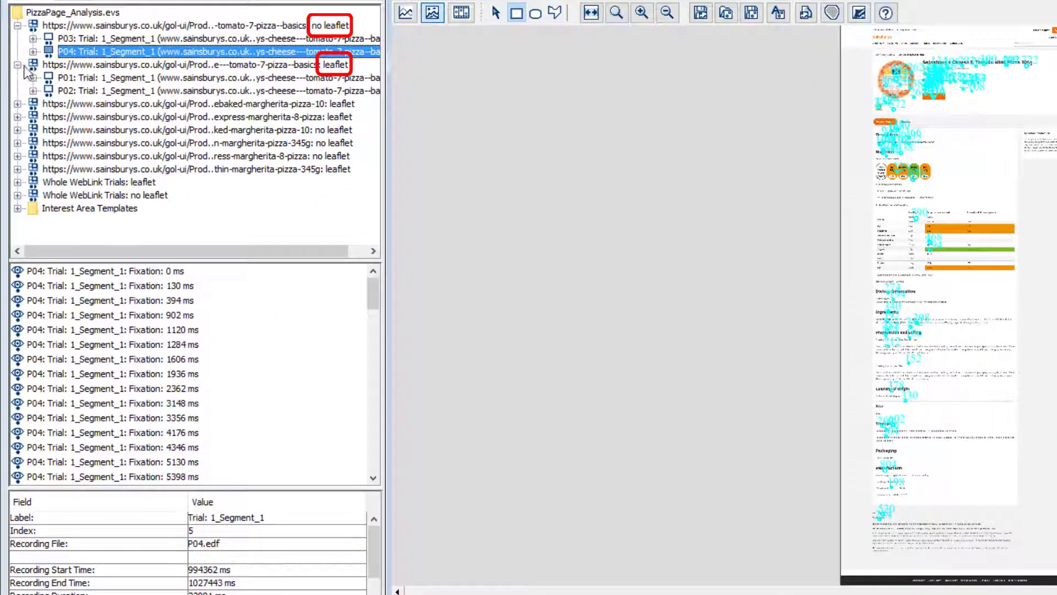
pyautogui.click(168, 25)
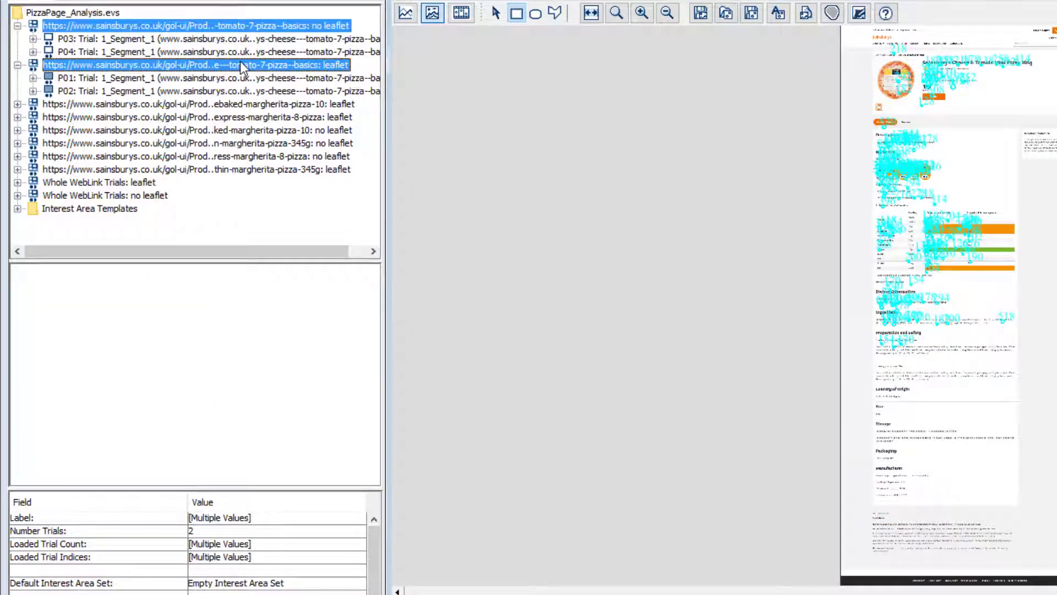
# Step: Create and save a leaflet versus no leaflet difference fixation map for the cheese pizza page
pyautogui.rightClick(196, 65)
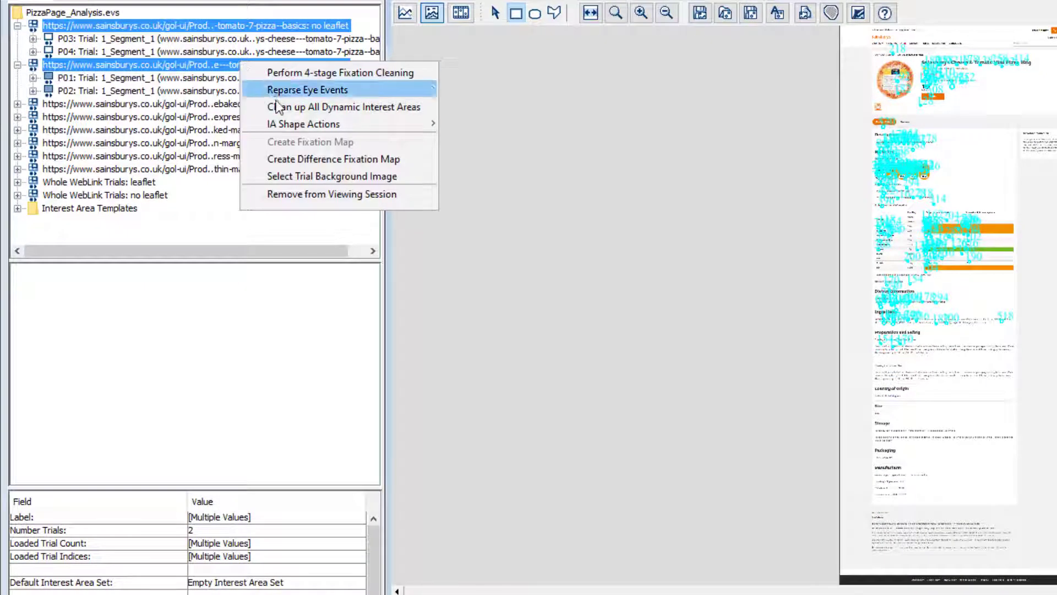
pyautogui.click(333, 159)
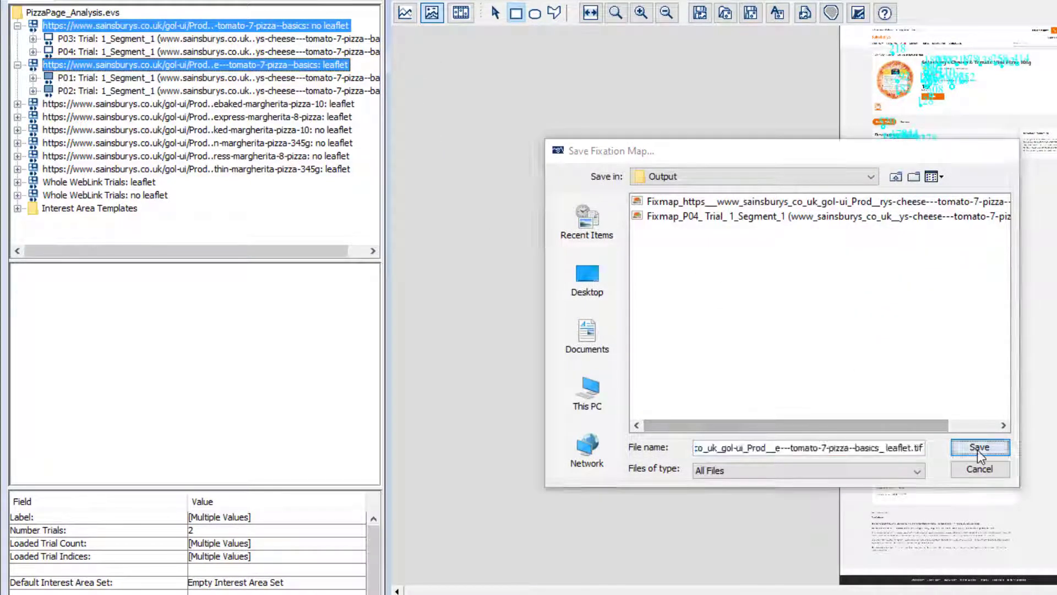
pyautogui.click(979, 447)
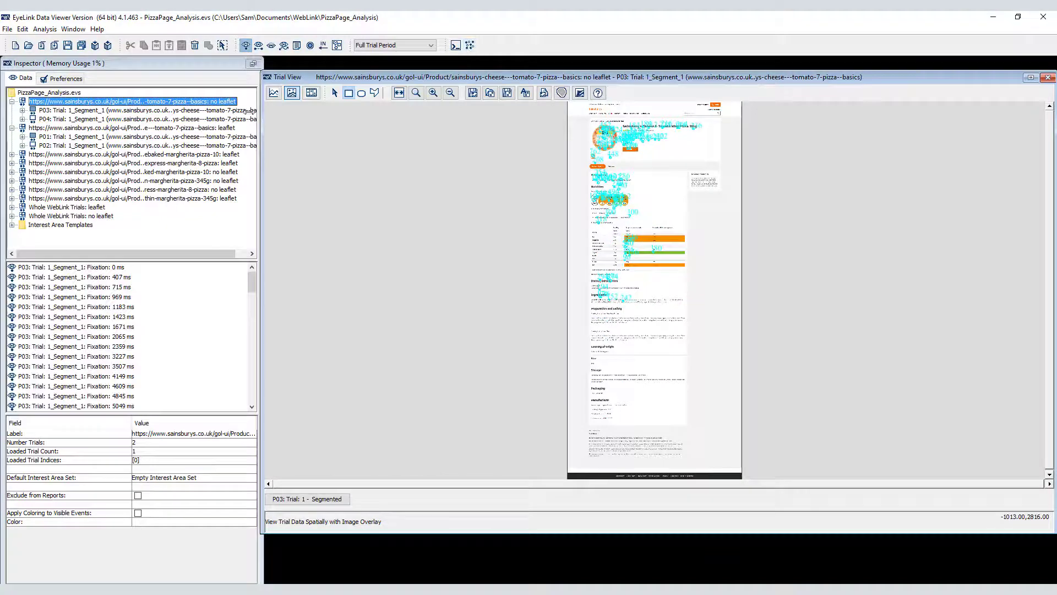
# Step: Regroup trials by CURRENT_PAGE only and select P04's cheese pizza page trial
pyautogui.rightClick(40, 93)
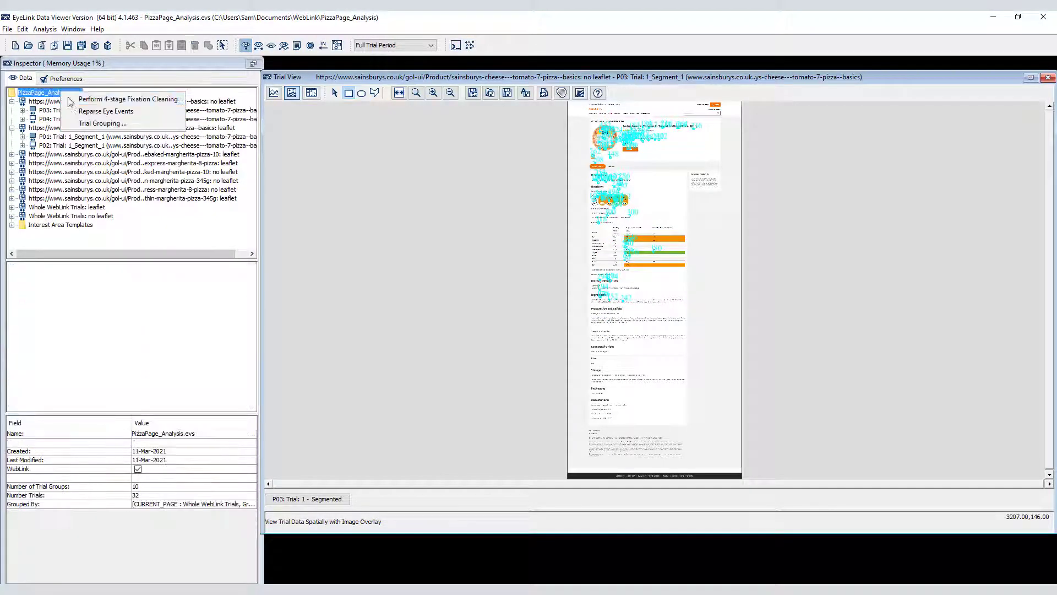
pyautogui.click(103, 122)
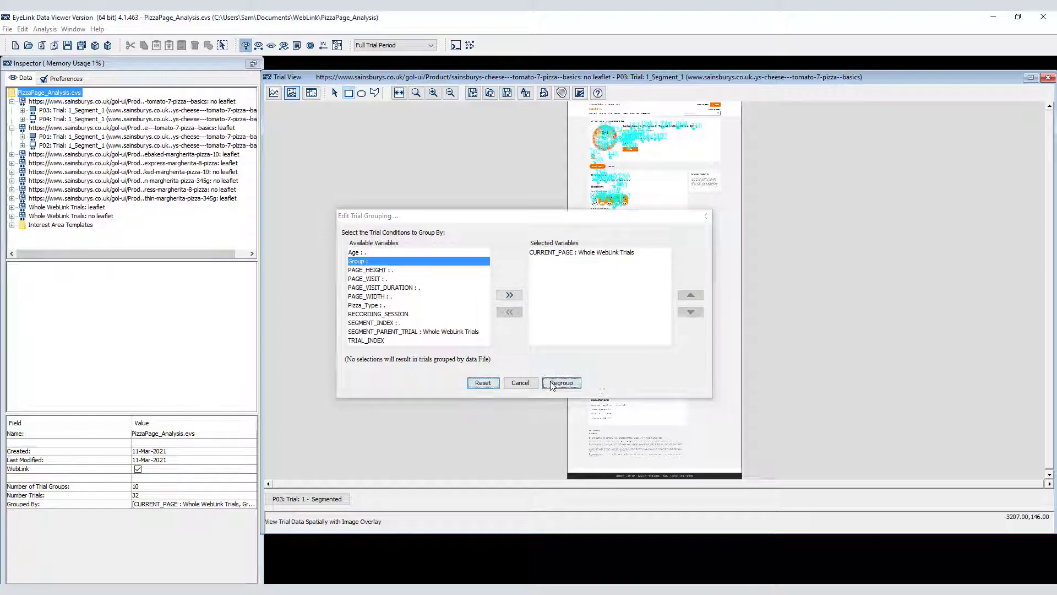
pyautogui.click(560, 382)
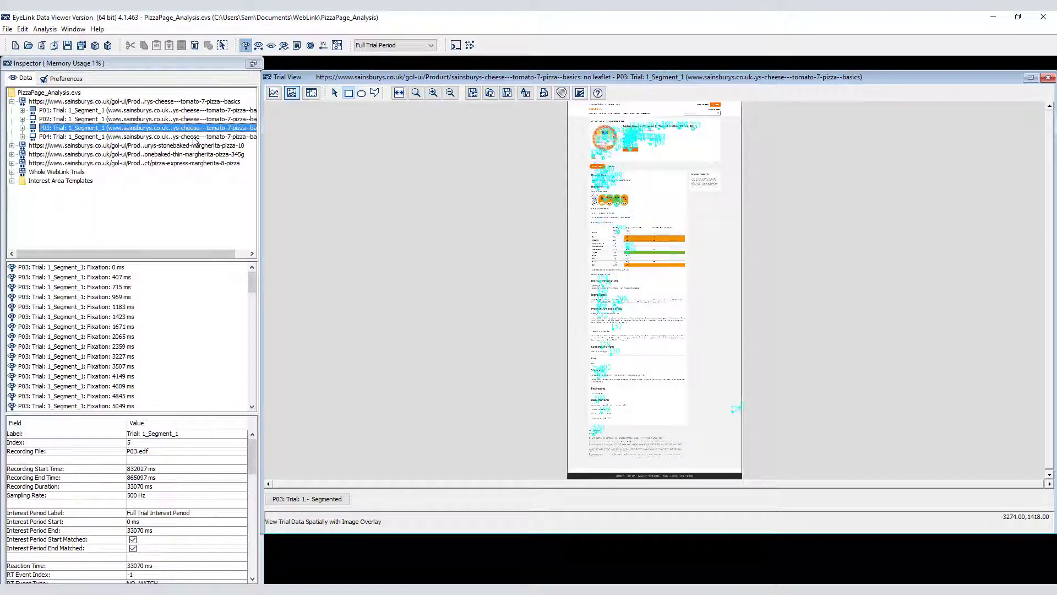
pyautogui.click(141, 136)
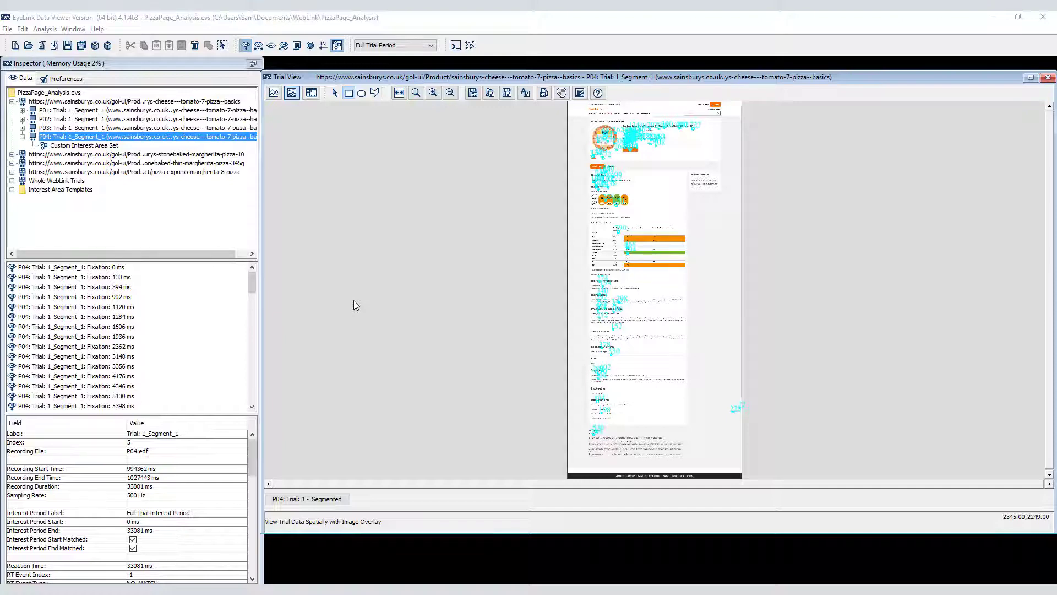
# Step: Draw Product_IA_01–02 and Nutrition_IA_01–02 rectangles over P04's pizza page sections
pyautogui.click(399, 93)
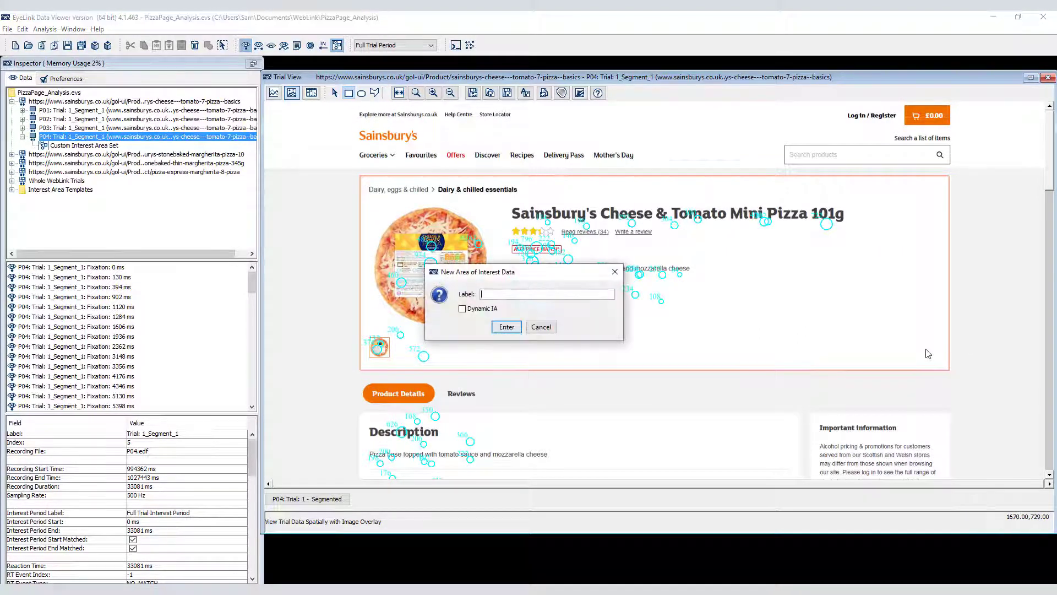
pyautogui.write('Product_IA_')
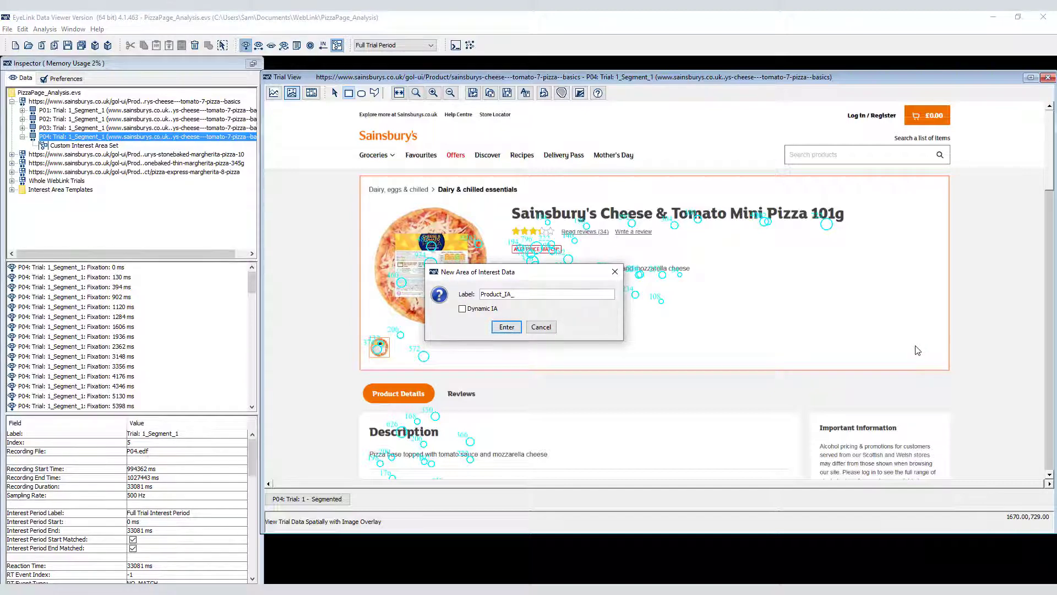
pyautogui.click(505, 327)
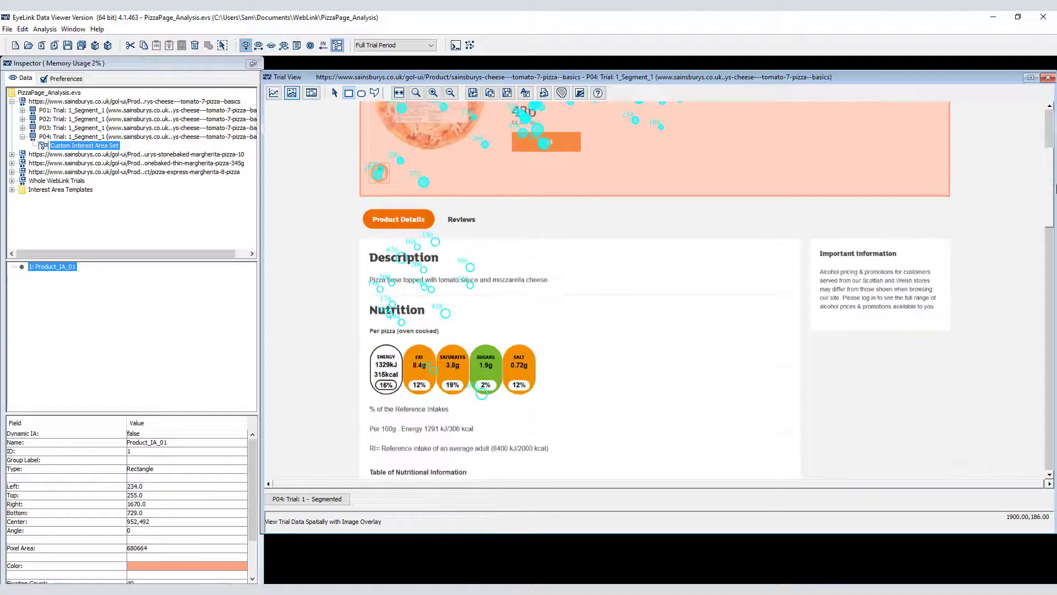
pyautogui.moveTo(361, 241); pyautogui.dragTo(795, 290)
pyautogui.write('Nutrition_IA')
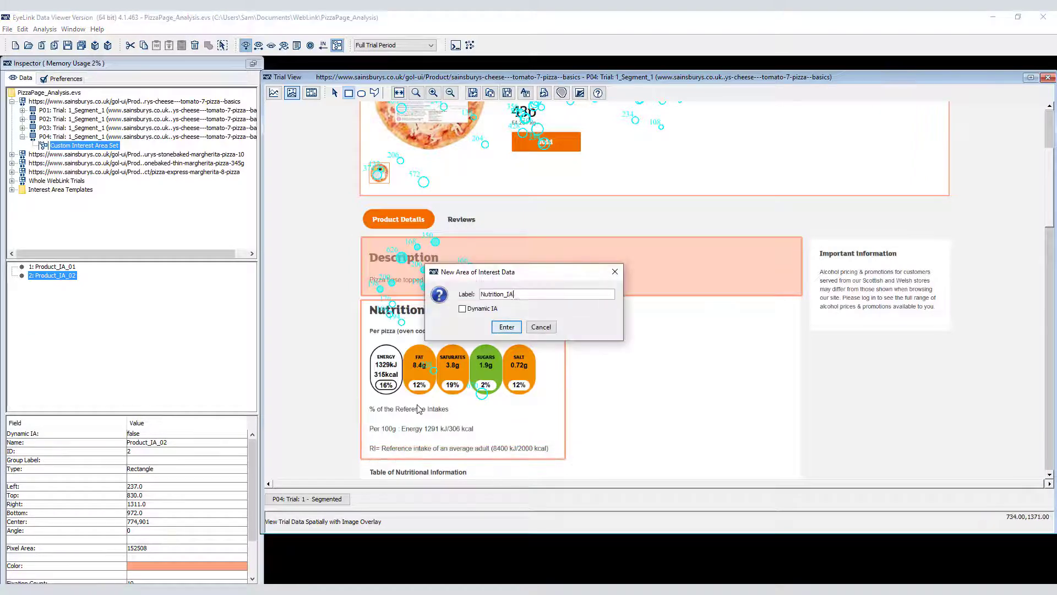
pyautogui.click(506, 327)
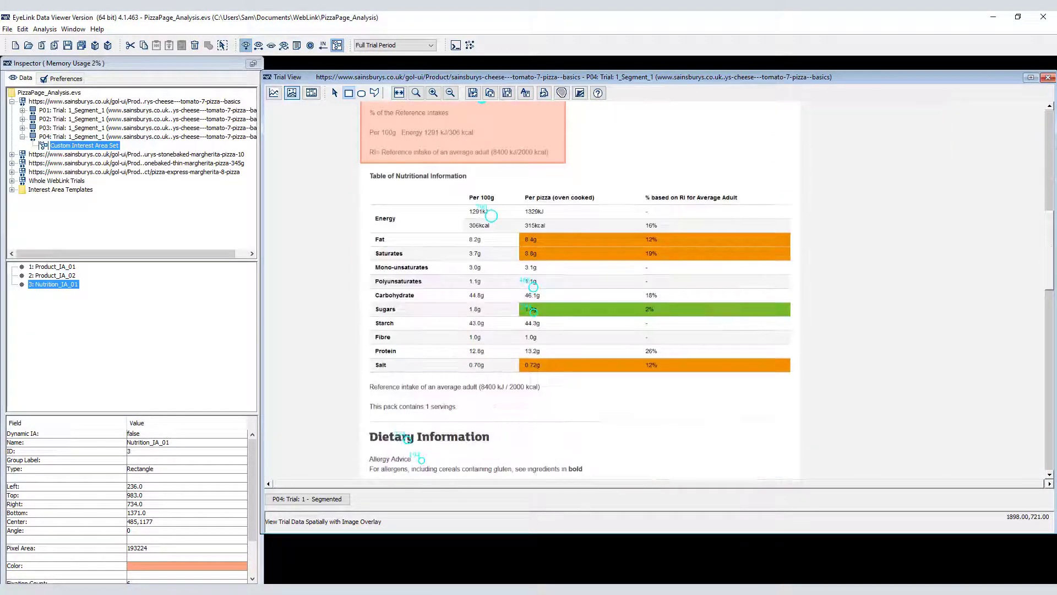
pyautogui.moveTo(370, 191); pyautogui.dragTo(780, 390)
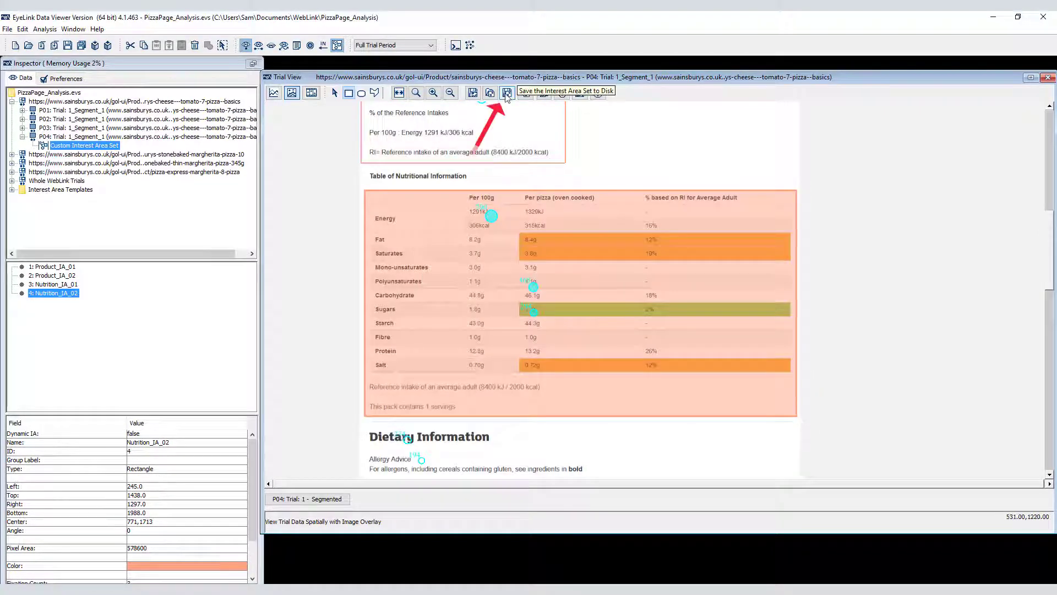
# Step: Save the interest areas as Pizza1.ias template and make it the pizza page group's default
pyautogui.click(506, 92)
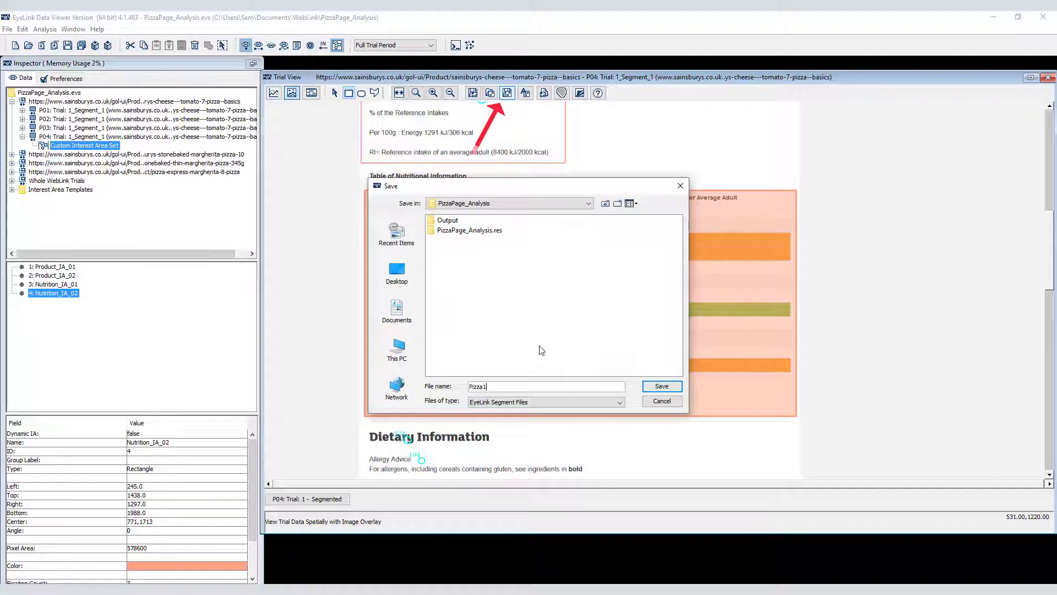
pyautogui.click(661, 386)
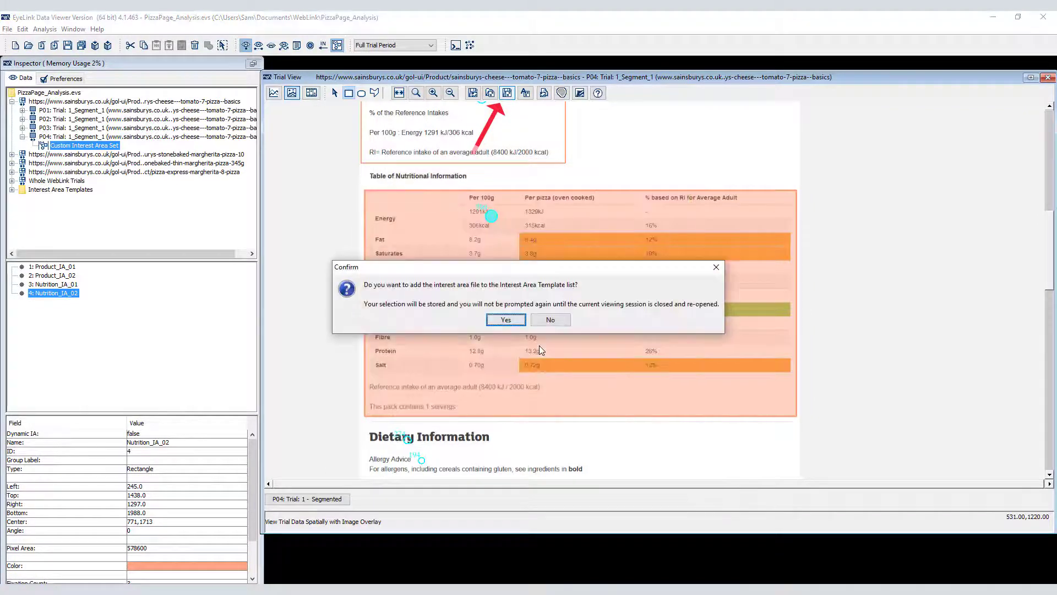
pyautogui.click(505, 319)
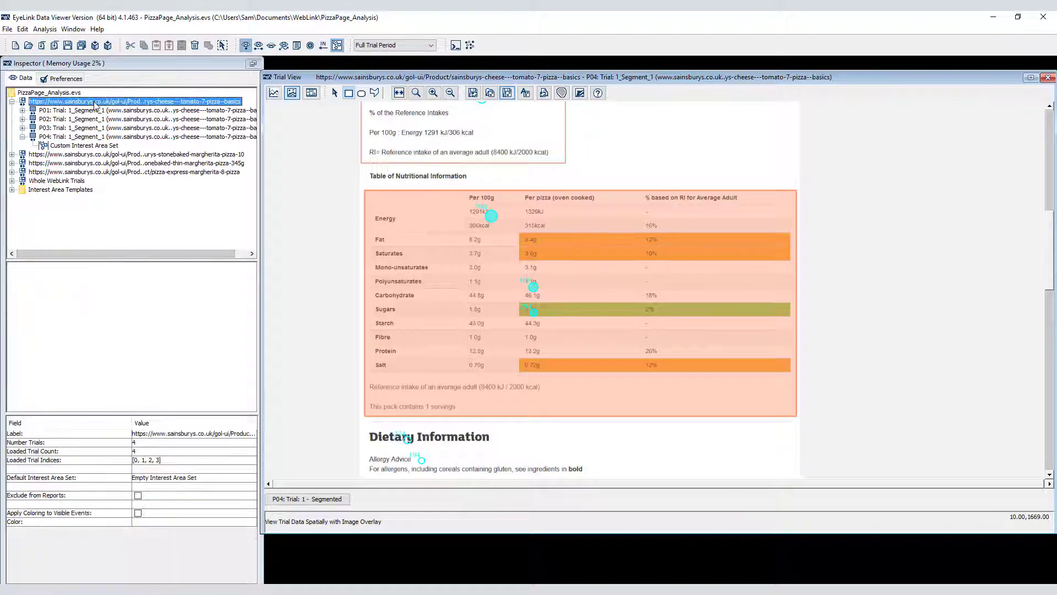
pyautogui.click(194, 477)
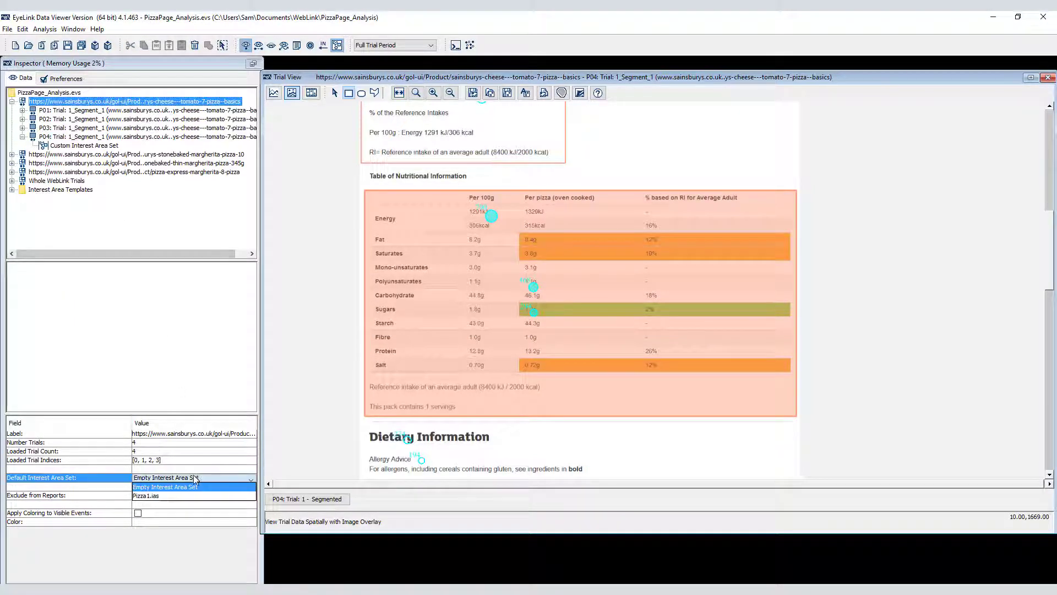
pyautogui.click(148, 496)
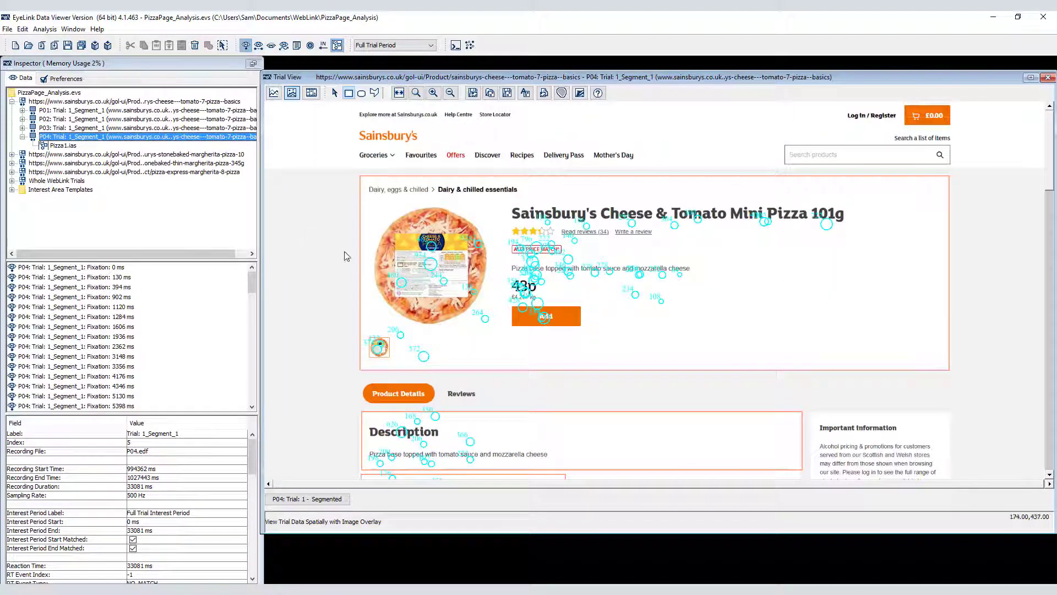
# Step: Fit the page to screen and browse the P02 thin margherita and Pizza Express margherita trials
pyautogui.scroll(-3)
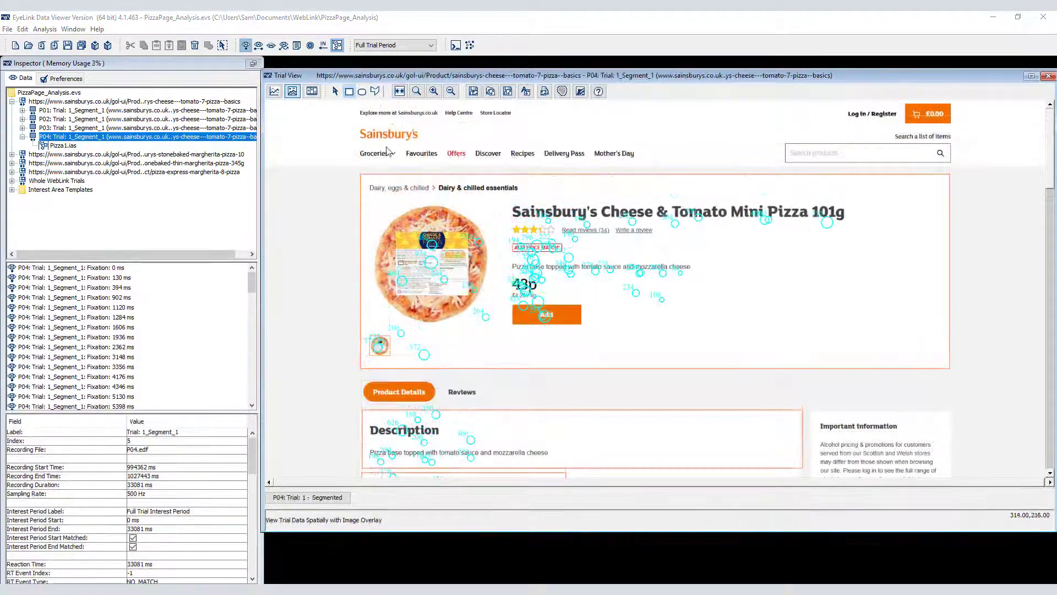
pyautogui.click(398, 91)
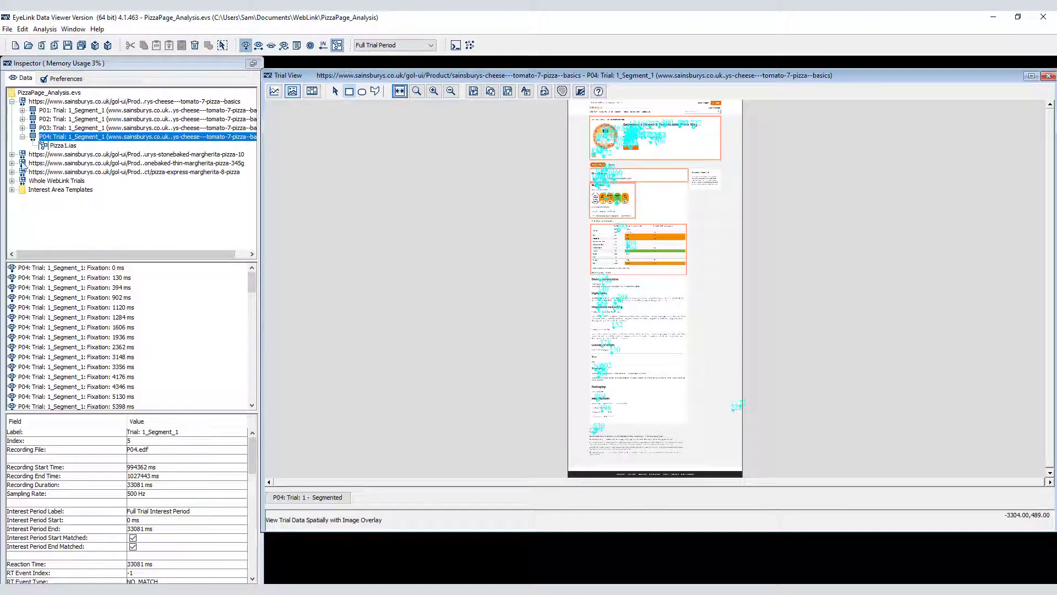
pyautogui.click(135, 189)
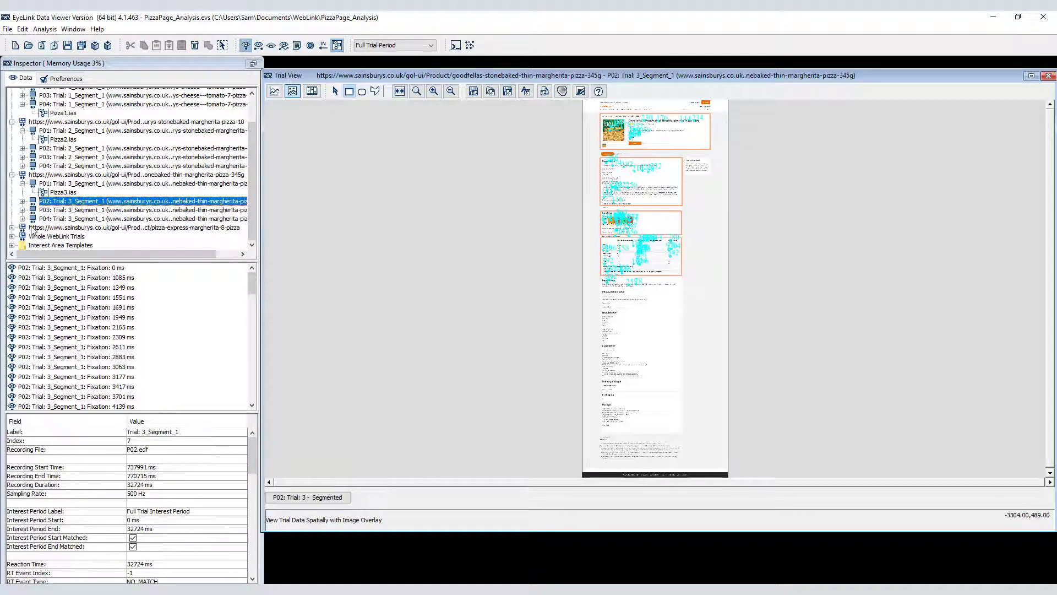
pyautogui.scroll(-3)
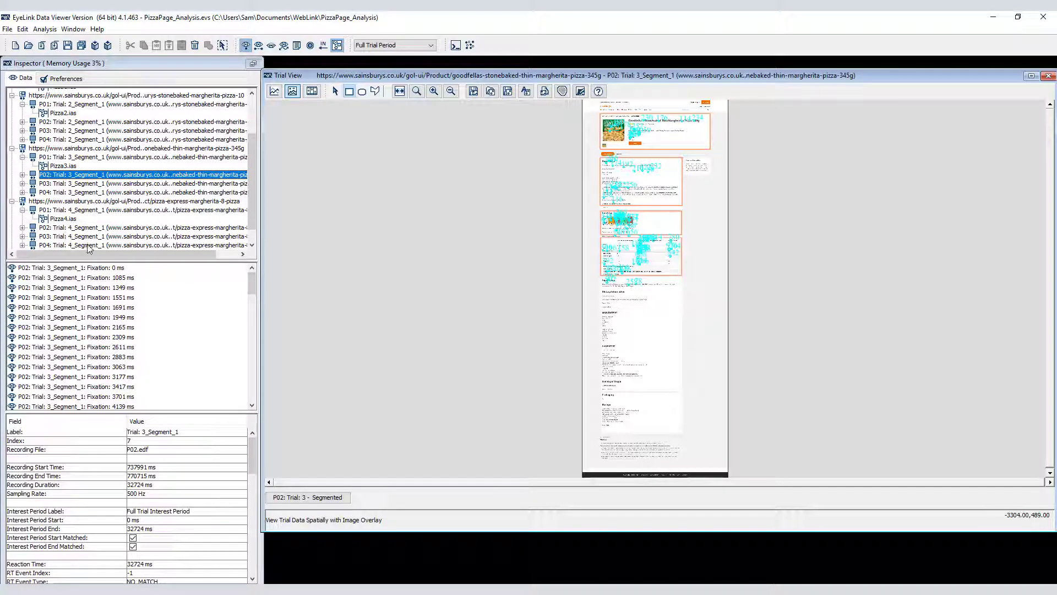
pyautogui.click(135, 244)
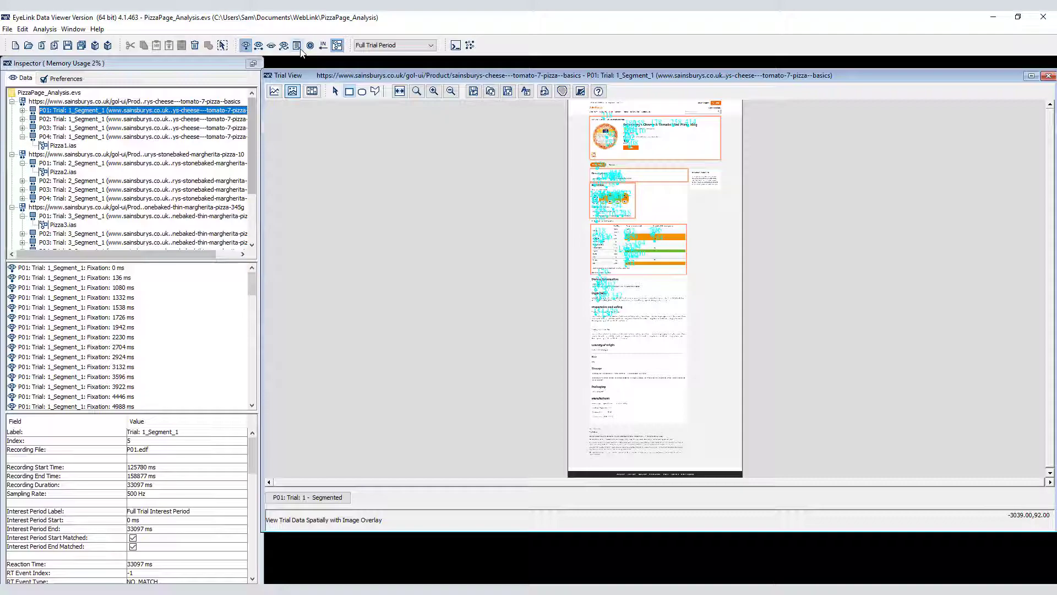
# Step: Select P01: Trial 2_Segment_1, the stonebaked margherita page, and switch to playback animation
pyautogui.click(297, 45)
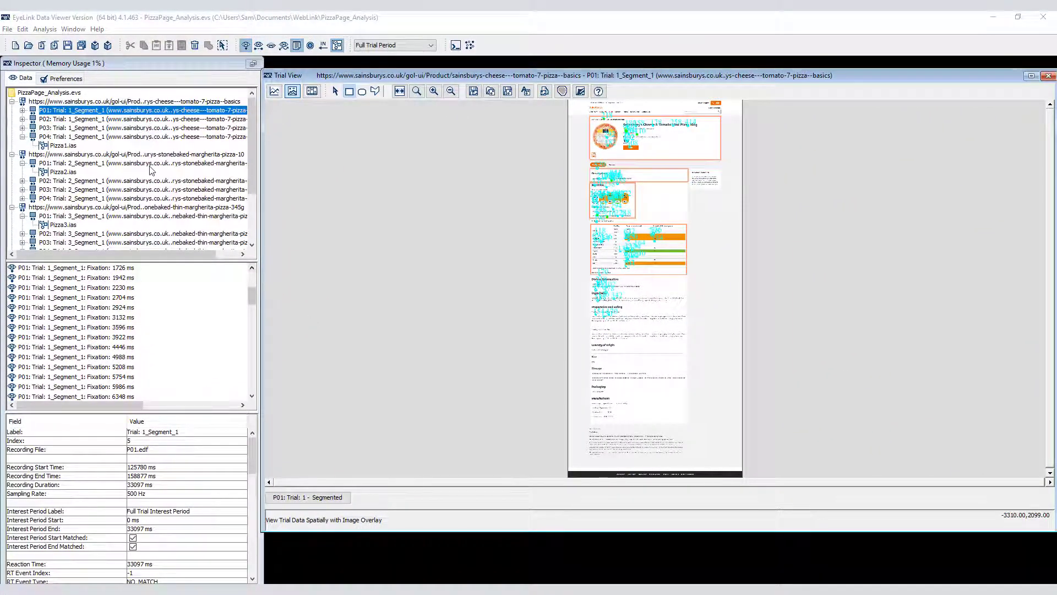
pyautogui.click(134, 162)
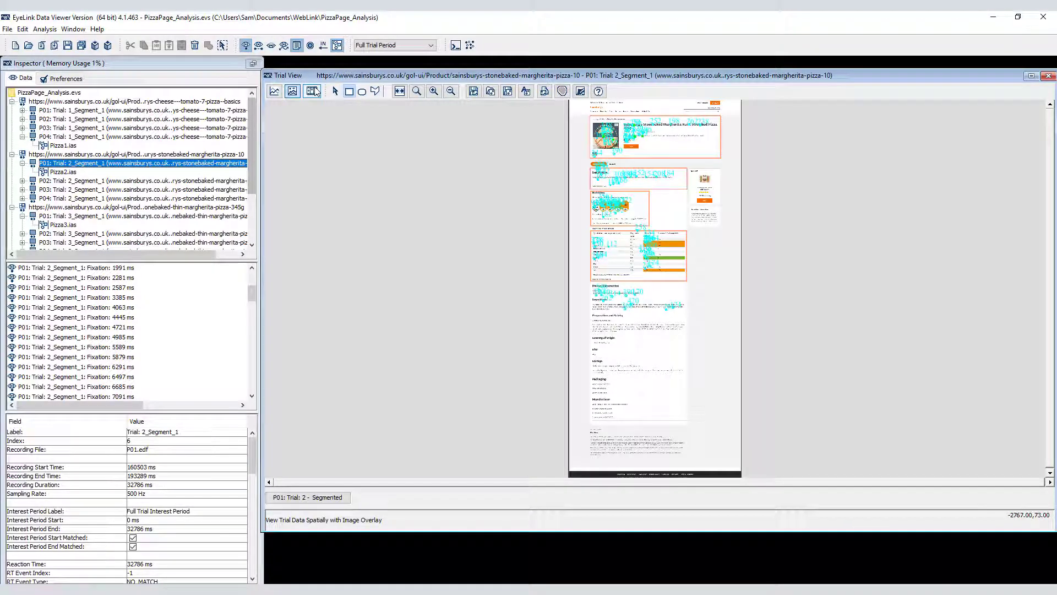
pyautogui.click(312, 90)
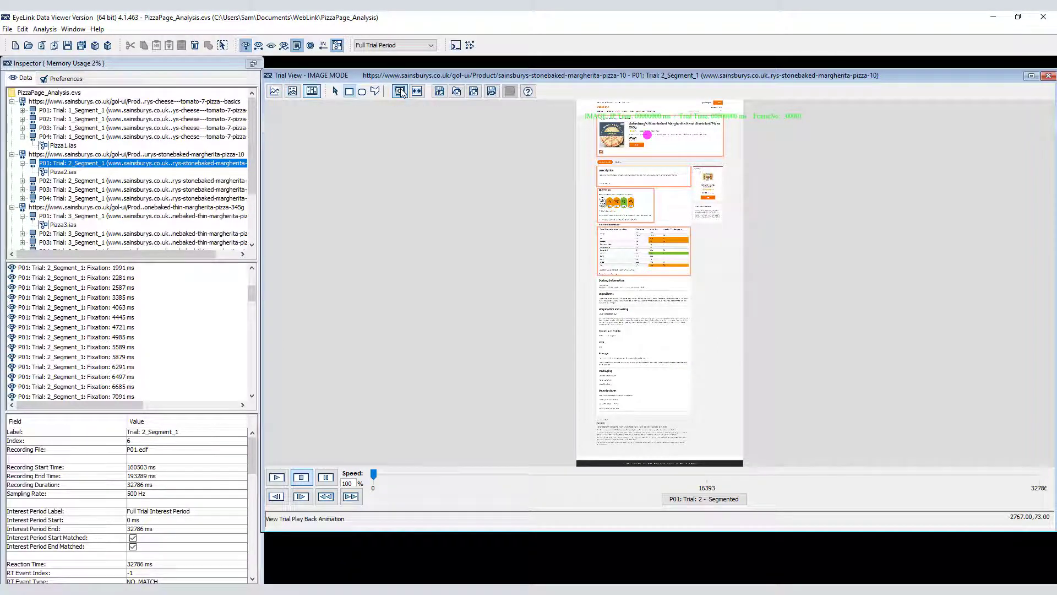
# Step: Step the screen video to the page load and add a PageLoaded message at 898 ms
pyautogui.click(337, 45)
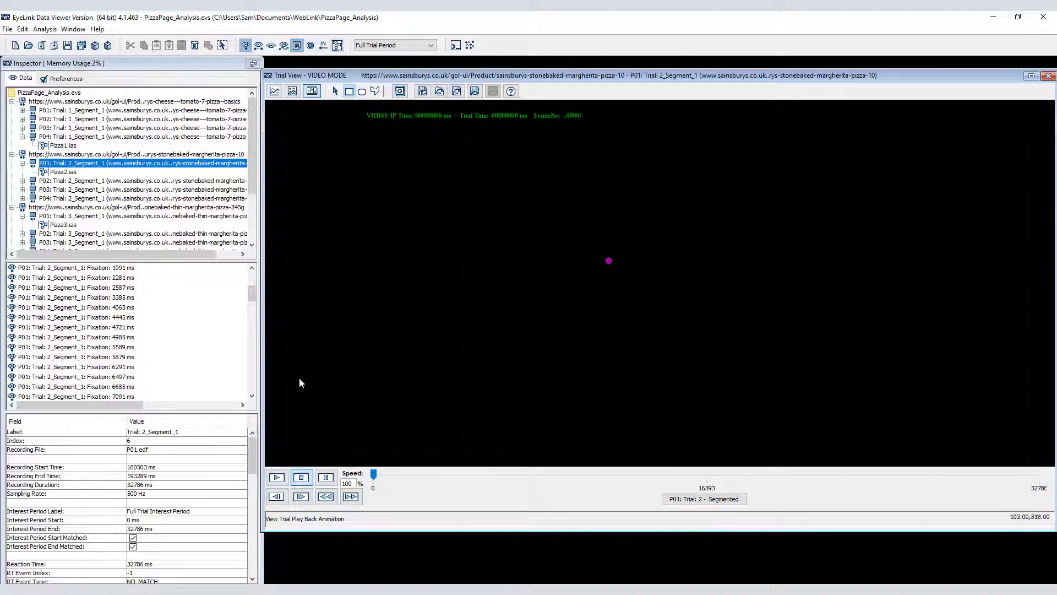
pyautogui.click(276, 477)
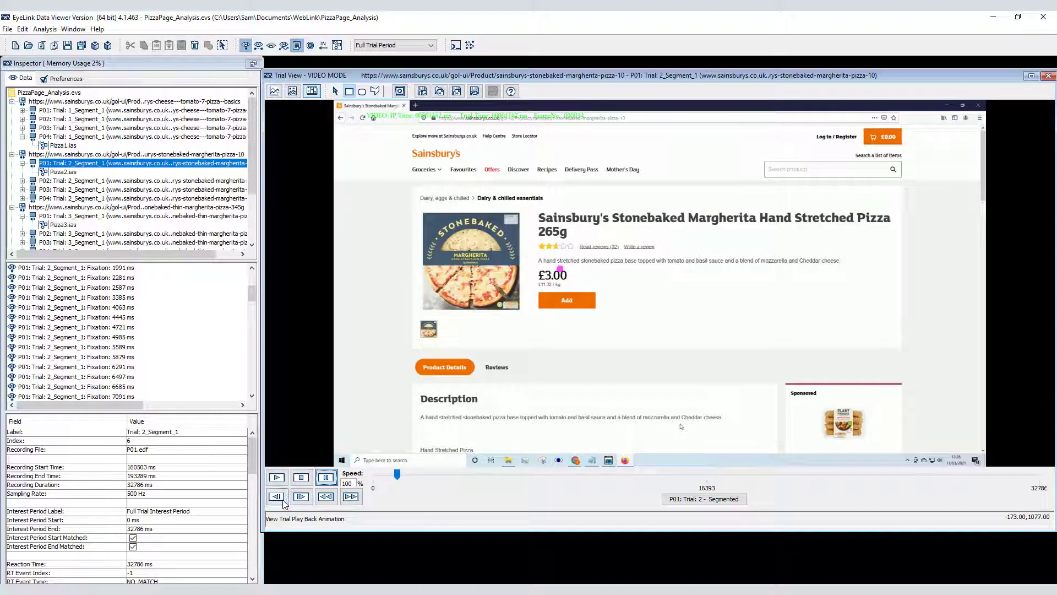
pyautogui.click(276, 496)
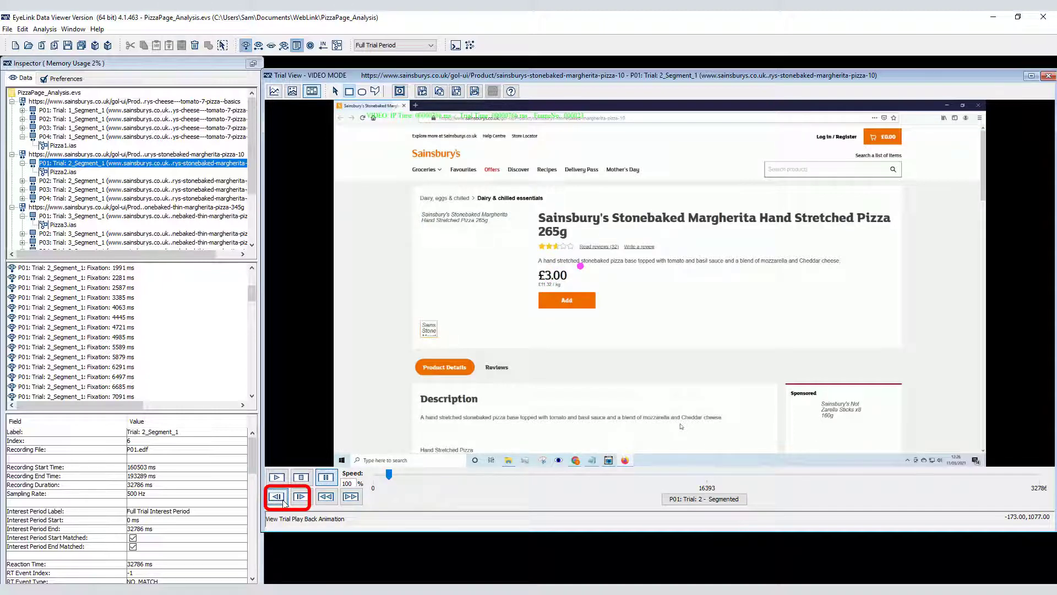
pyautogui.click(301, 497)
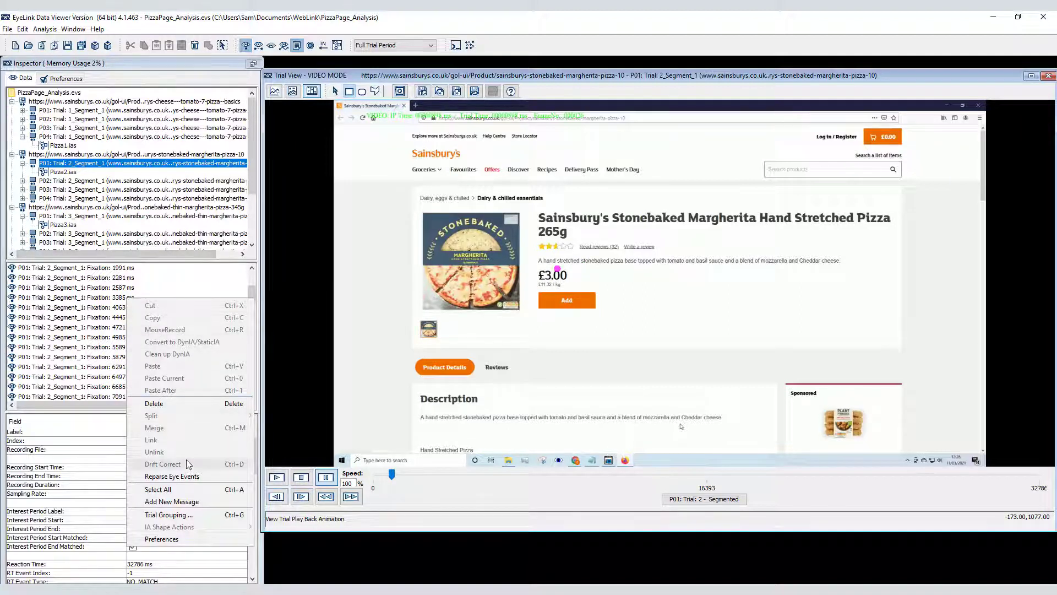
pyautogui.click(171, 501)
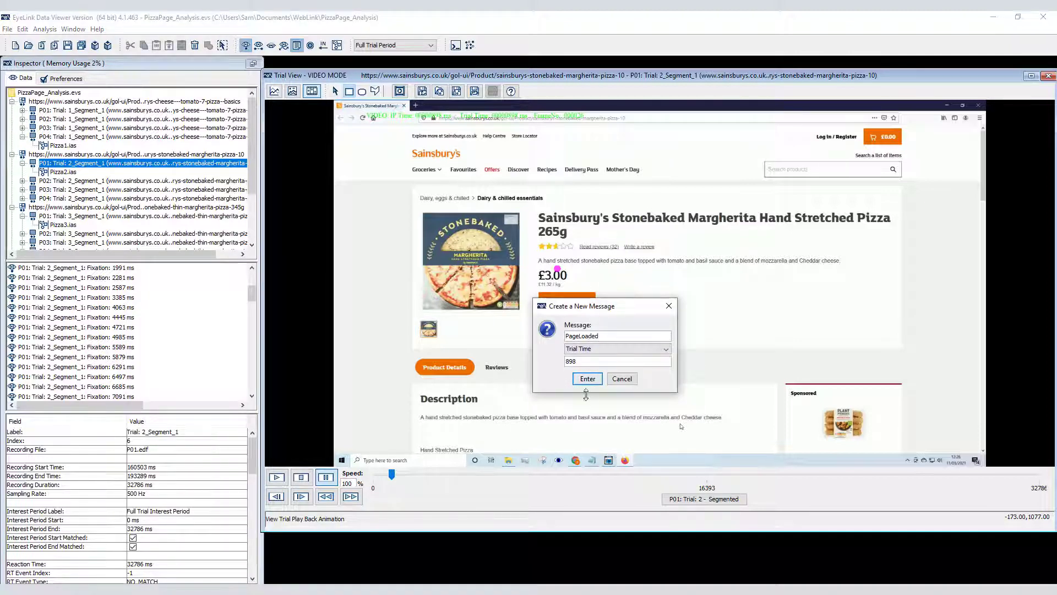
pyautogui.click(587, 378)
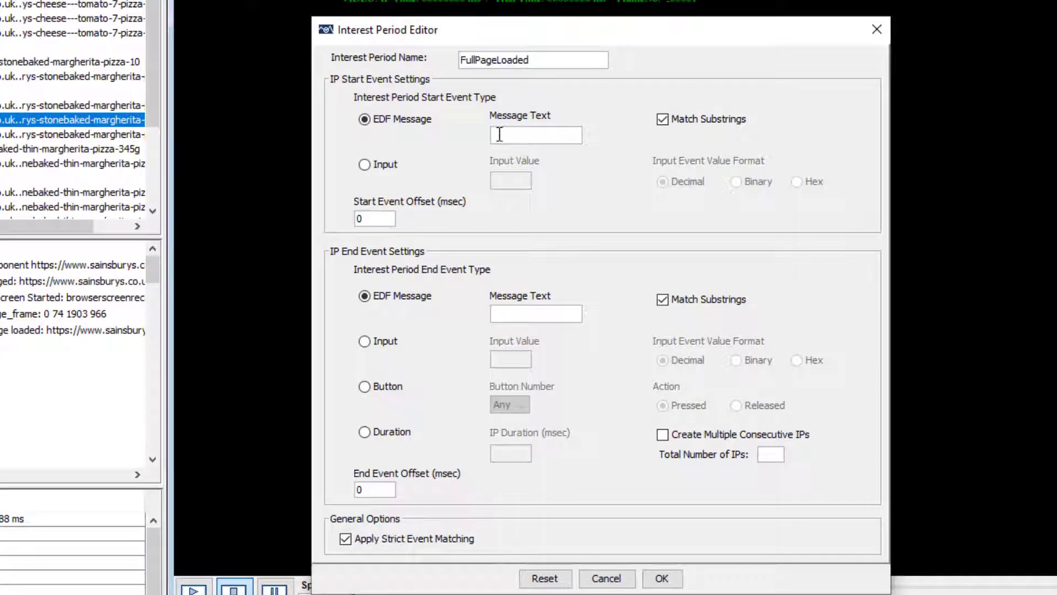
# Step: Start FullPageLoaded 1000 ms after 'URL changed' with a 29000 ms duration, and apply it
pyautogui.write('URL changed')
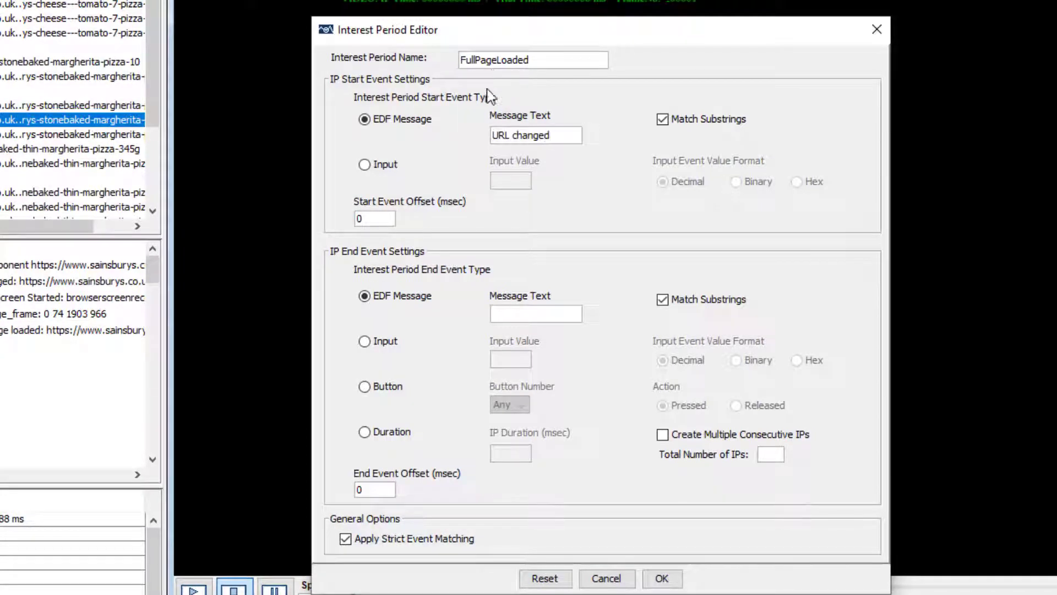
pyautogui.write('1000')
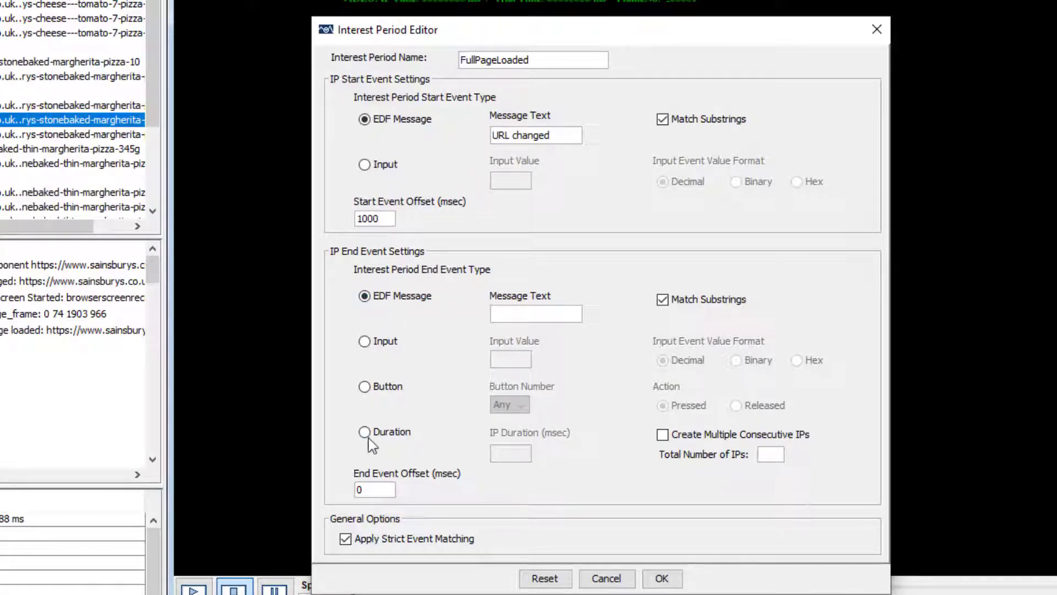
pyautogui.click(363, 431)
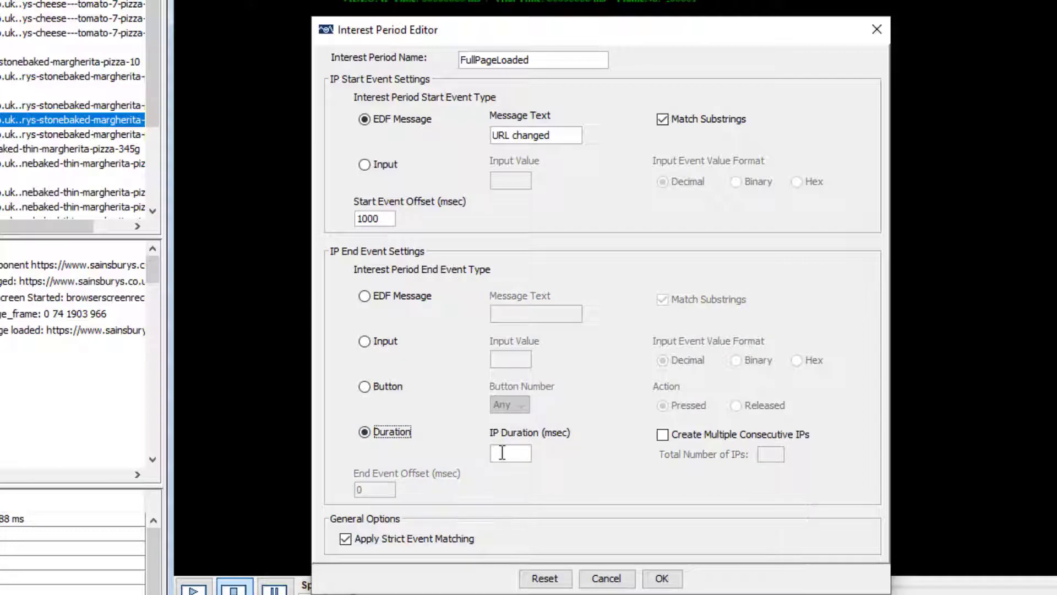
pyautogui.write('2500')
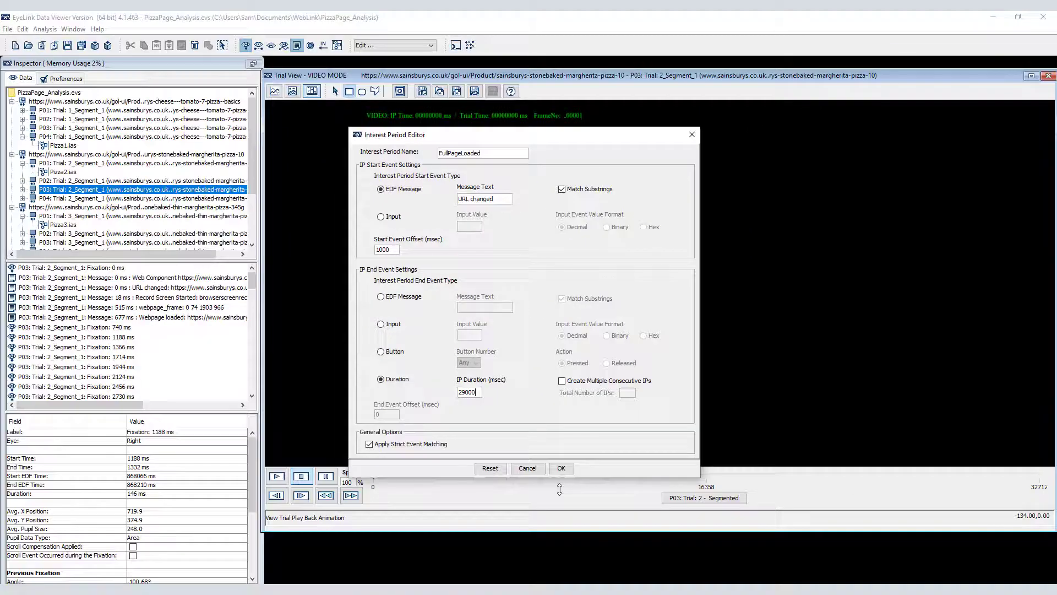
pyautogui.click(561, 468)
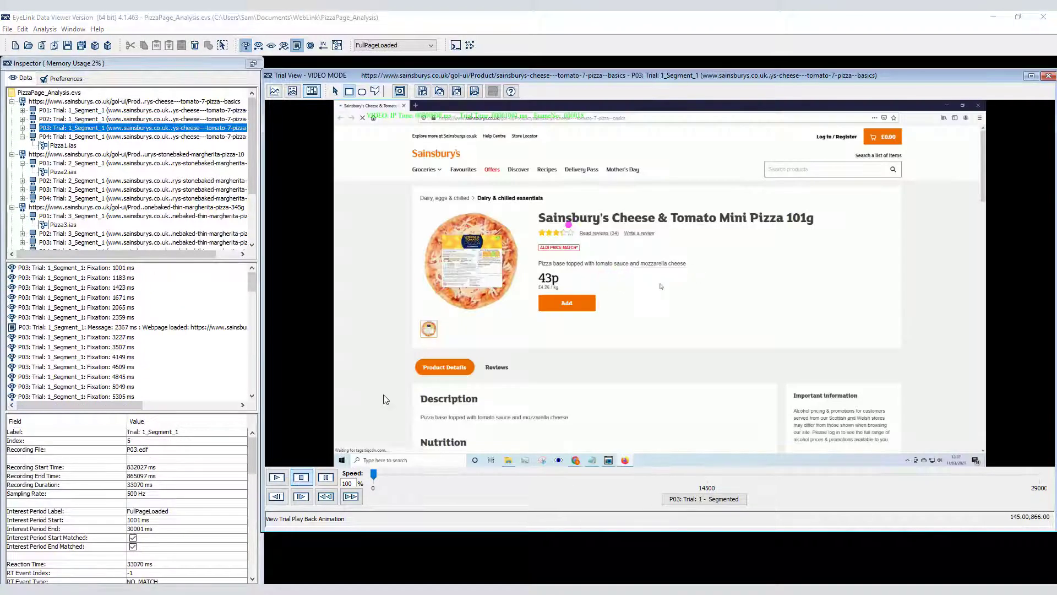
# Step: Add IA label, fixation count, dwell time, Pizza_Type and Group to the interest area report, then save the session
pyautogui.click(44, 28)
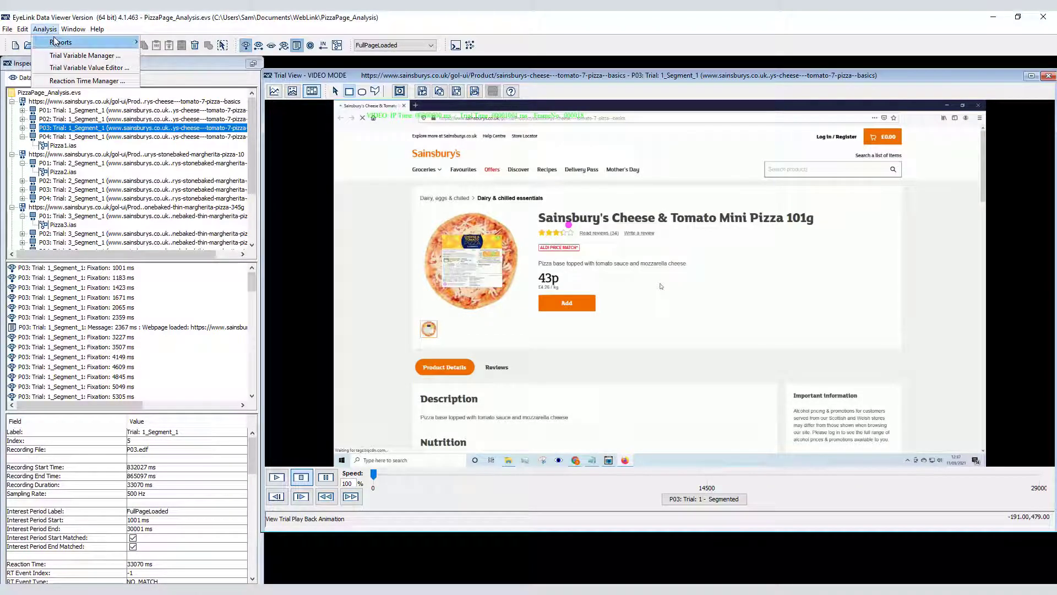
pyautogui.click(62, 41)
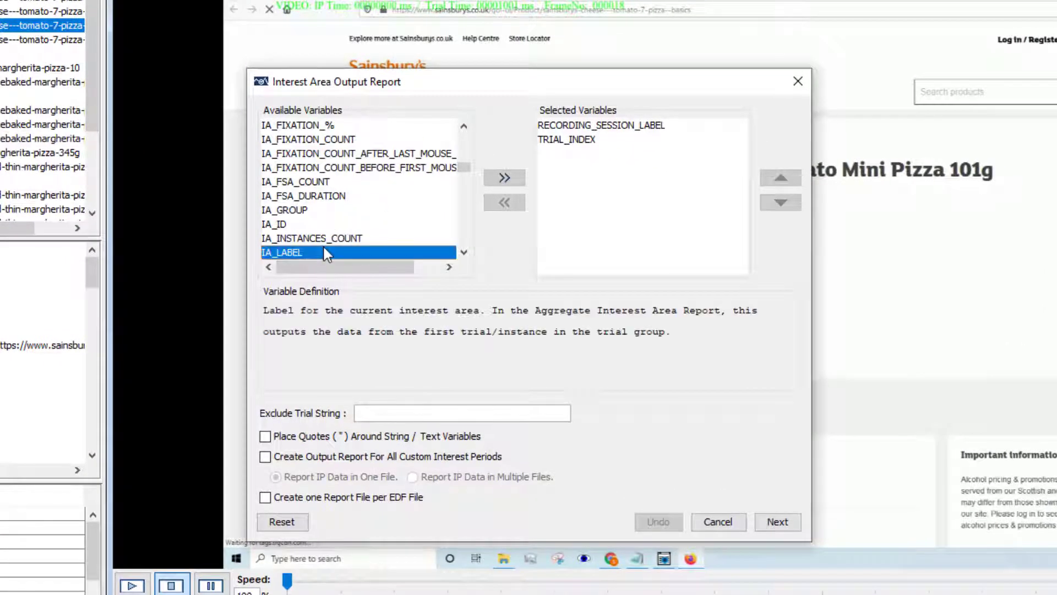
pyautogui.click(504, 178)
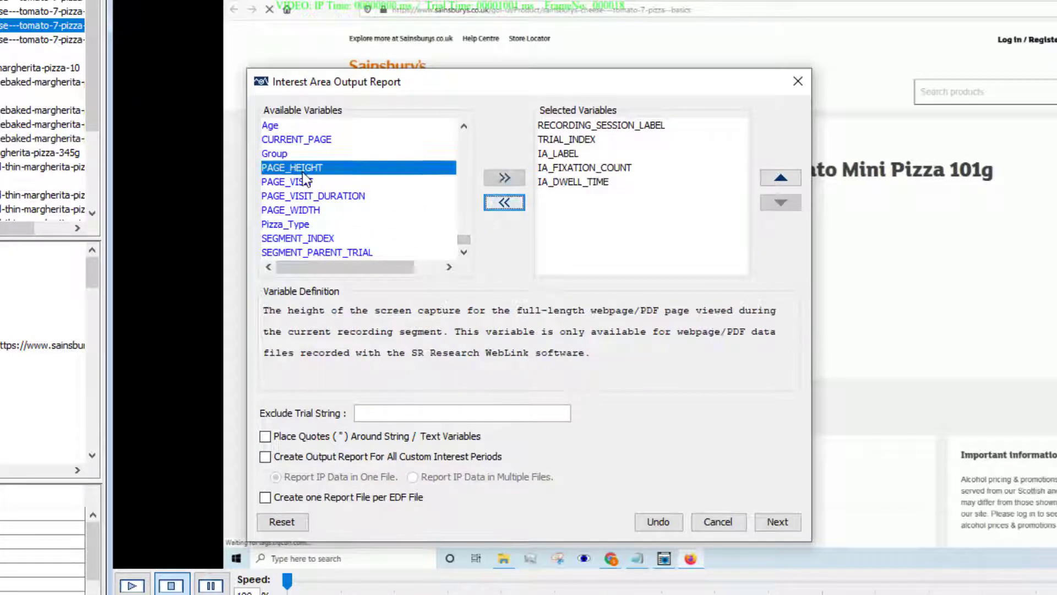
pyautogui.click(290, 210)
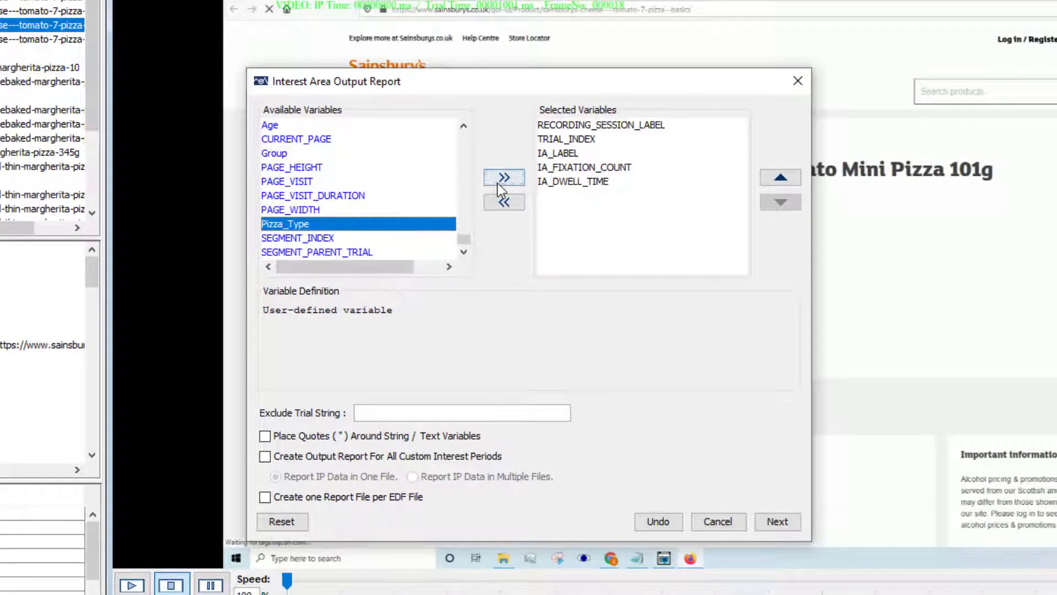
pyautogui.click(504, 177)
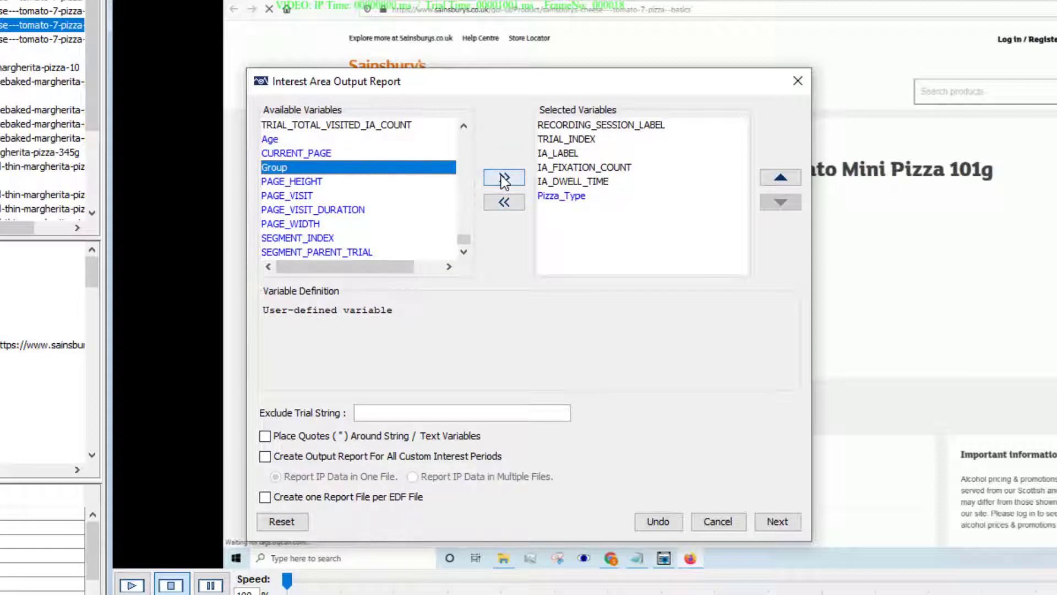
pyautogui.click(502, 177)
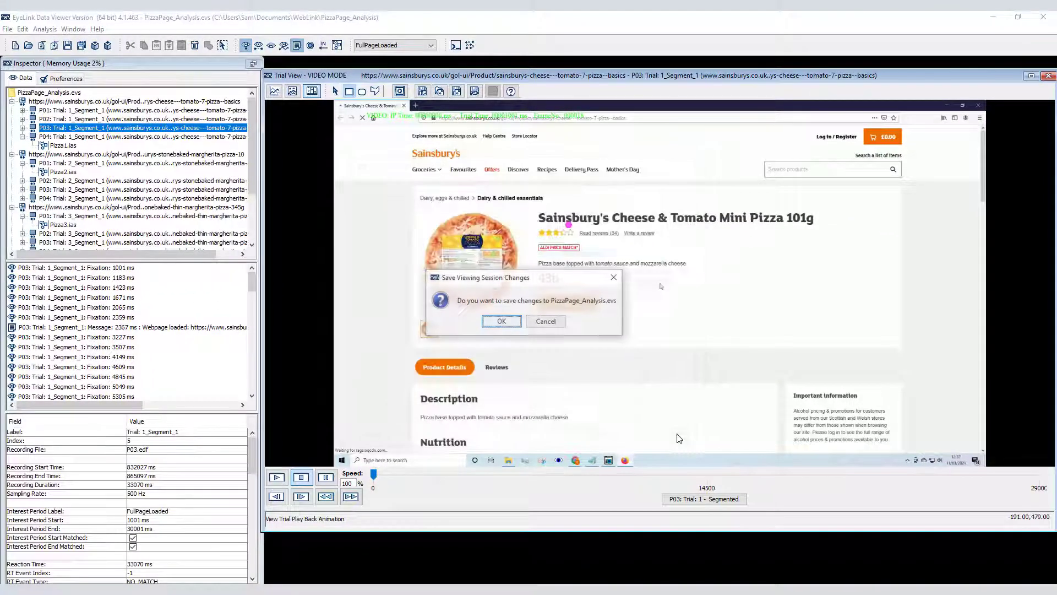
pyautogui.click(501, 321)
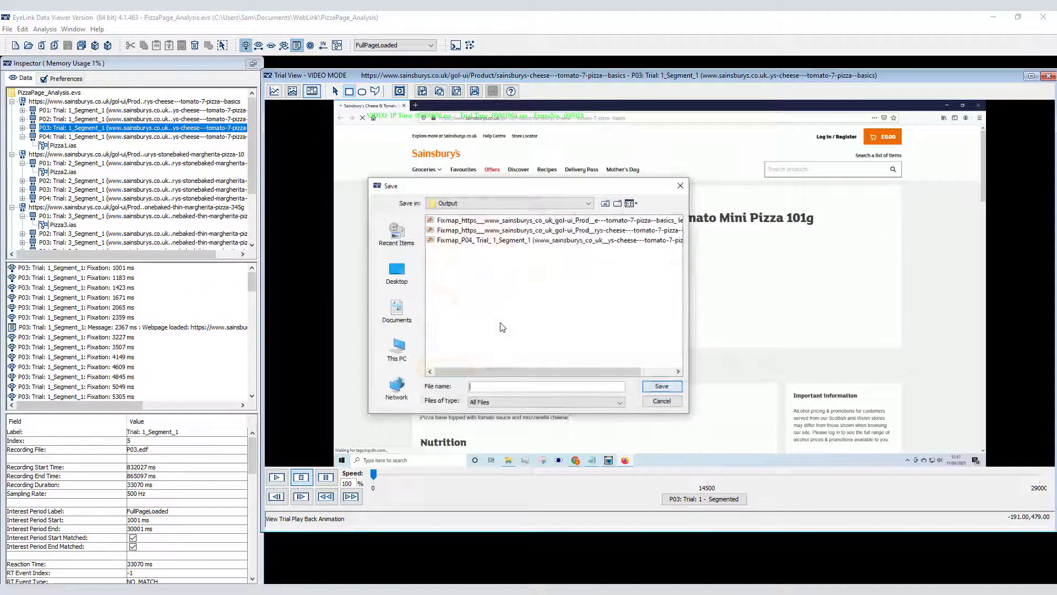